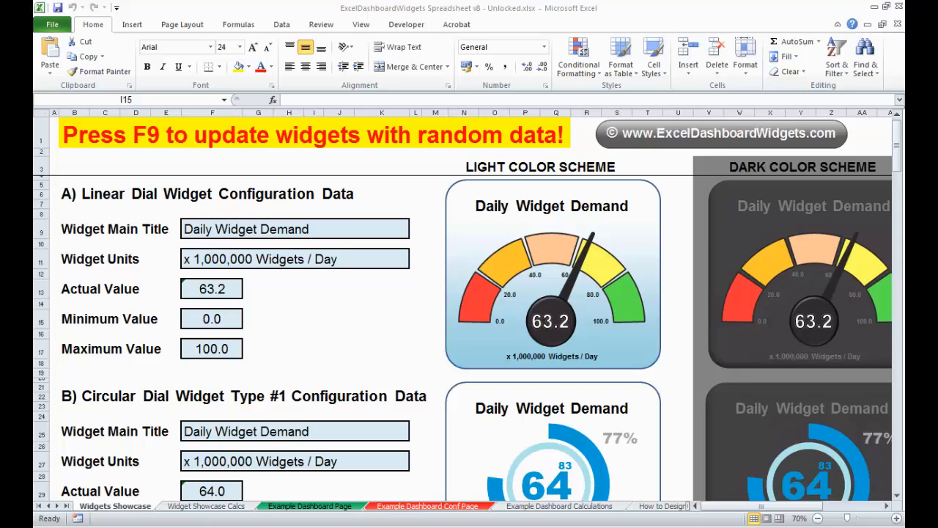
{"action": "mouse_move", "coordinate": [628, 519]}
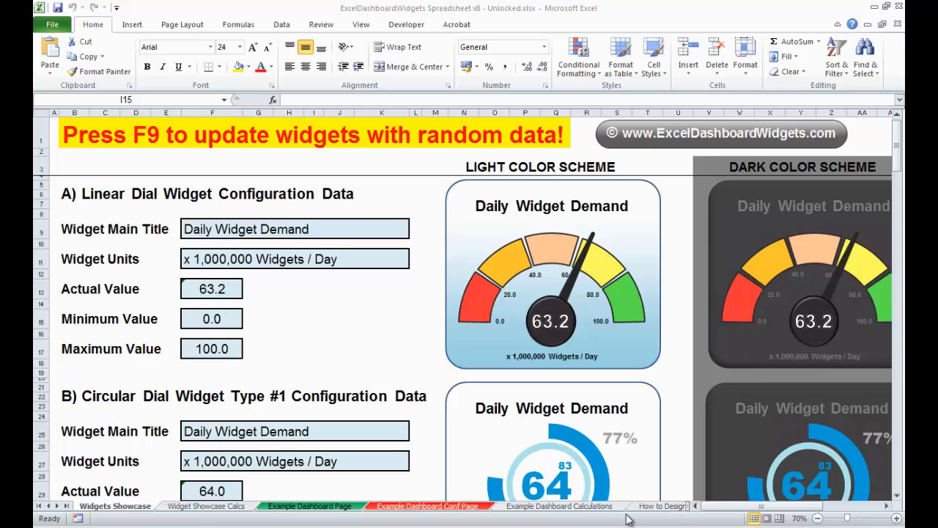
{"action": "mouse_move", "coordinate": [487, 319]}
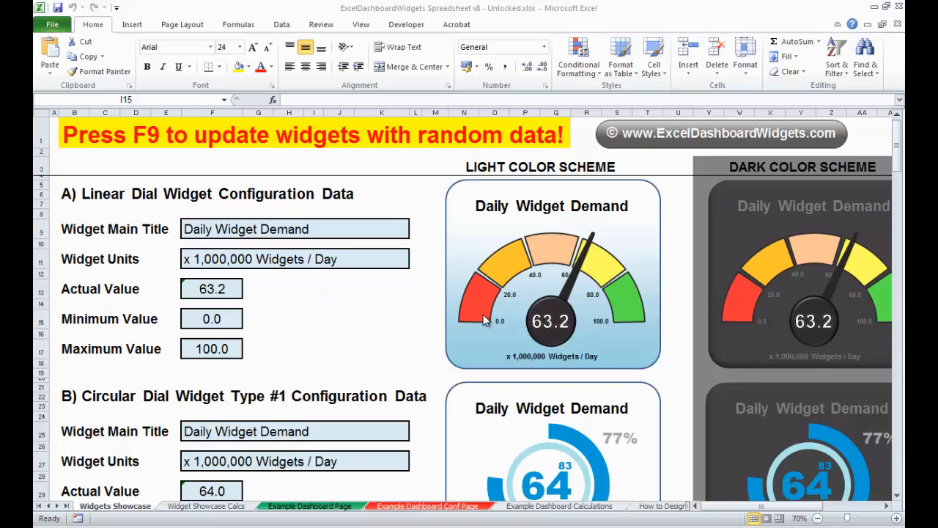
{"action": "mouse_move", "coordinate": [564, 275]}
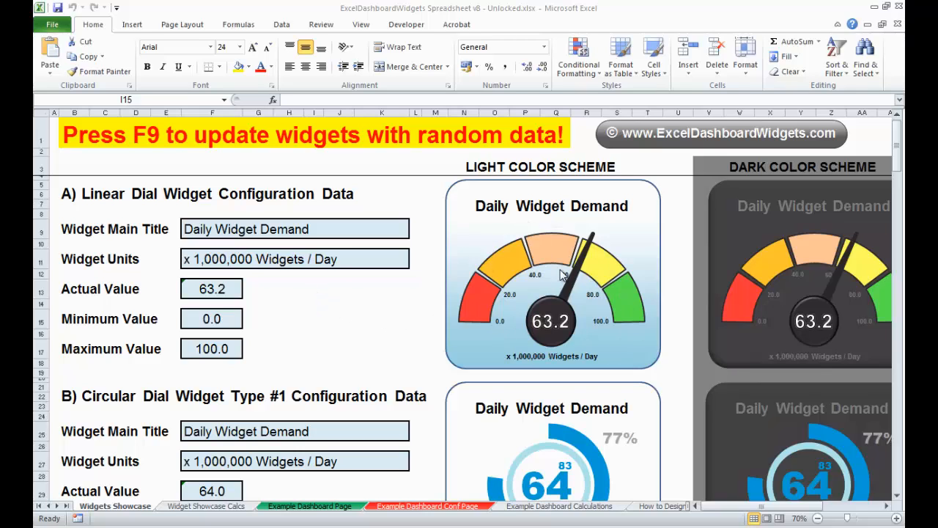
{"action": "mouse_move", "coordinate": [666, 283]}
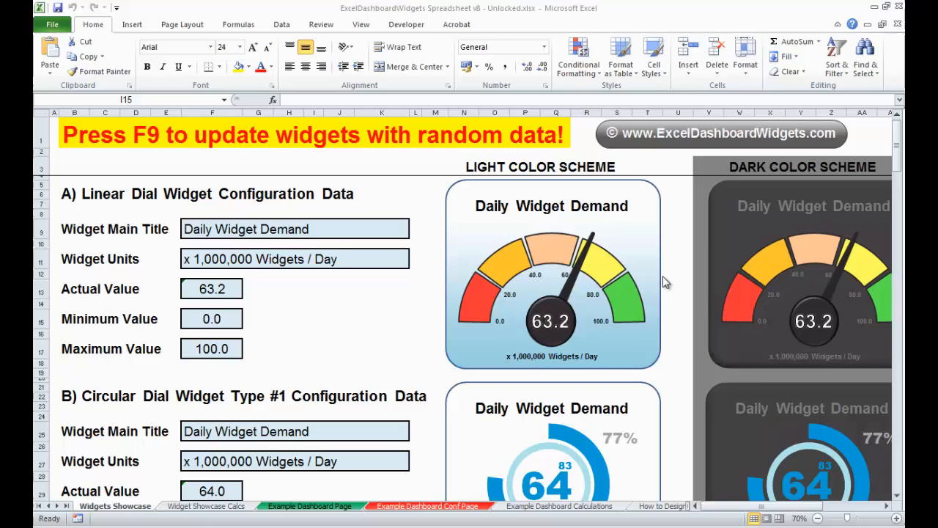
{"action": "mouse_move", "coordinate": [594, 367]}
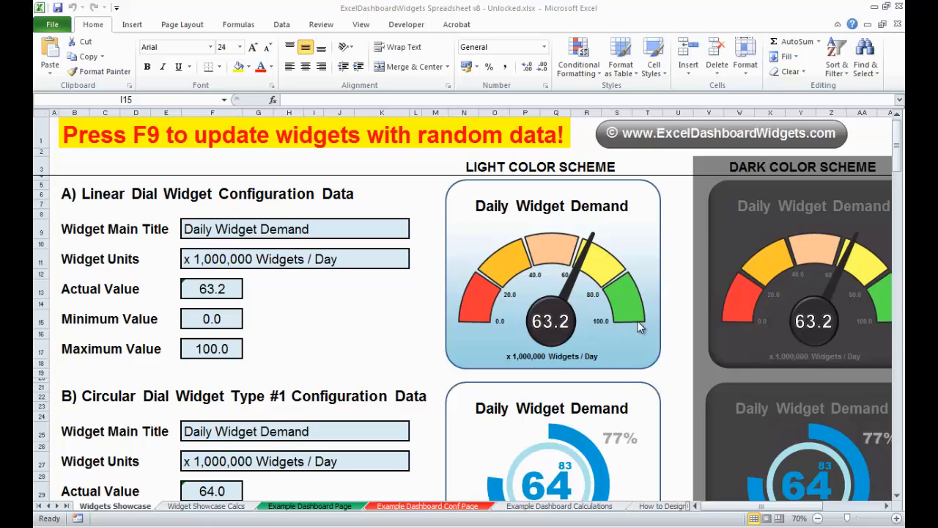
{"action": "mouse_move", "coordinate": [514, 327]}
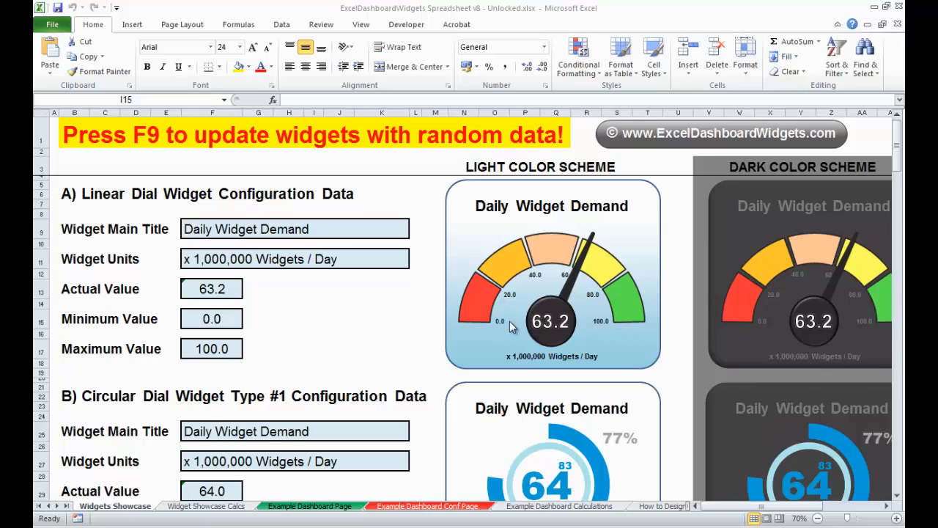
{"action": "mouse_move", "coordinate": [440, 299]}
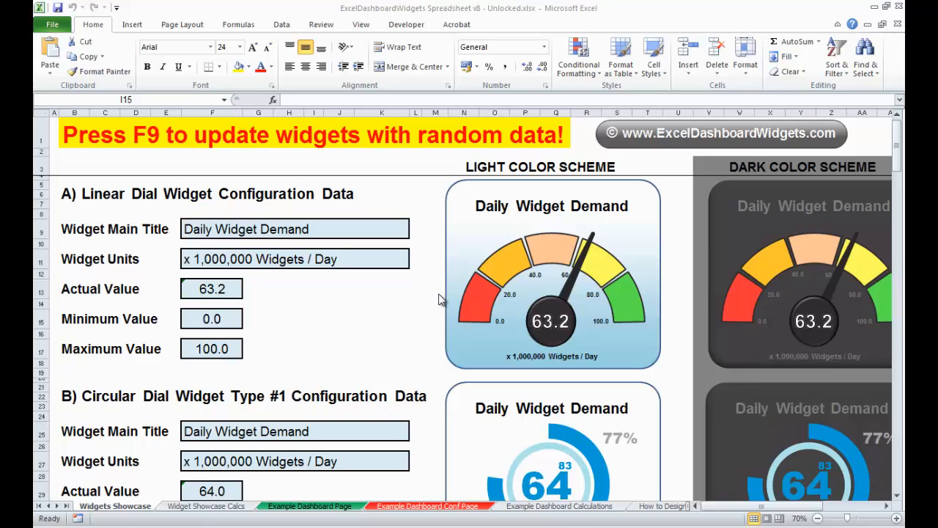
{"action": "mouse_move", "coordinate": [447, 296]}
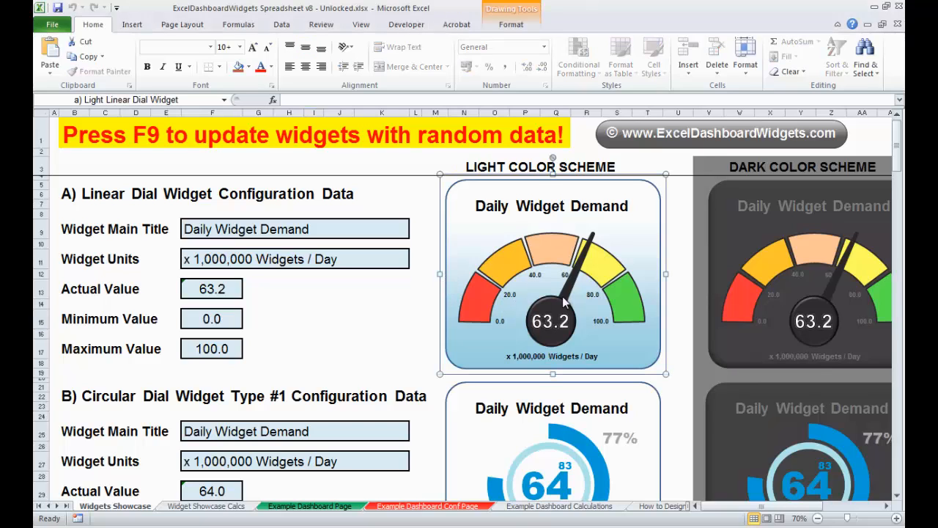
Copy the light dial gauge and create a new blank workbook for it
{"action": "right_click", "coordinate": [564, 301]}
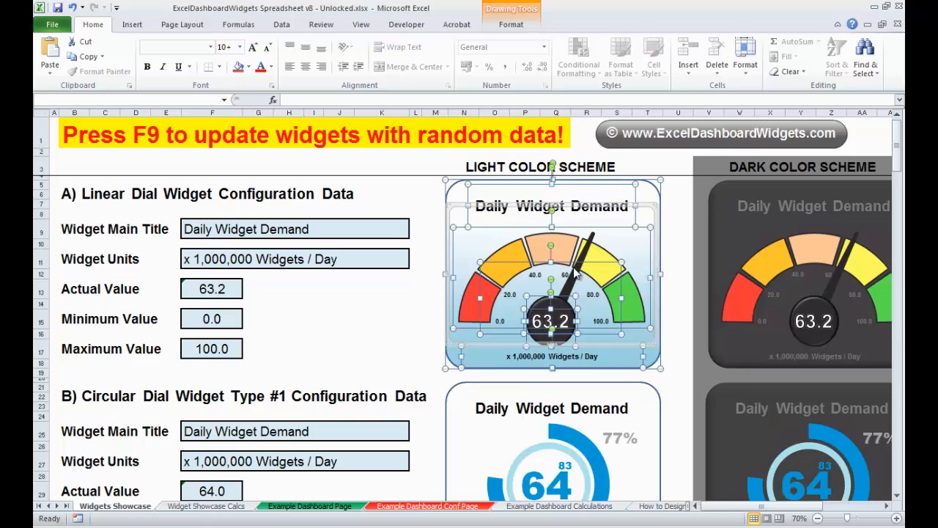
{"action": "mouse_move", "coordinate": [579, 267]}
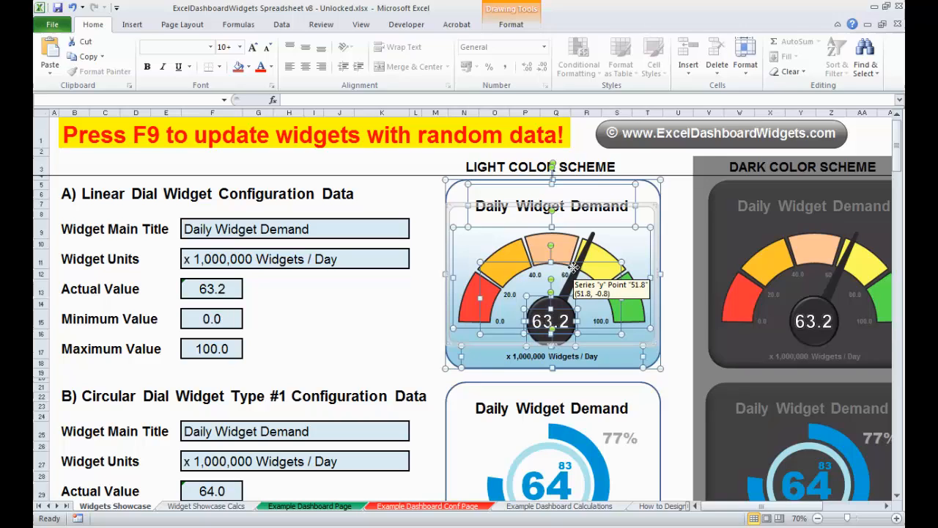
{"action": "mouse_move", "coordinate": [404, 305]}
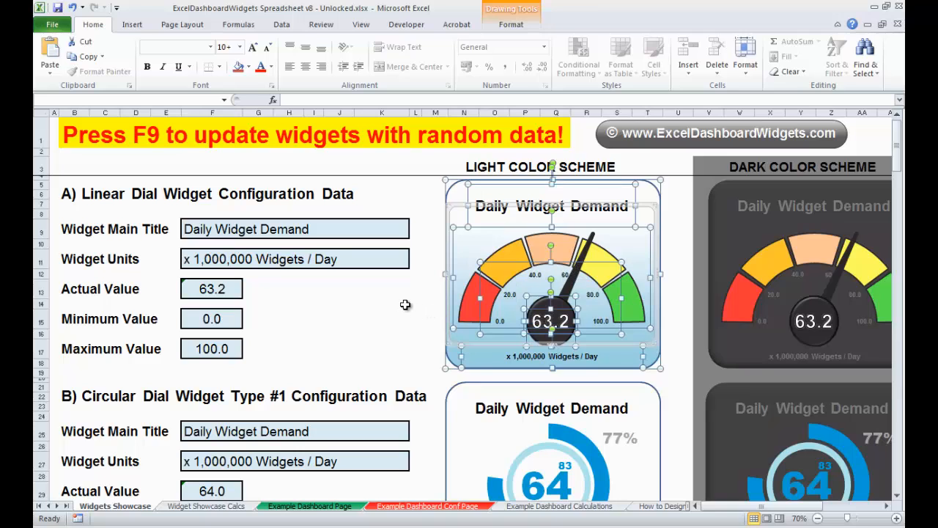
{"action": "left_click", "coordinate": [381, 304]}
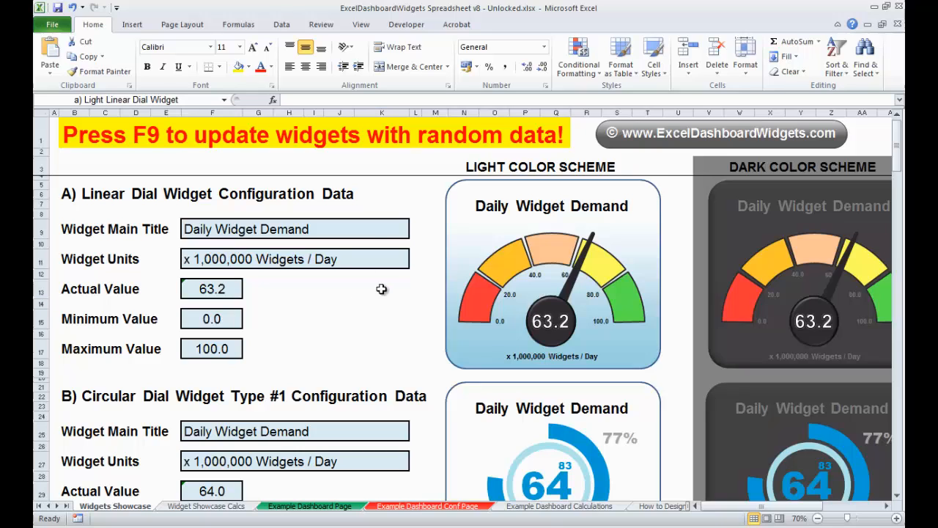
{"action": "left_click", "coordinate": [552, 276]}
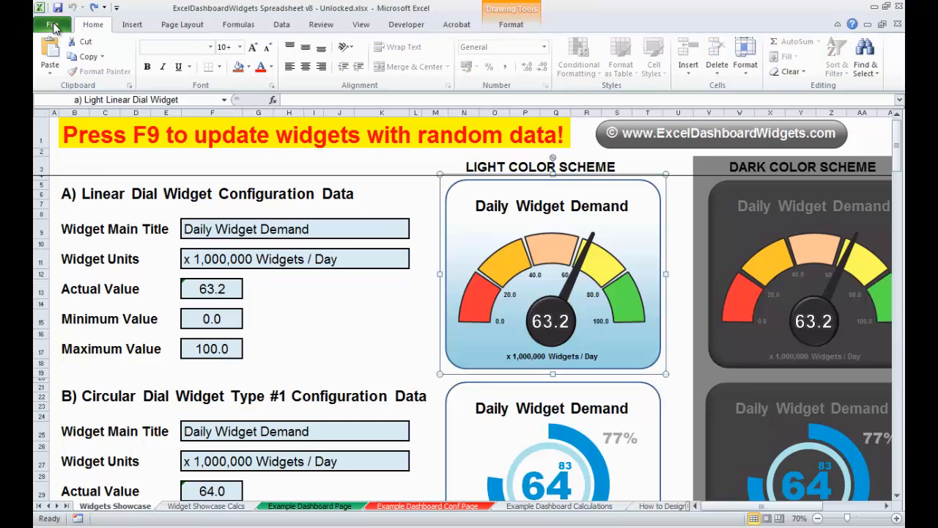
{"action": "left_click", "coordinate": [53, 24]}
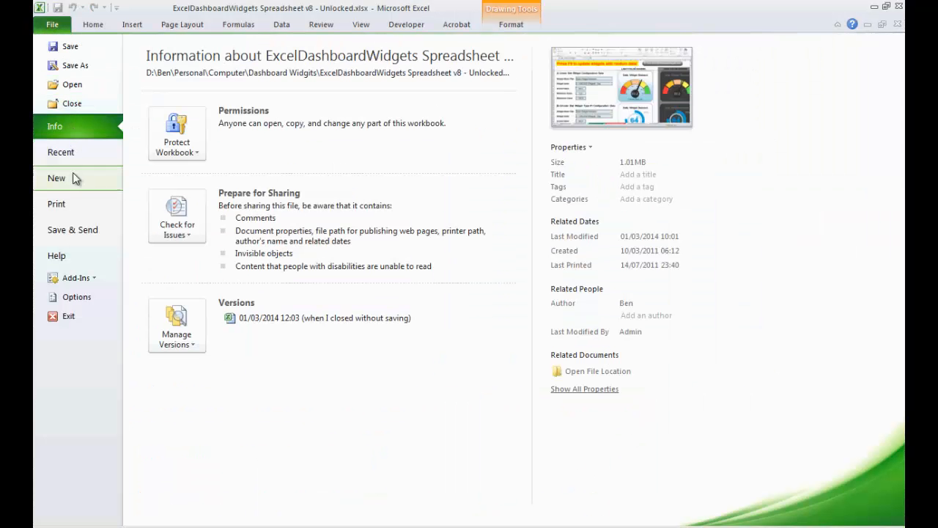
{"action": "left_click", "coordinate": [56, 177]}
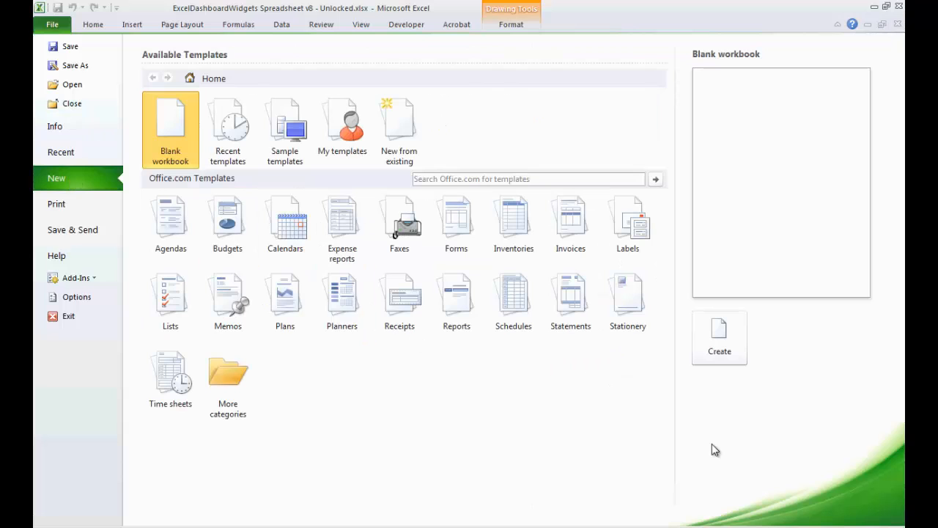
{"action": "left_click", "coordinate": [718, 337]}
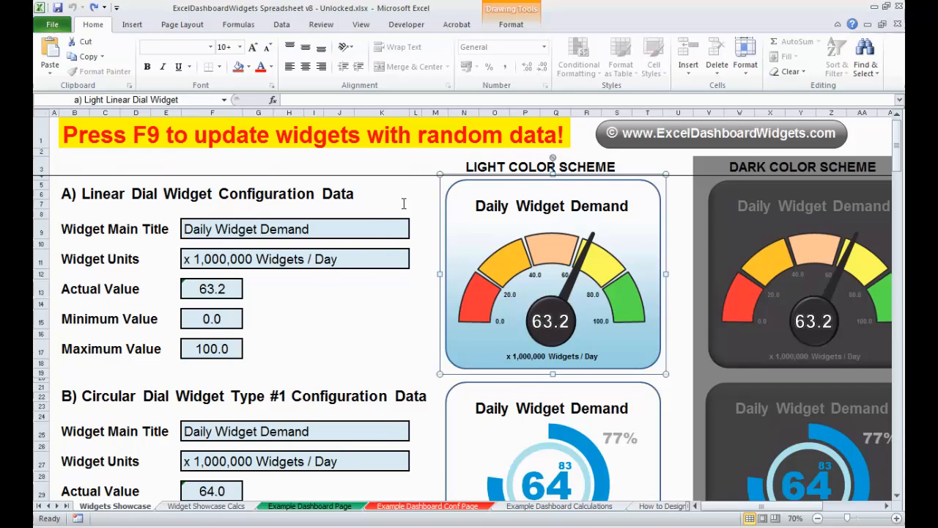
Paste the gauge at A1 and narrow column A so it hugs the left edge
{"action": "left_click", "coordinate": [416, 289]}
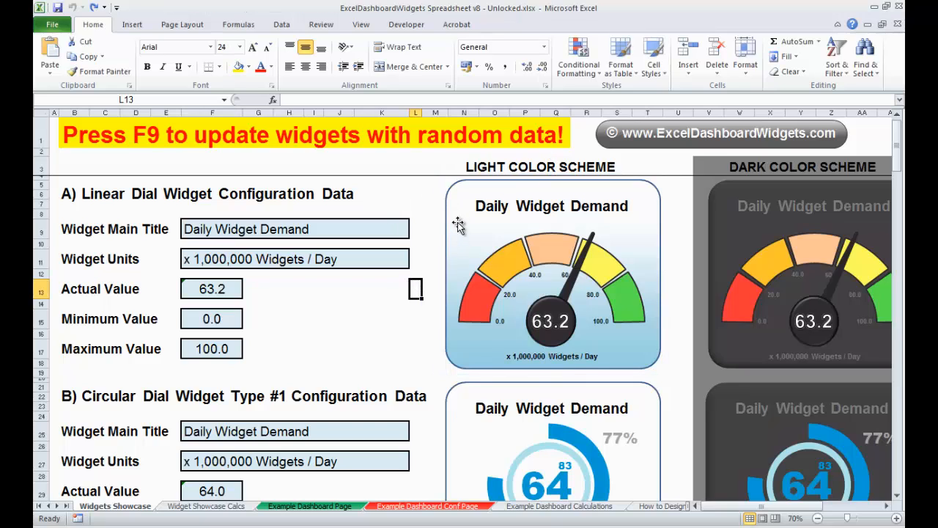
{"action": "left_click", "coordinate": [551, 276]}
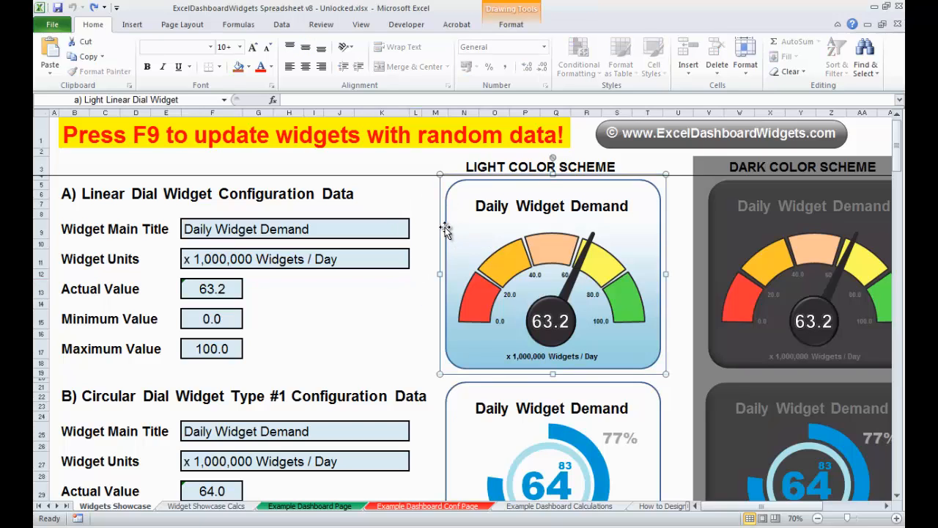
{"action": "mouse_move", "coordinate": [458, 191]}
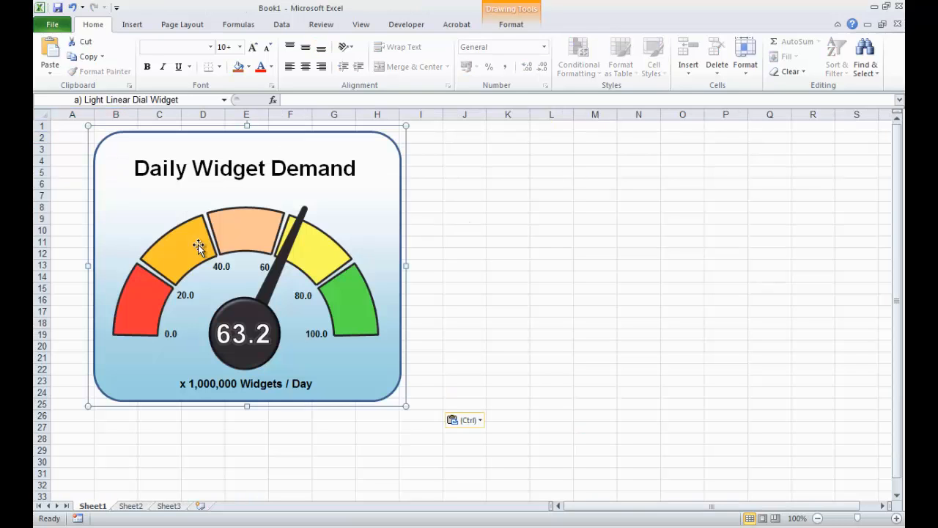
{"action": "mouse_move", "coordinate": [531, 230]}
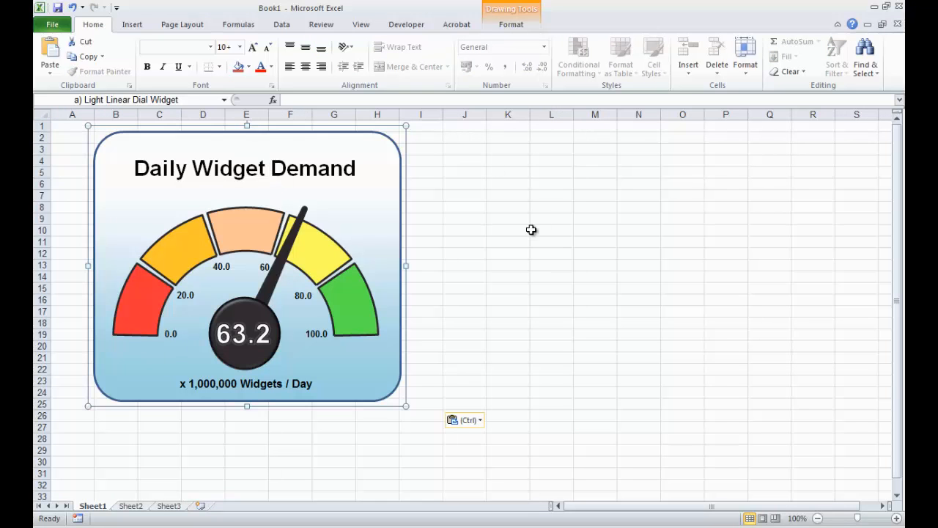
{"action": "left_click", "coordinate": [528, 230]}
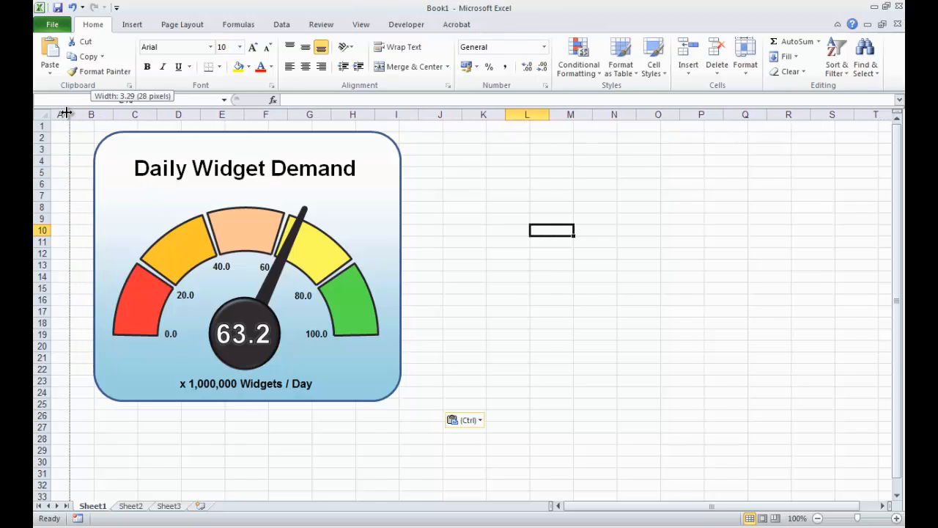
{"action": "left_click_drag", "start_coordinate": [66, 114], "coordinate": [44, 115]}
{"action": "type", "text": "My Dashboard"}
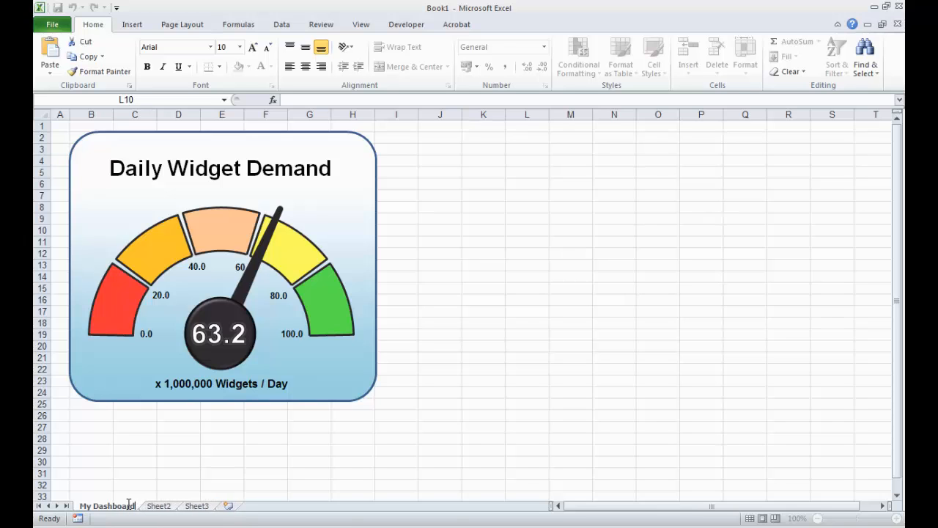
Rename the second and third sheets to My Configuration Tab and My Calculations Tab, then return to My Dashboard
{"action": "left_click", "coordinate": [158, 506]}
{"action": "type", "text": "My Configuration Tab"}
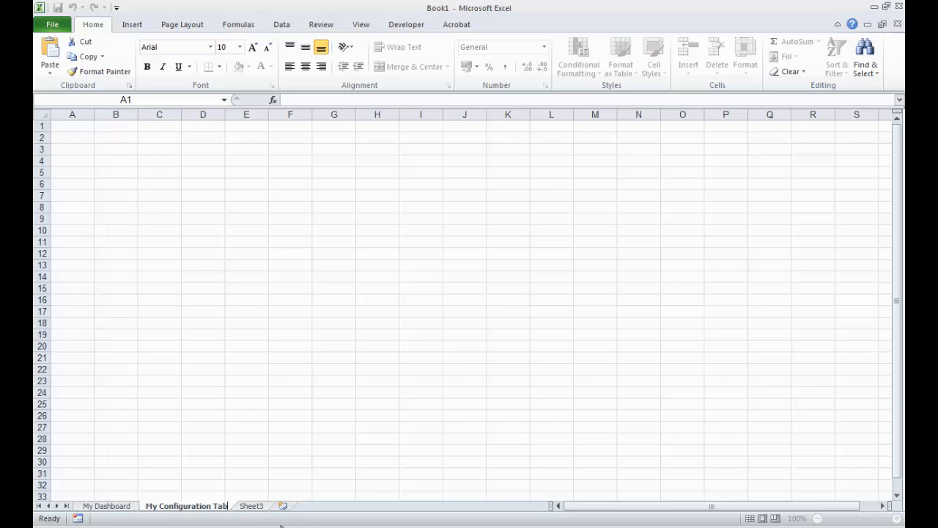
{"action": "left_click", "coordinate": [251, 506]}
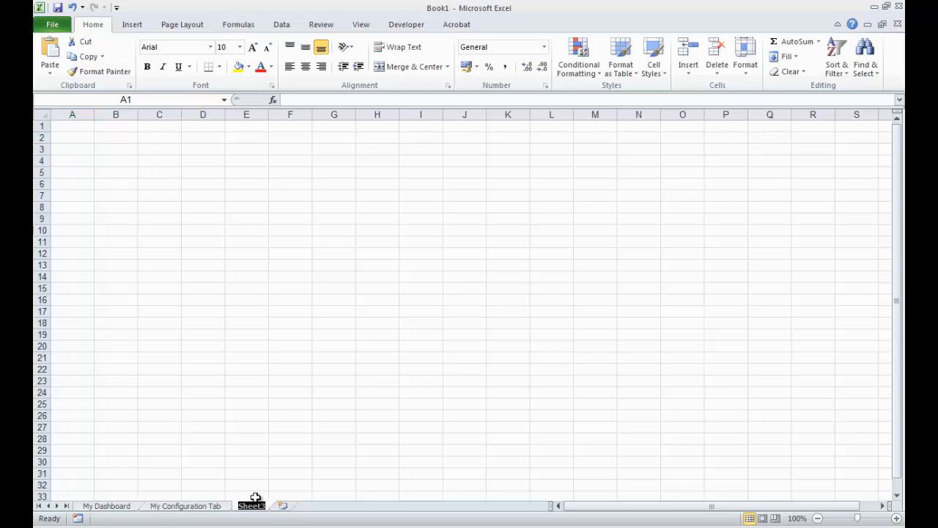
{"action": "double_click", "coordinate": [251, 506]}
{"action": "type", "text": "My Calculations Tab"}
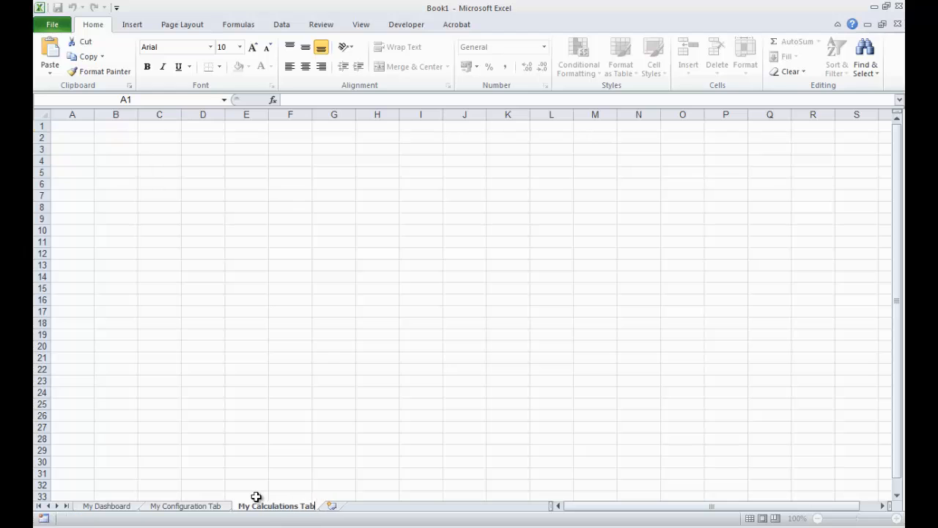
{"action": "left_click", "coordinate": [106, 506]}
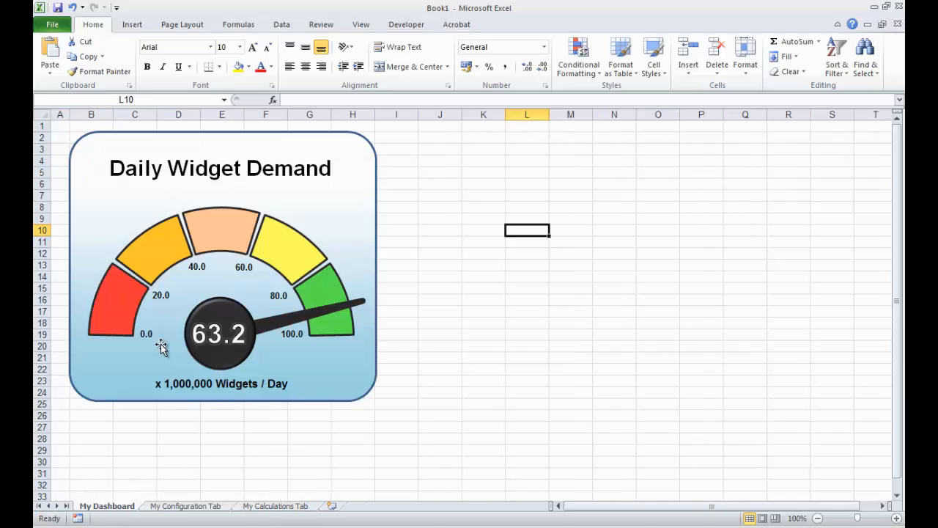
{"action": "mouse_move", "coordinate": [185, 510]}
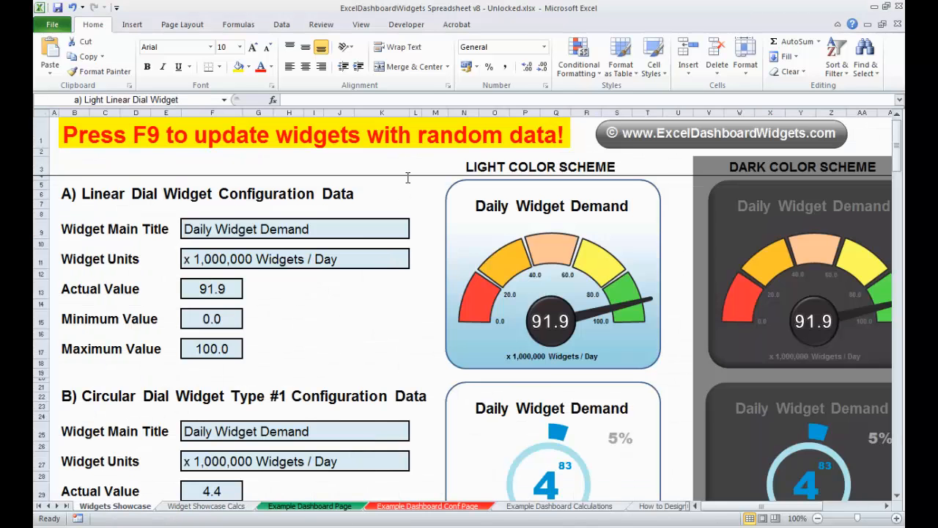
Narrow the margin column left of the configuration labels and widen the value column so the maximum shows fully
{"action": "left_click", "coordinate": [551, 276]}
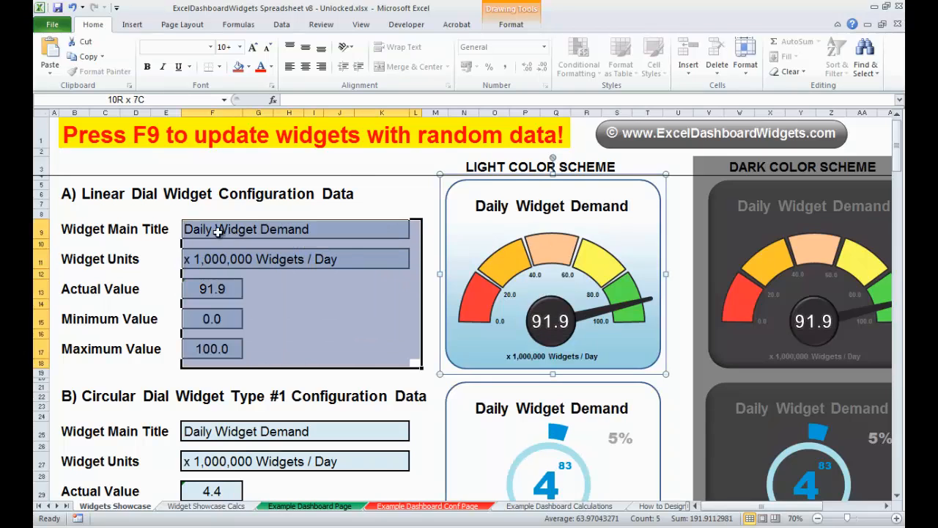
{"action": "left_click", "coordinate": [114, 249]}
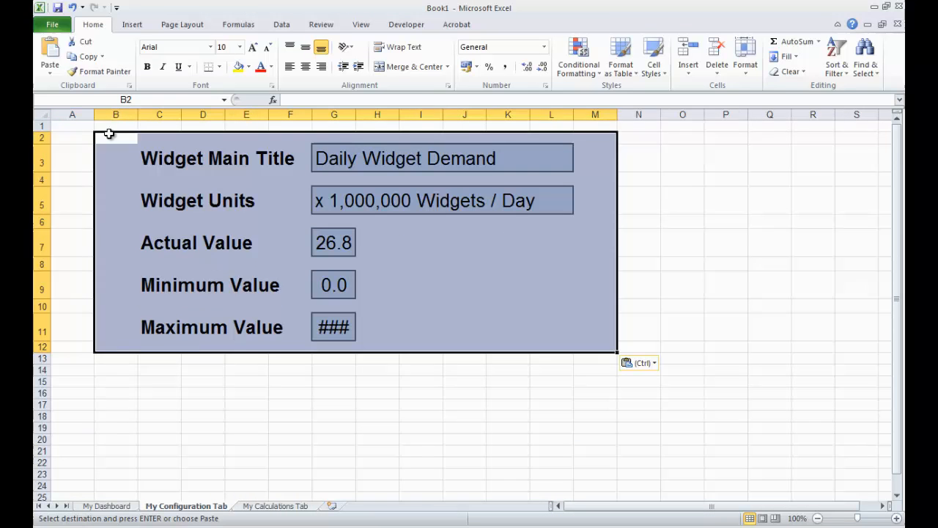
{"action": "left_click", "coordinate": [202, 417]}
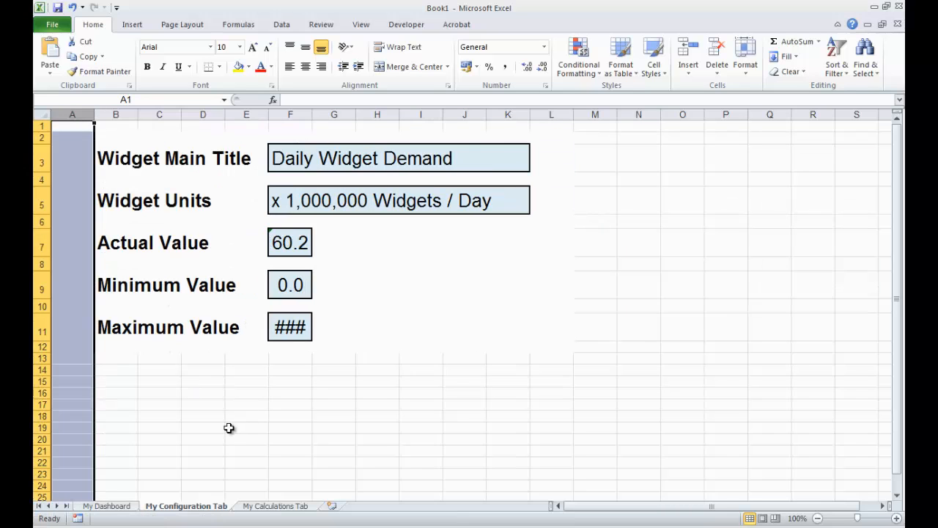
{"action": "left_click", "coordinate": [247, 428]}
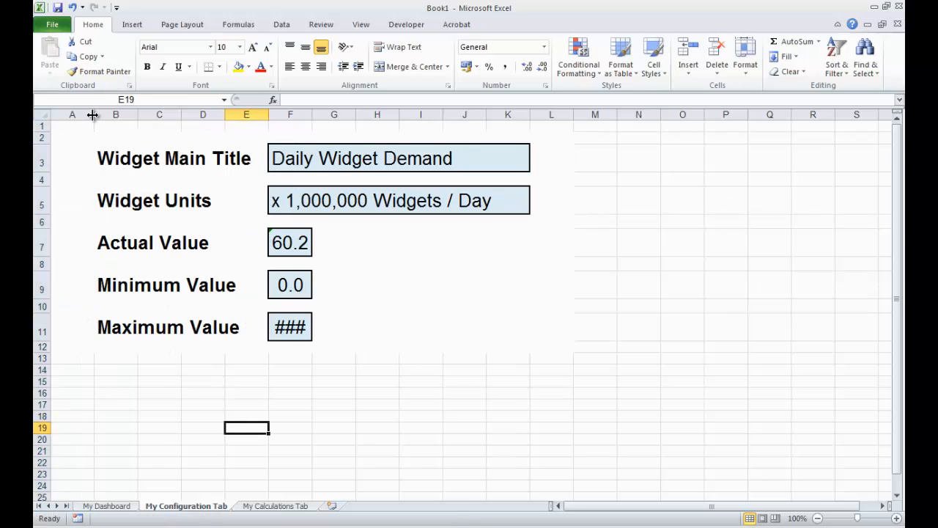
{"action": "left_click_drag", "start_coordinate": [94, 114], "coordinate": [79, 114]}
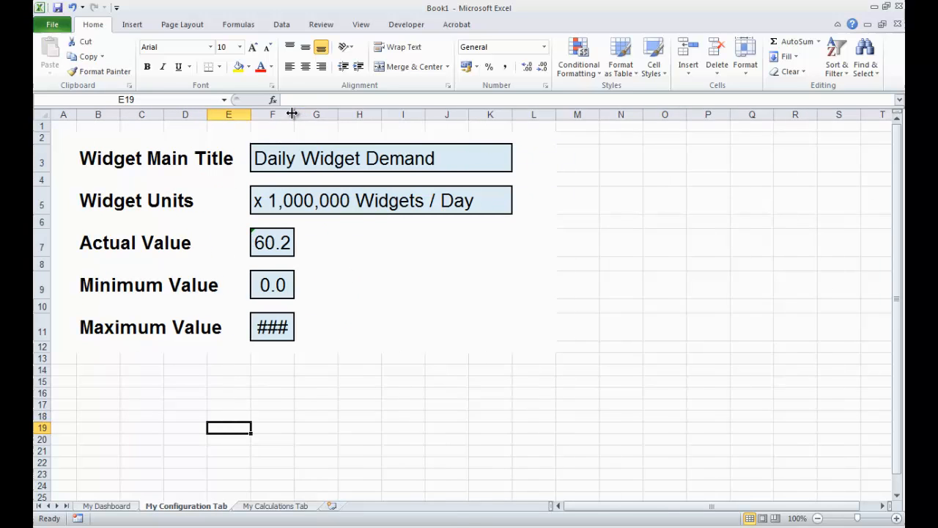
{"action": "left_click_drag", "start_coordinate": [292, 115], "coordinate": [338, 115]}
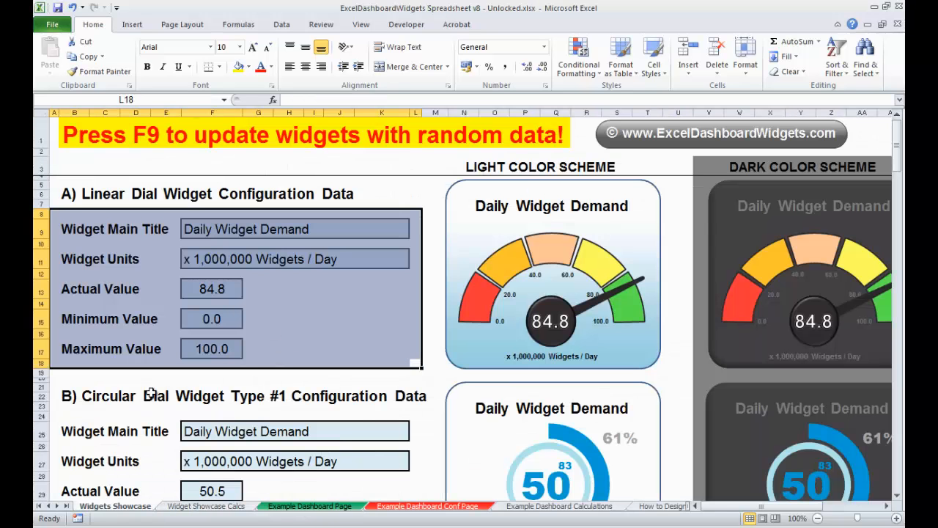
Paste the linear dial calculation block onto My Calculations Tab and narrow column A beside it
{"action": "left_click", "coordinate": [206, 506]}
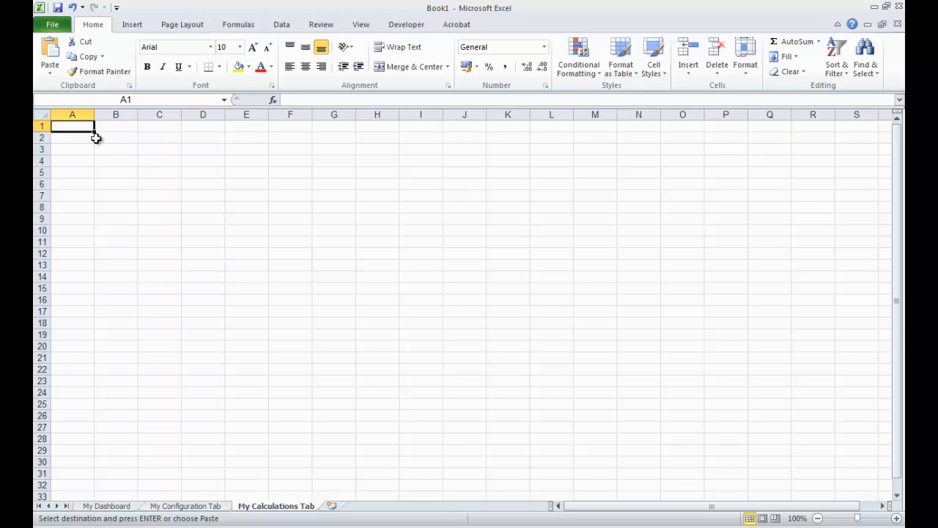
{"action": "key", "text": "ctrl+v"}
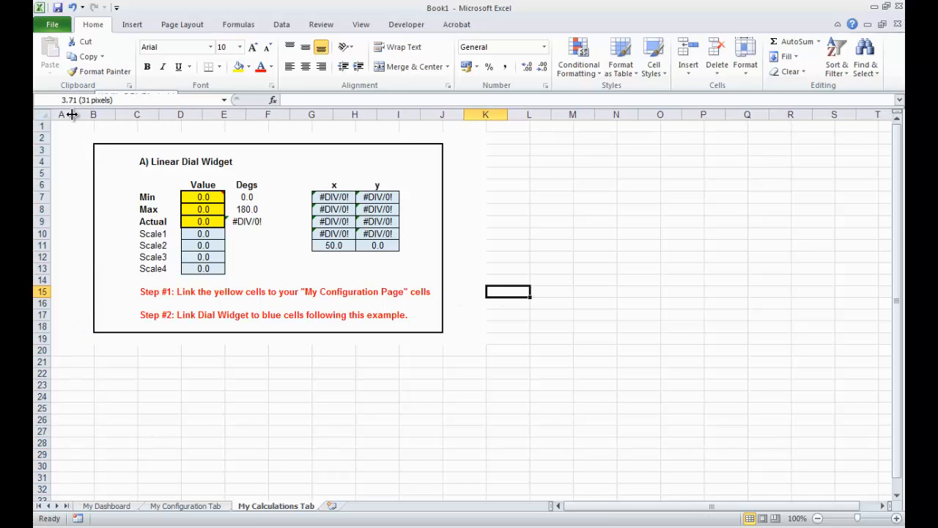
{"action": "left_click_drag", "start_coordinate": [71, 115], "coordinate": [62, 114]}
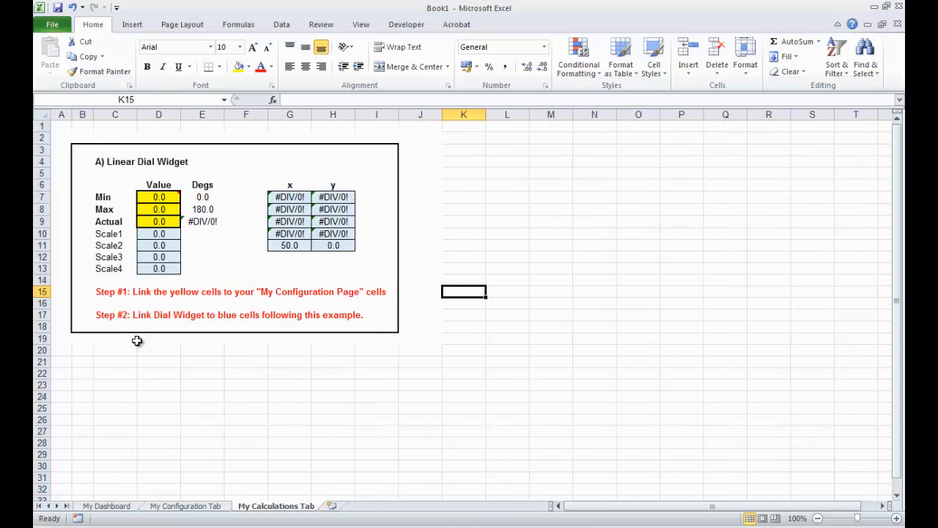
Check the dashboard and configuration sheets, then return to the calculations sheet
{"action": "left_click", "coordinate": [105, 506]}
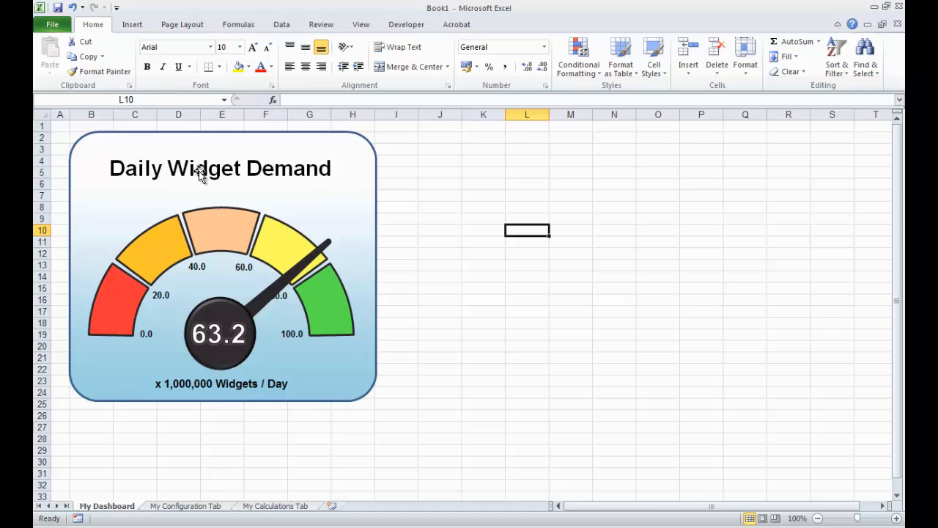
{"action": "mouse_move", "coordinate": [212, 510]}
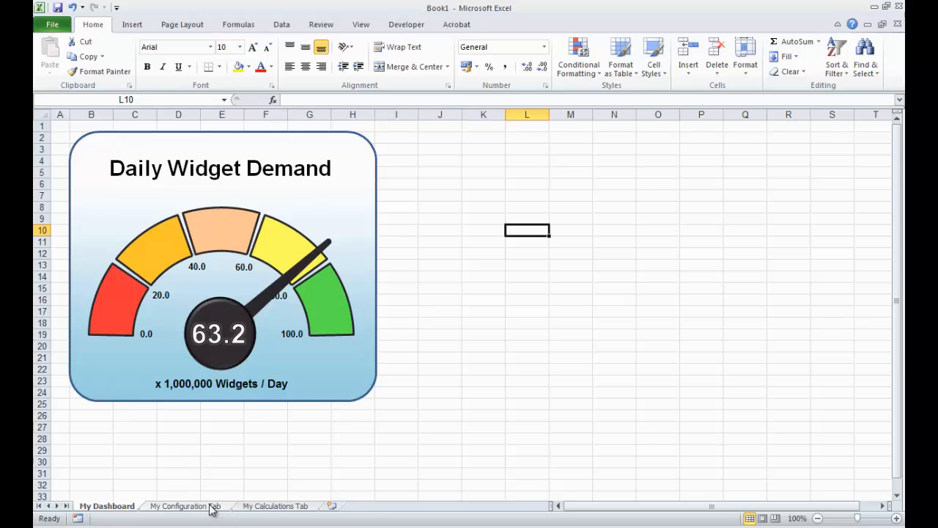
{"action": "left_click", "coordinate": [185, 506]}
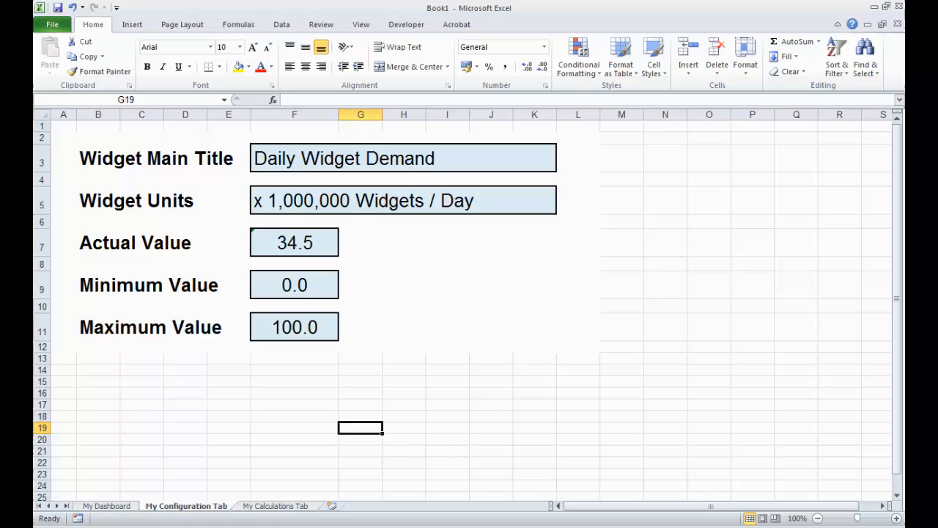
{"action": "left_click", "coordinate": [275, 505]}
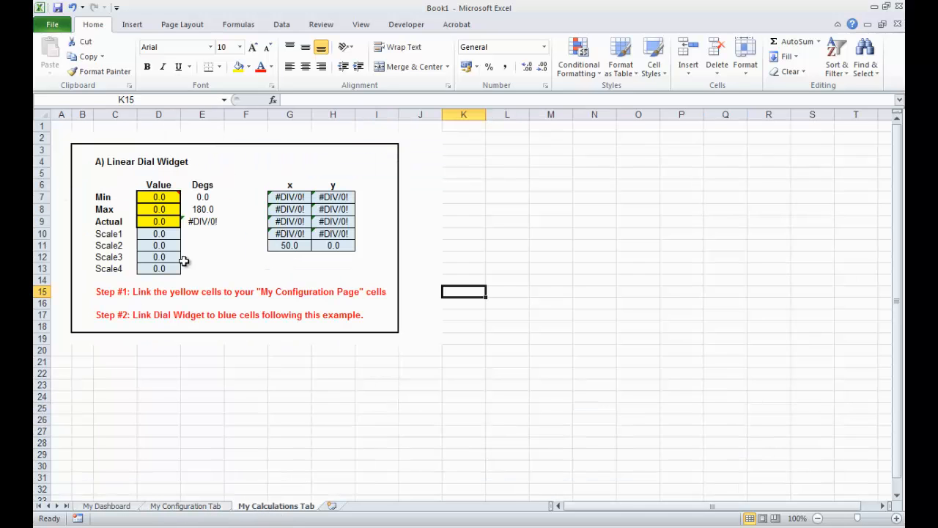
{"action": "left_click", "coordinate": [41, 127]}
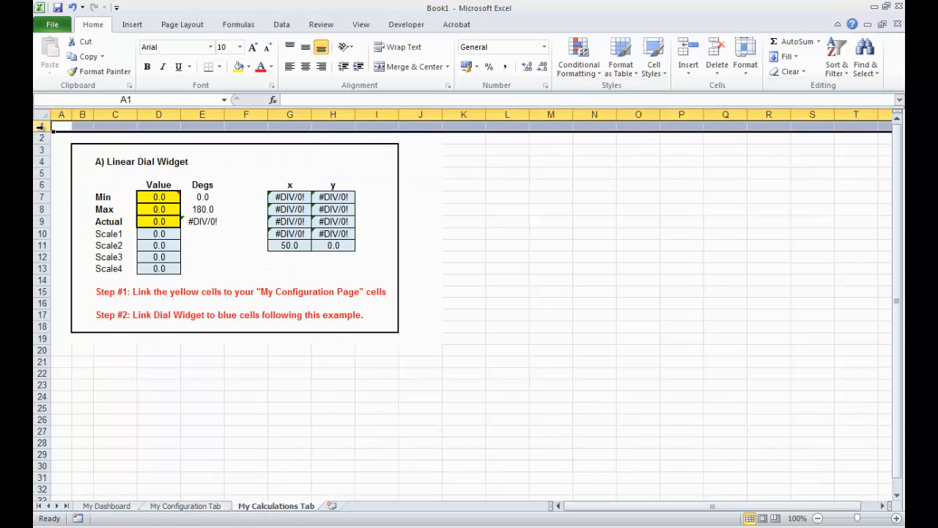
Enter Sandra's Widget Productivity as the widget main title in F3, then return to the dashboard
{"action": "right_click", "coordinate": [42, 126]}
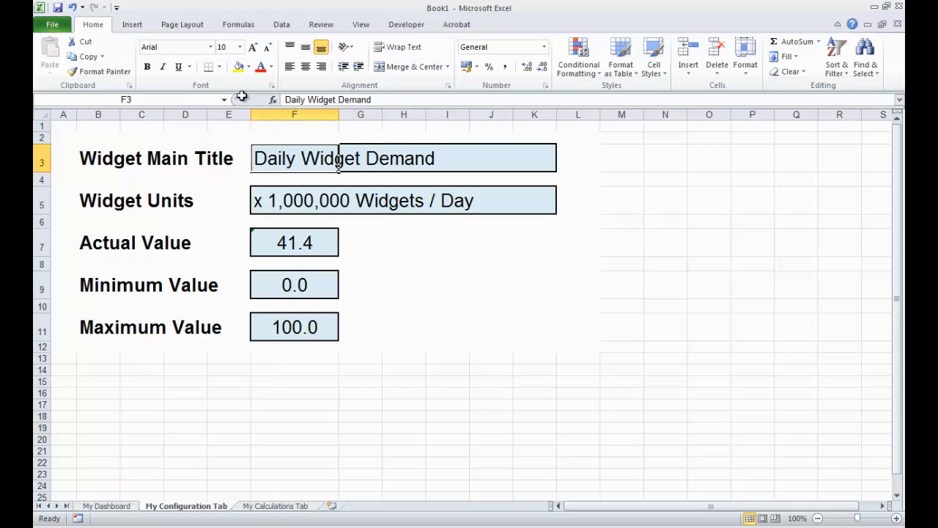
{"action": "type", "text": "Sandra's"}
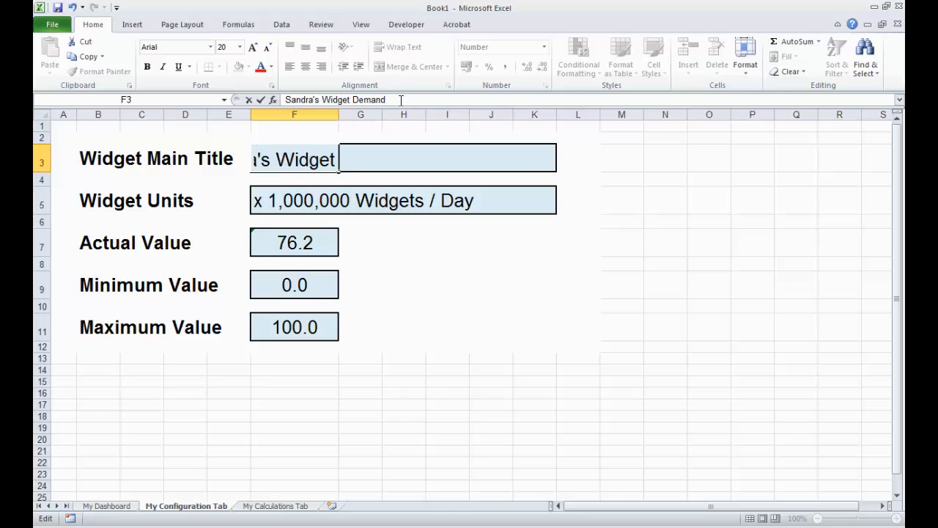
{"action": "type", "text": "Widget Pr"}
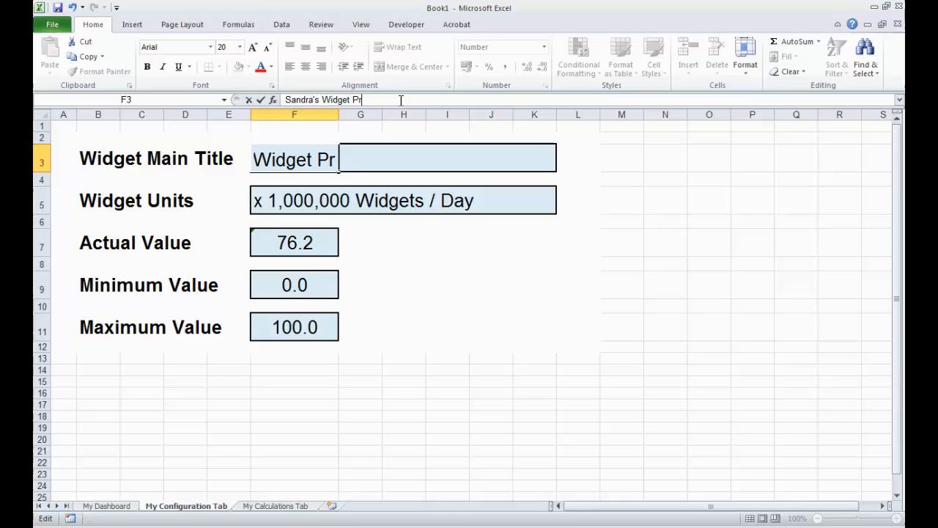
{"action": "type", "text": "oductivity"}
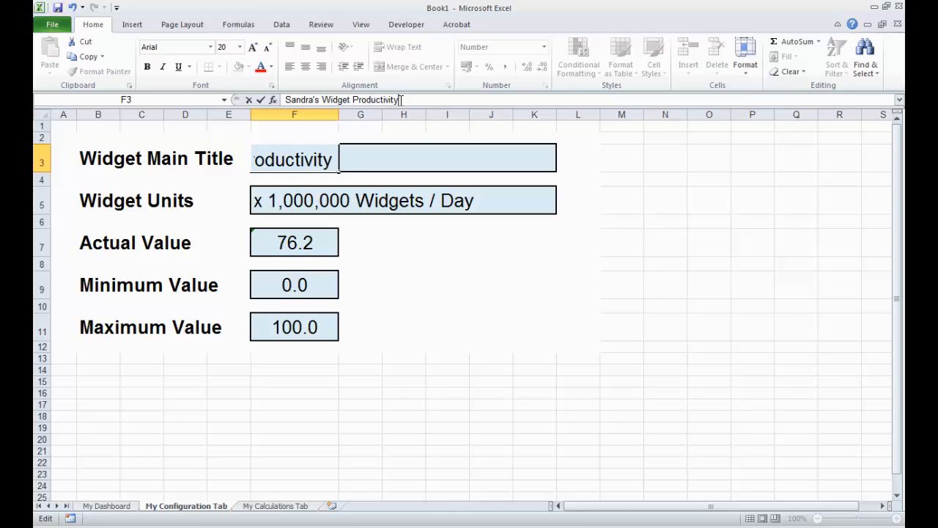
{"action": "key", "text": "Return"}
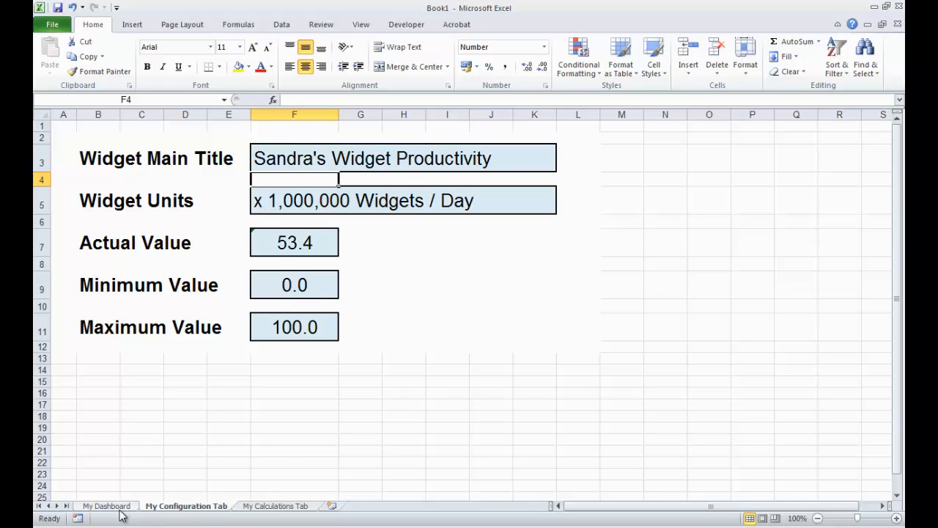
{"action": "left_click", "coordinate": [106, 506]}
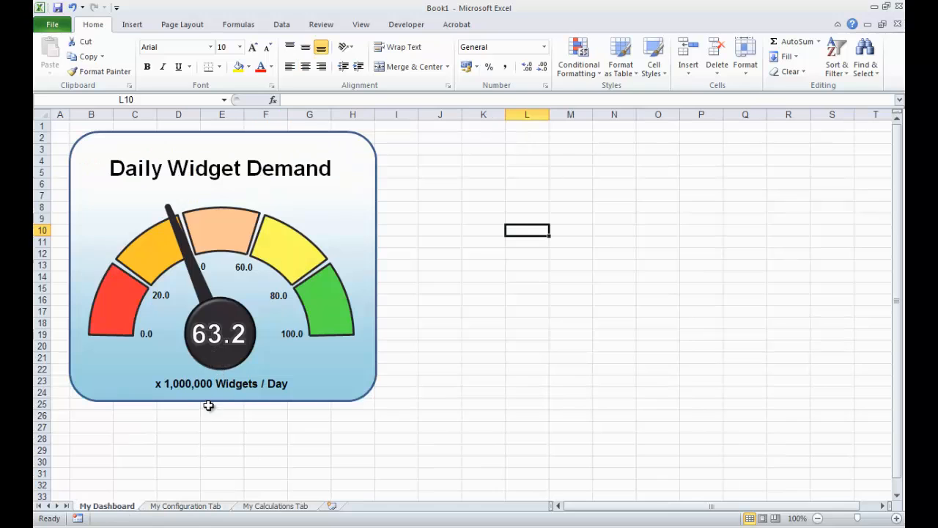
{"action": "mouse_move", "coordinate": [220, 403]}
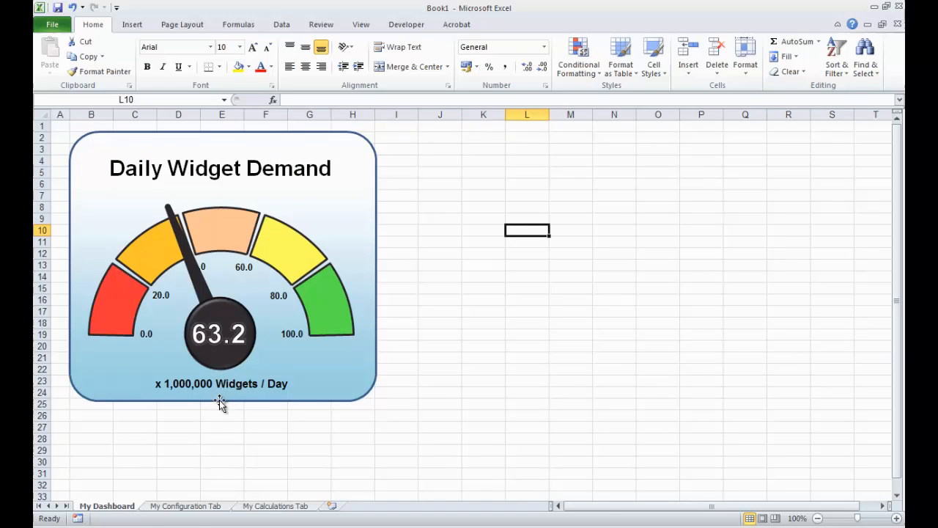
{"action": "left_click", "coordinate": [223, 384]}
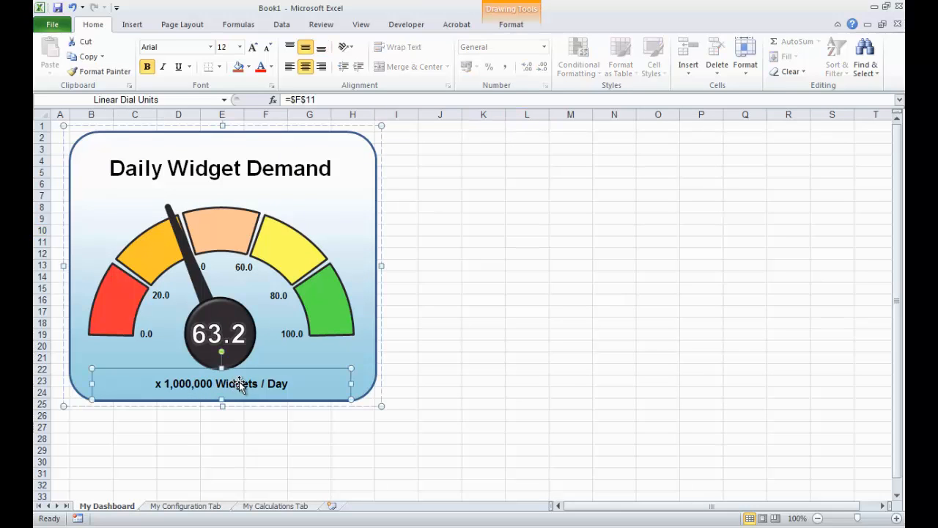
{"action": "left_click", "coordinate": [249, 365]}
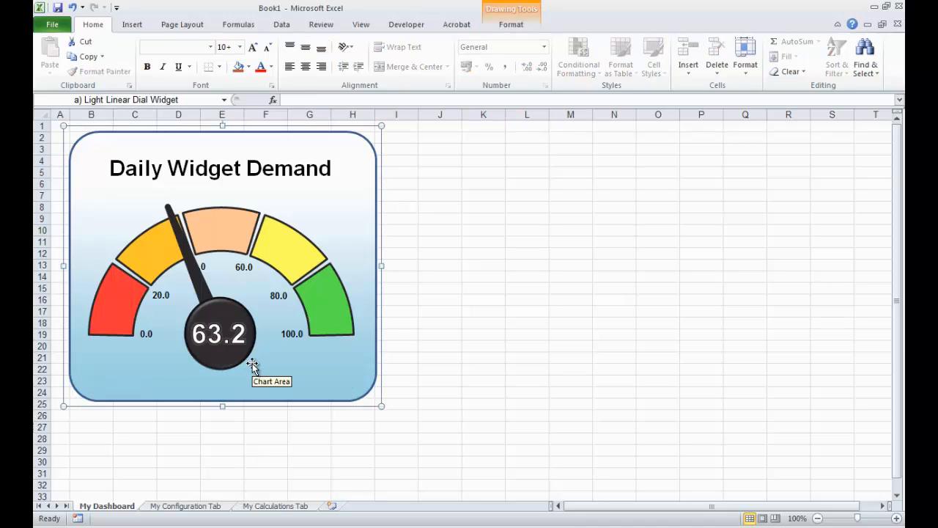
{"action": "left_click", "coordinate": [223, 449]}
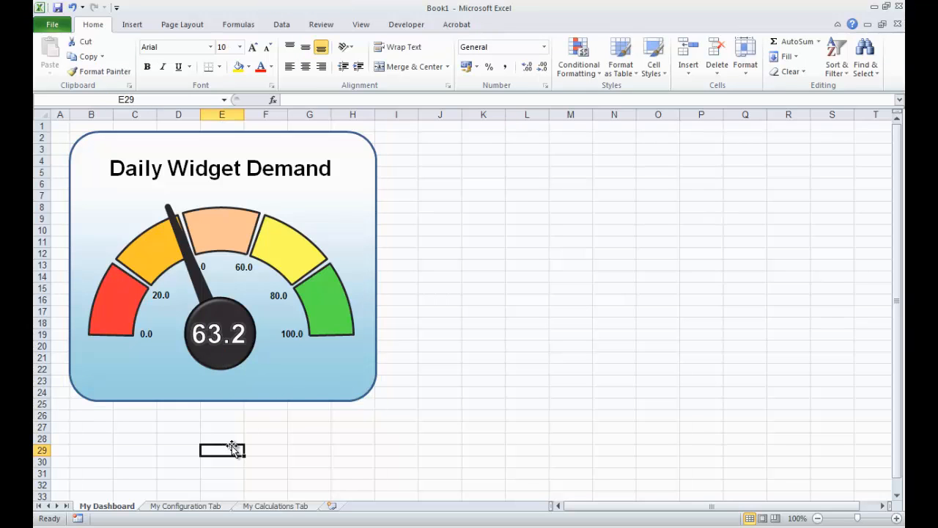
{"action": "mouse_move", "coordinate": [185, 510]}
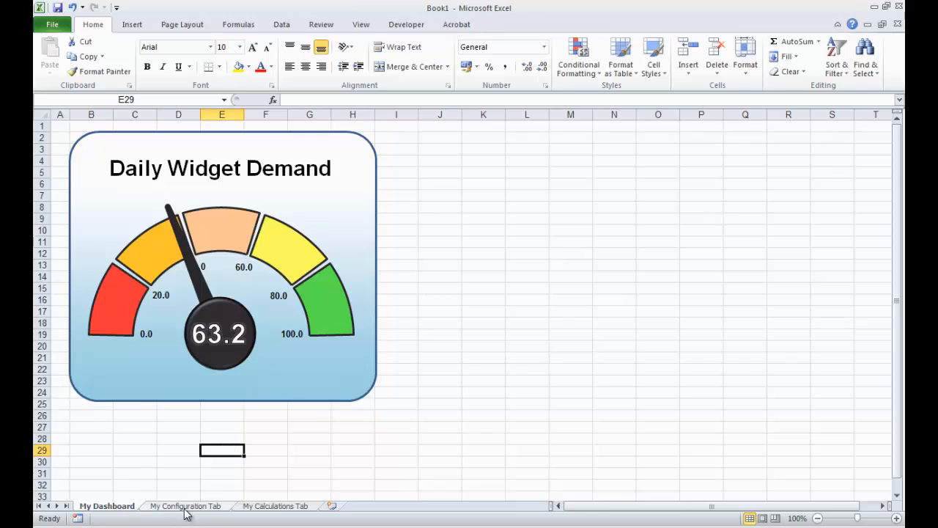
Format the actual, minimum and maximum value cells on the configuration sheet as percentages
{"action": "left_click", "coordinate": [185, 506]}
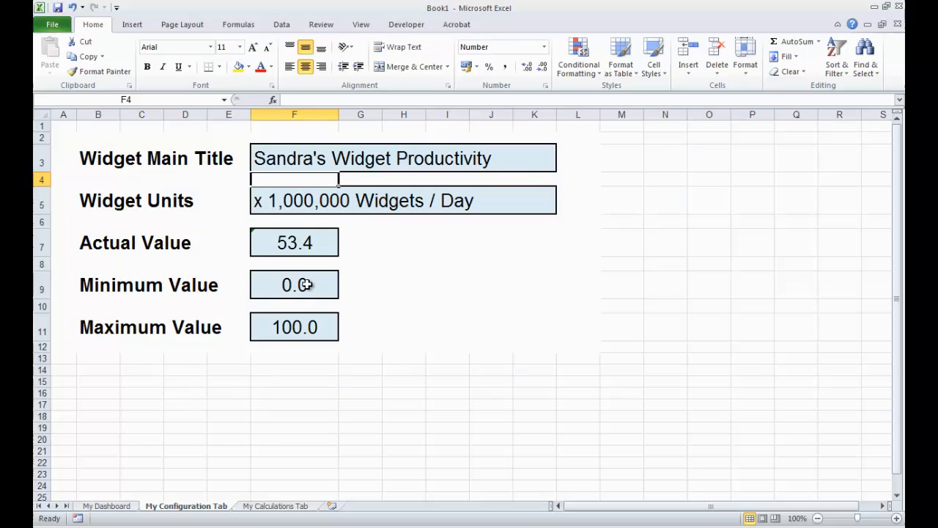
{"action": "left_click", "coordinate": [293, 285]}
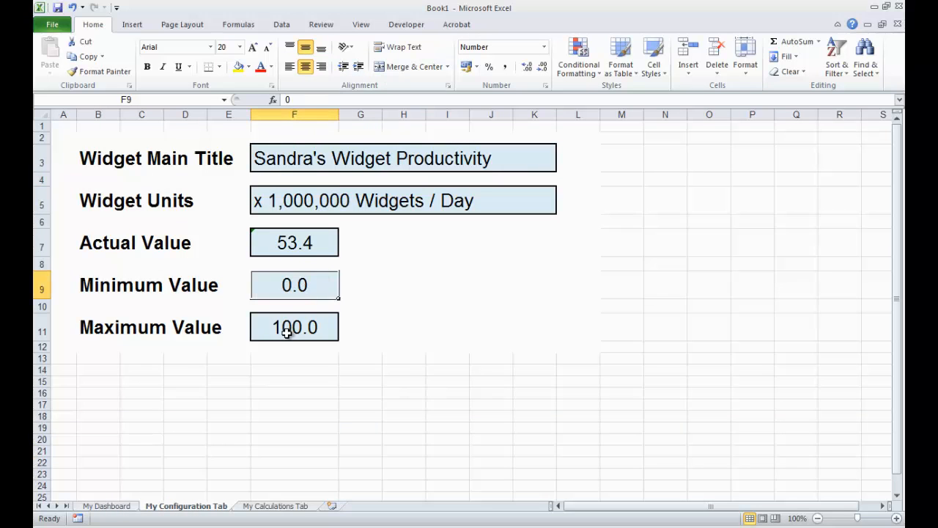
{"action": "left_click", "coordinate": [293, 327]}
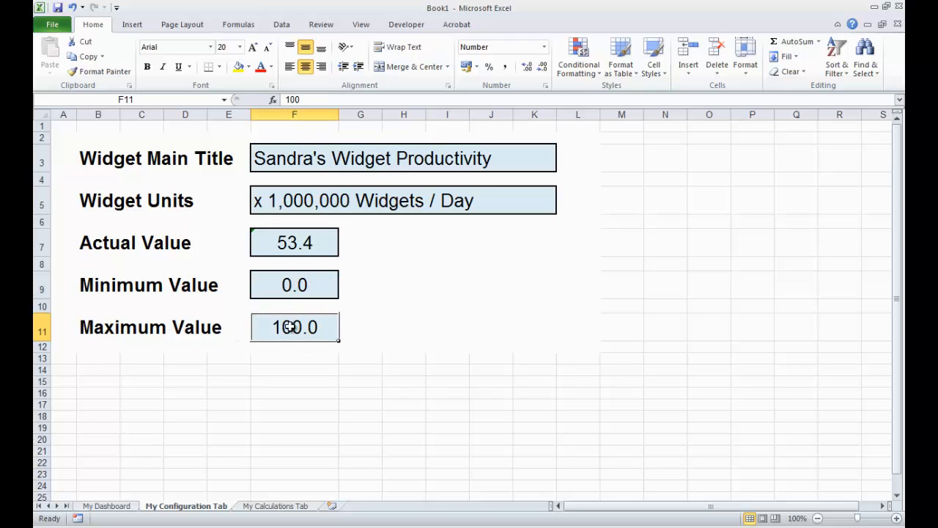
{"action": "left_click", "coordinate": [294, 243]}
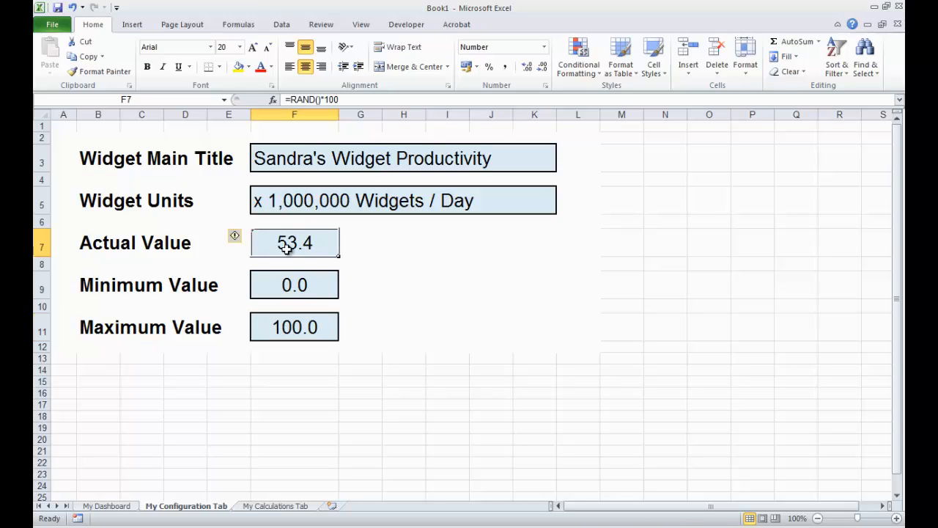
{"action": "left_click_drag", "start_coordinate": [293, 243], "coordinate": [293, 327]}
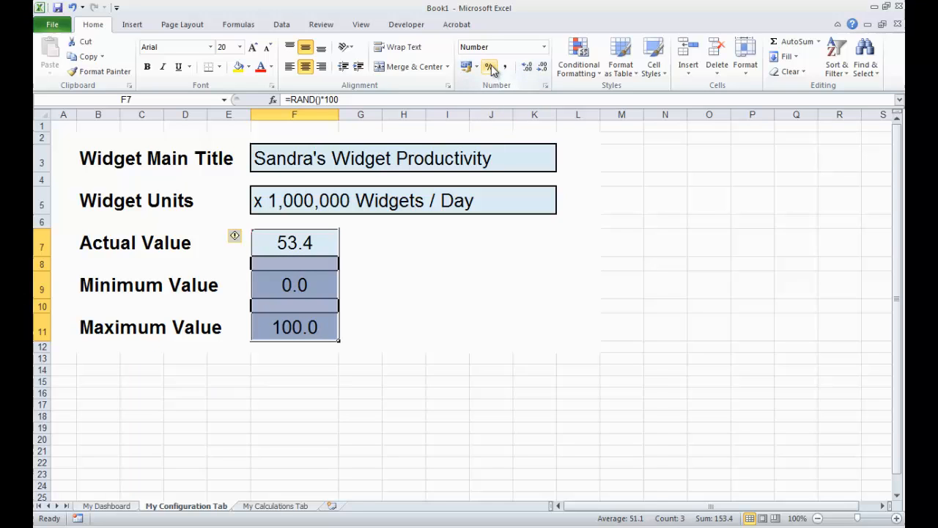
{"action": "left_click", "coordinate": [490, 68]}
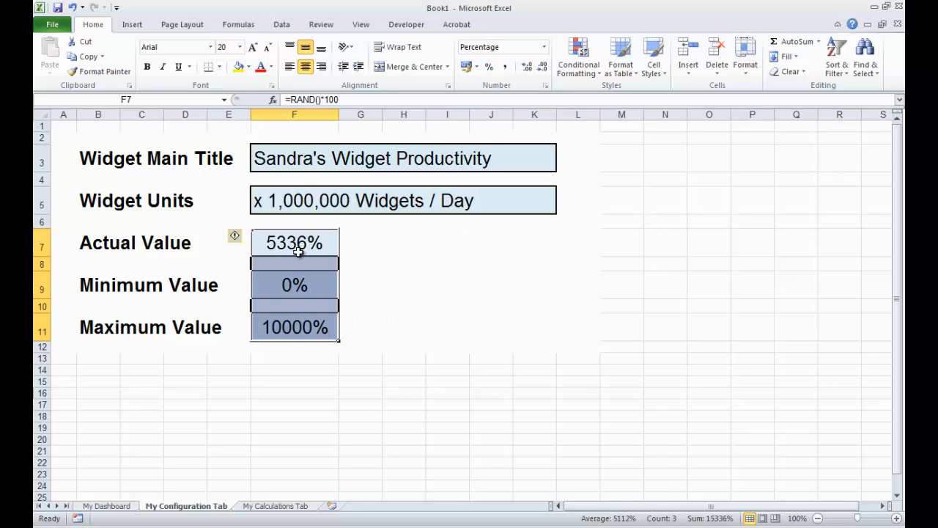
Overwrite the Actual Value RAND formula in F7 with a fixed 50
{"action": "left_click", "coordinate": [293, 244]}
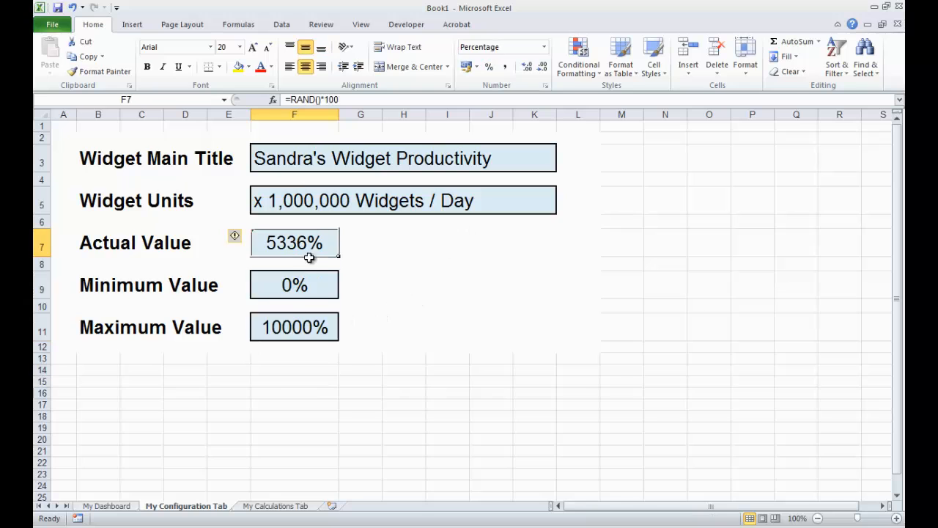
{"action": "left_click", "coordinate": [294, 327]}
{"action": "type", "text": "100"}
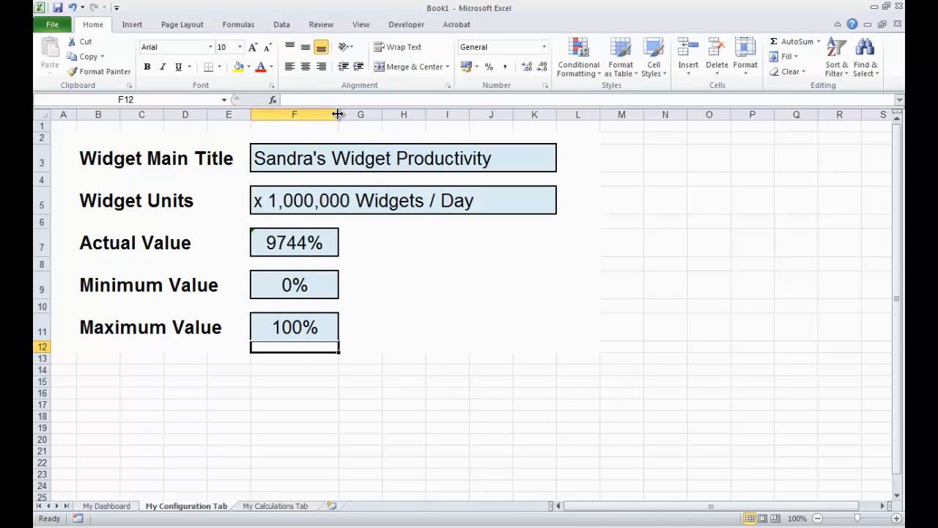
{"action": "left_click", "coordinate": [293, 244]}
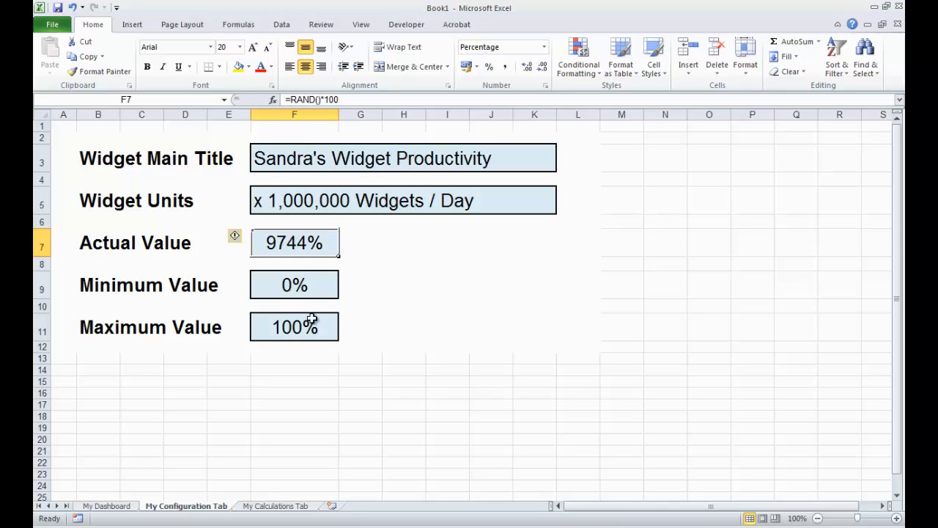
{"action": "mouse_move", "coordinate": [350, 128]}
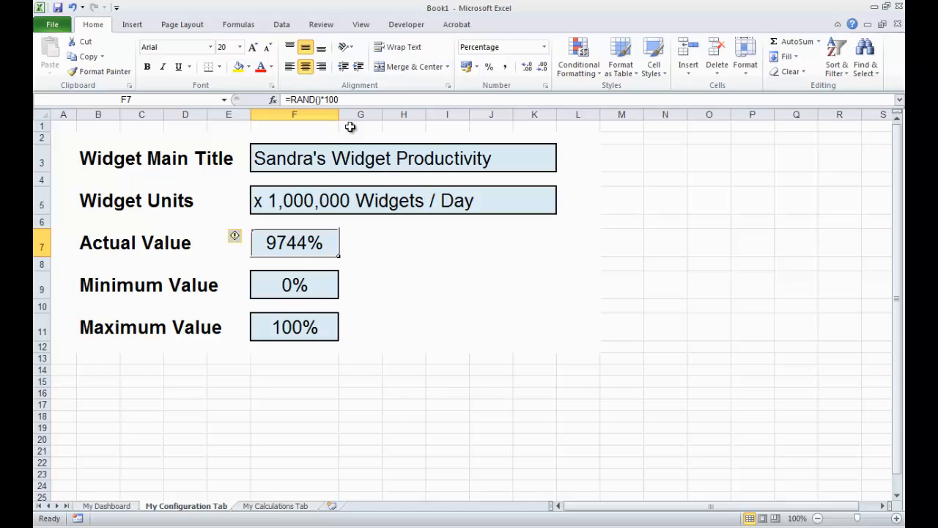
{"action": "double_click", "coordinate": [293, 243]}
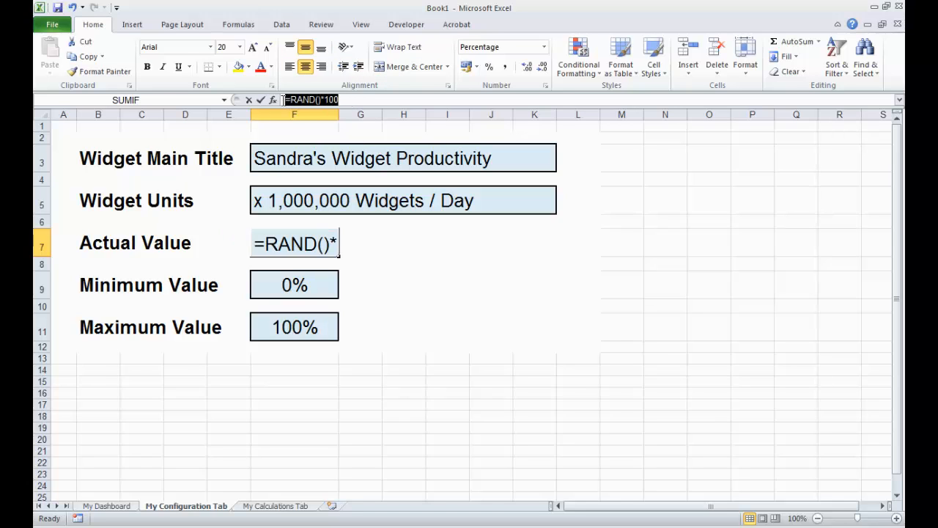
{"action": "type", "text": "50%"}
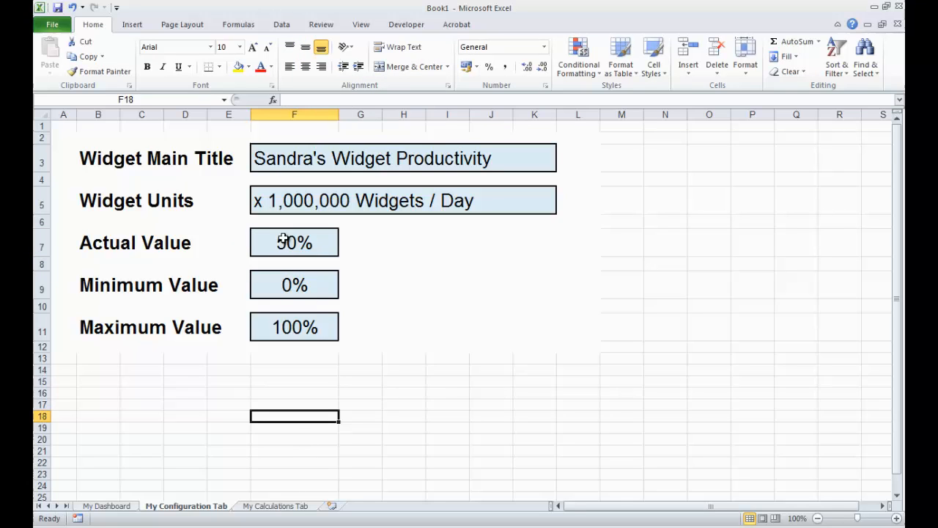
{"action": "mouse_move", "coordinate": [330, 314]}
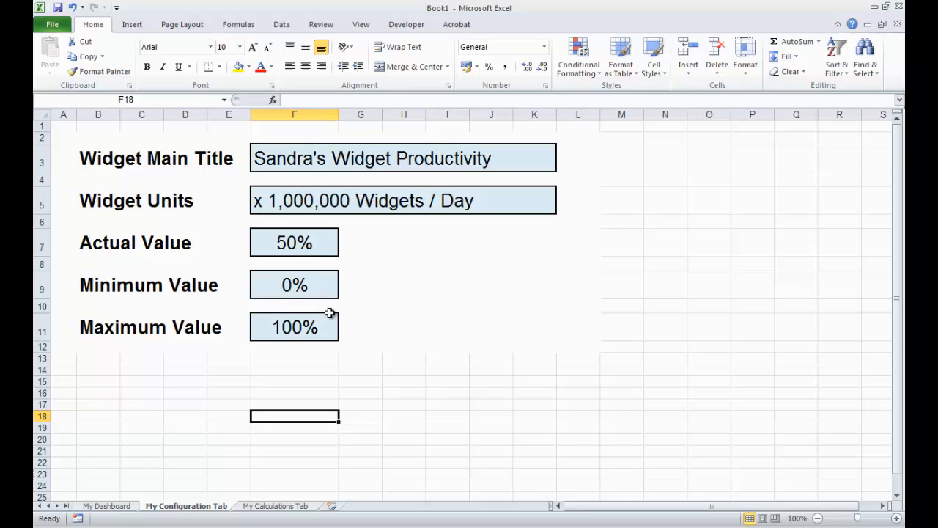
{"action": "mouse_move", "coordinate": [258, 463]}
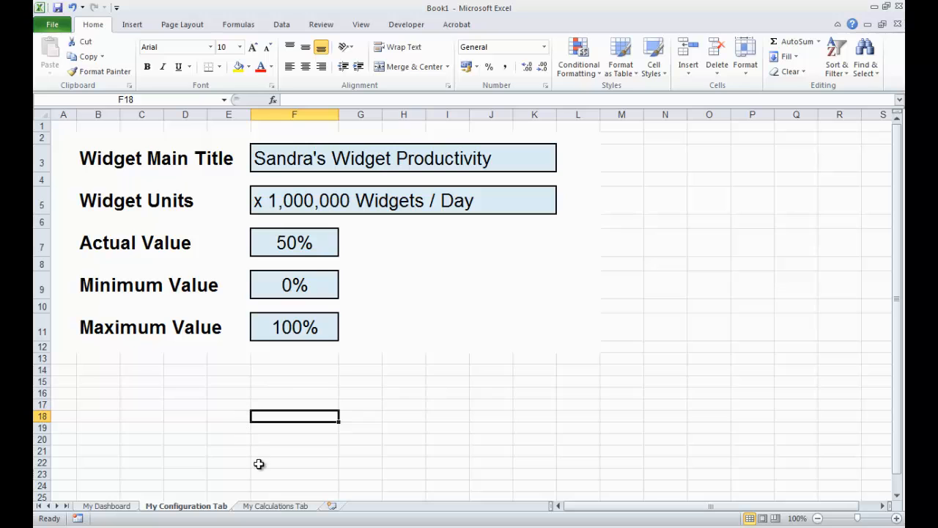
Show the dashboard sheet with the Daily Widget Demand gauge reading 63.2
{"action": "left_click", "coordinate": [105, 506]}
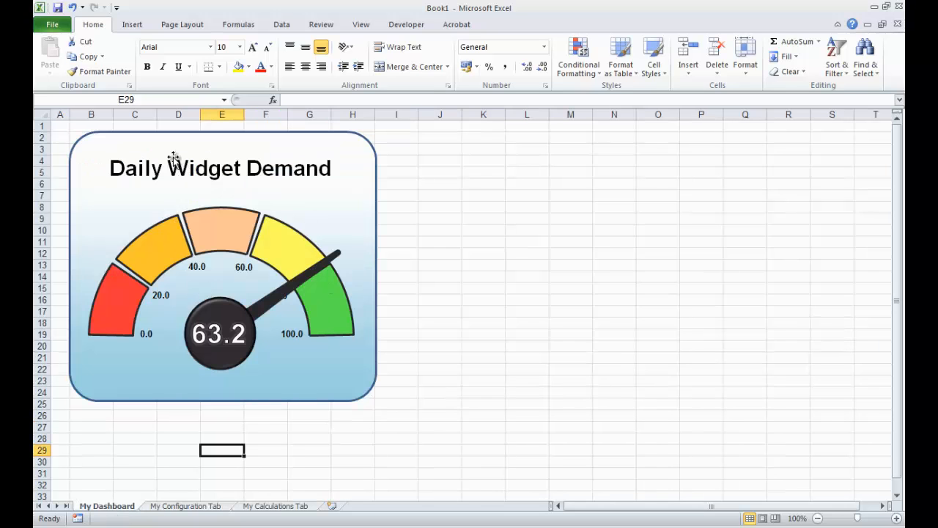
{"action": "mouse_move", "coordinate": [103, 232]}
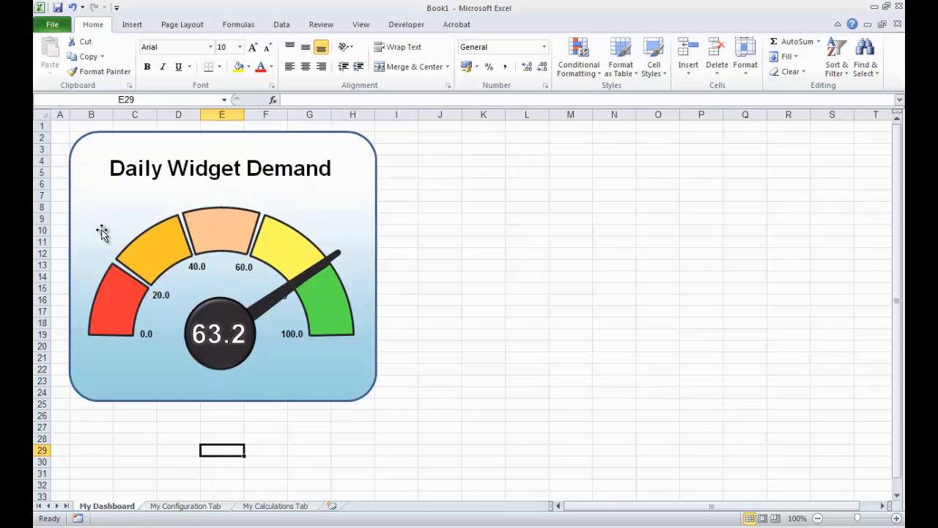
{"action": "mouse_move", "coordinate": [278, 303]}
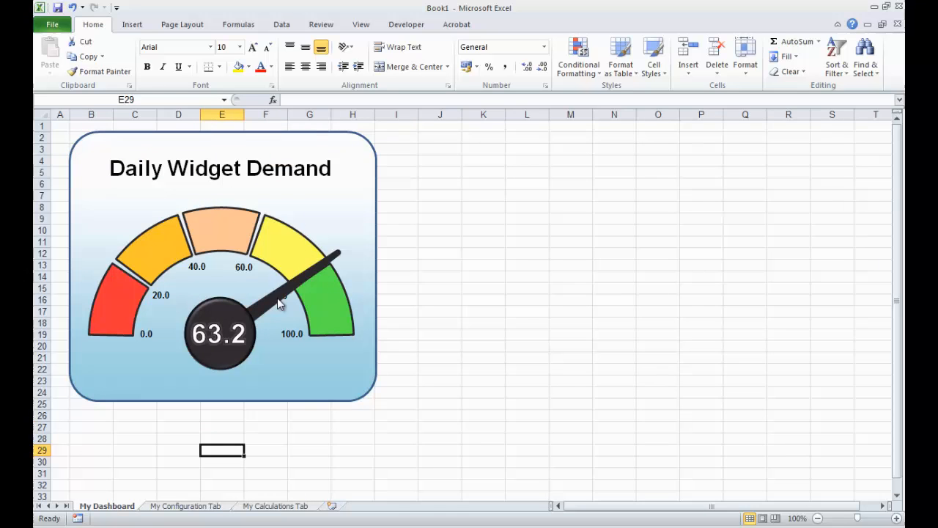
{"action": "mouse_move", "coordinate": [302, 243]}
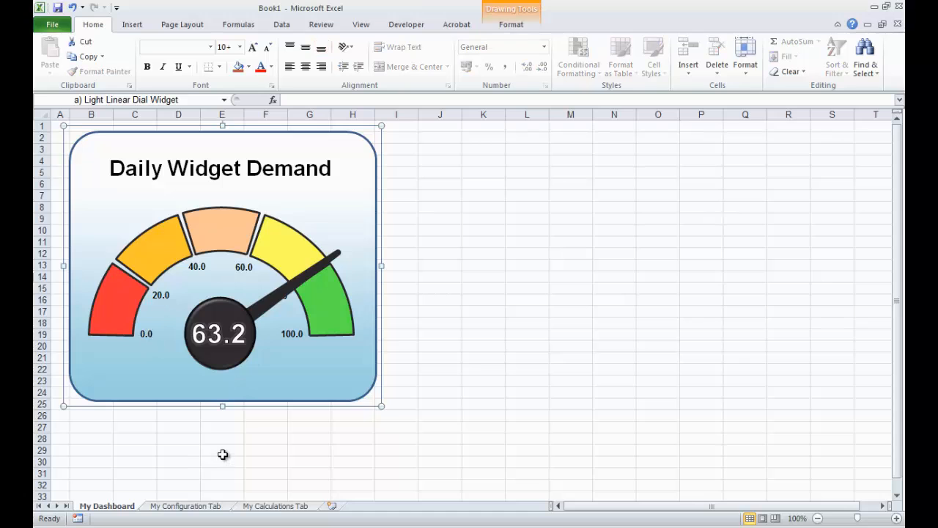
{"action": "mouse_move", "coordinate": [264, 516]}
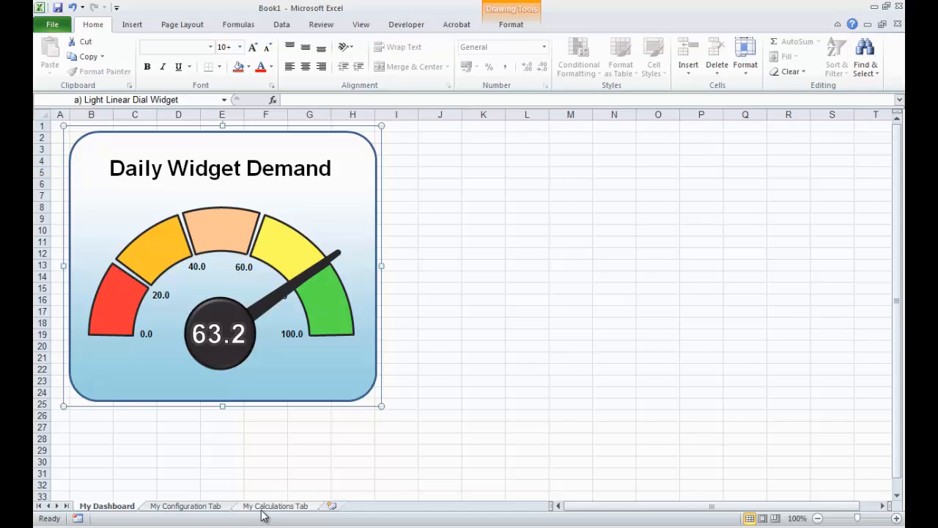
Link the Min calculation cell to ='My Configuration Tab'!F9 so it reads 0.0
{"action": "left_click", "coordinate": [276, 506]}
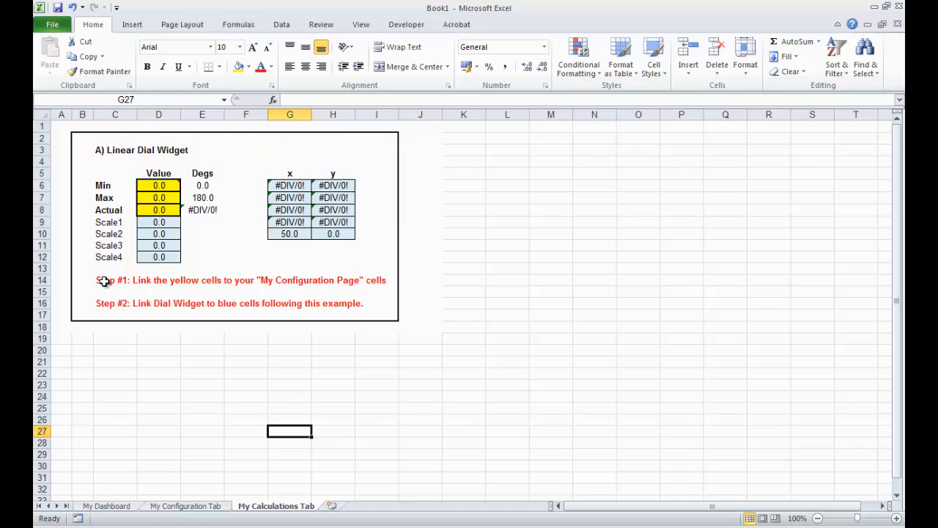
{"action": "mouse_move", "coordinate": [240, 283]}
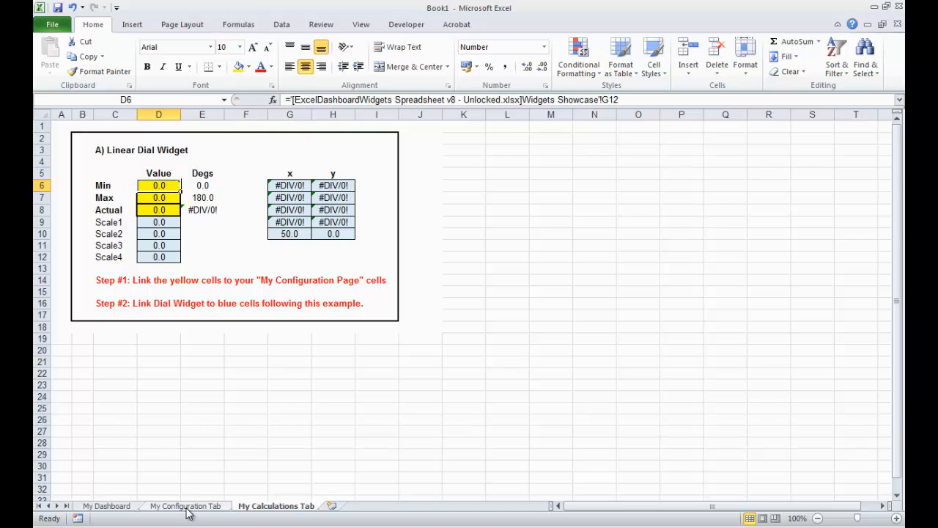
{"action": "type", "text": "='My Configuration Tab'!"}
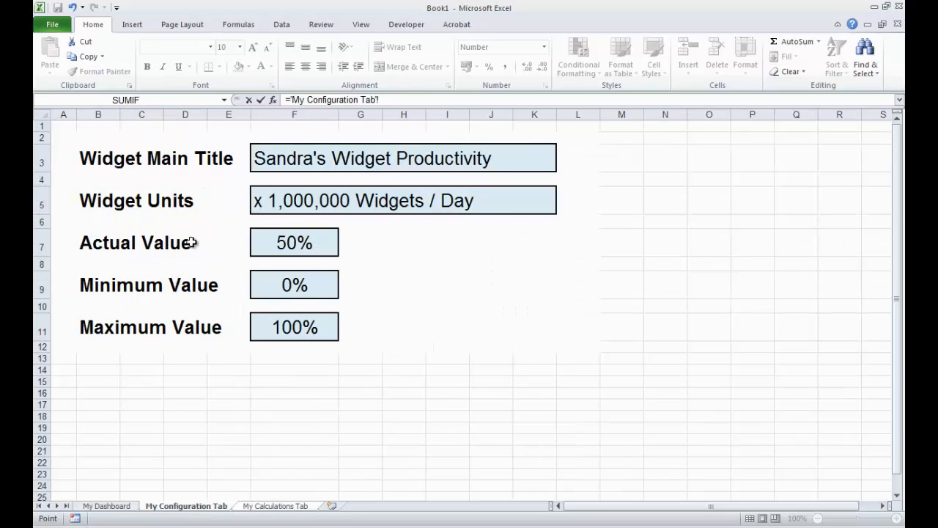
{"action": "left_click", "coordinate": [293, 285]}
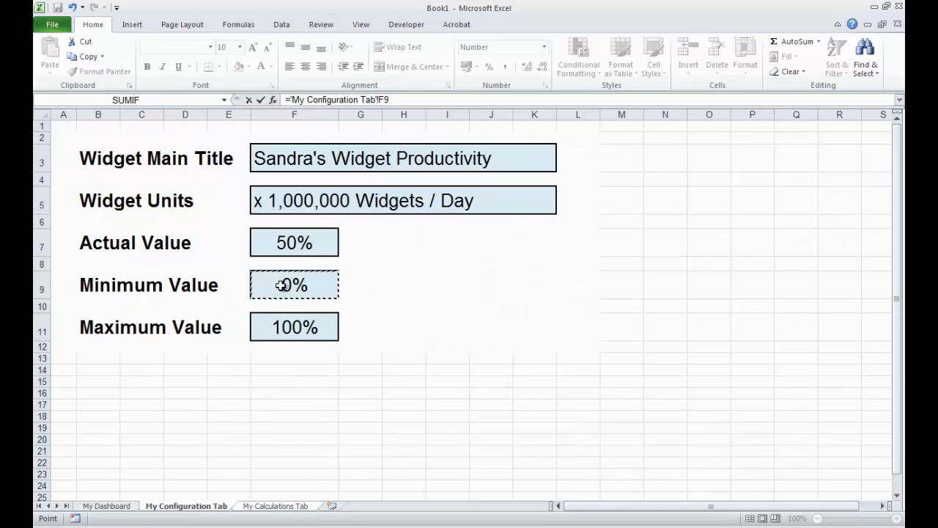
{"action": "left_click", "coordinate": [276, 506]}
{"action": "type", "text": "="}
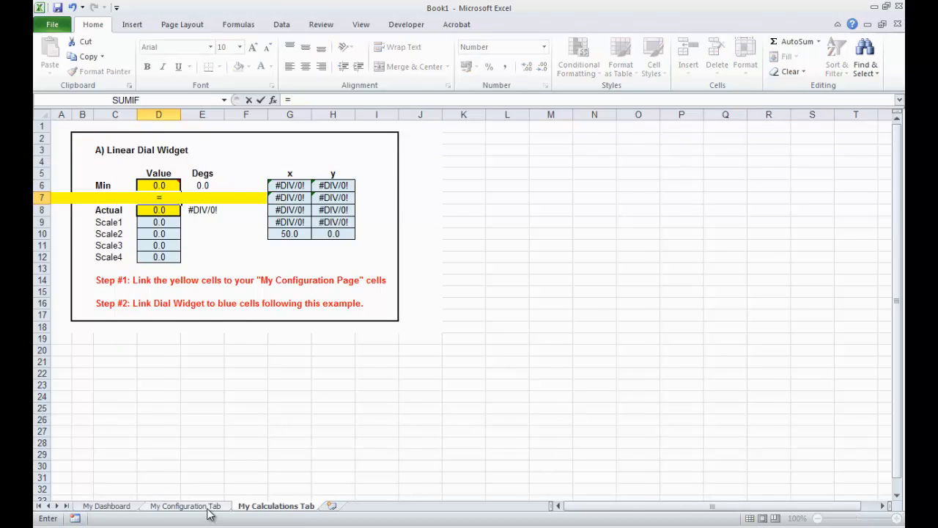
Link the Max and Actual cells to configuration F11 and F7 so they read 1.0 and 0.5
{"action": "left_click", "coordinate": [185, 506]}
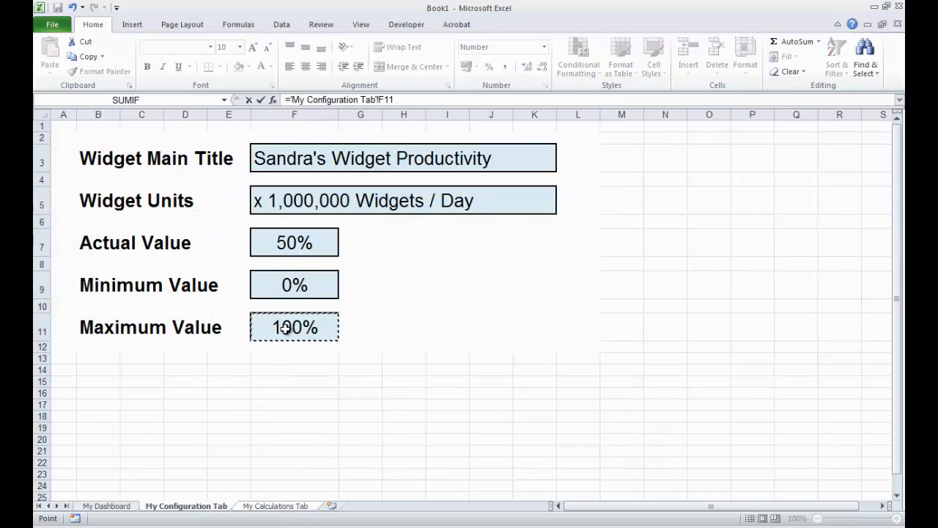
{"action": "left_click", "coordinate": [275, 506]}
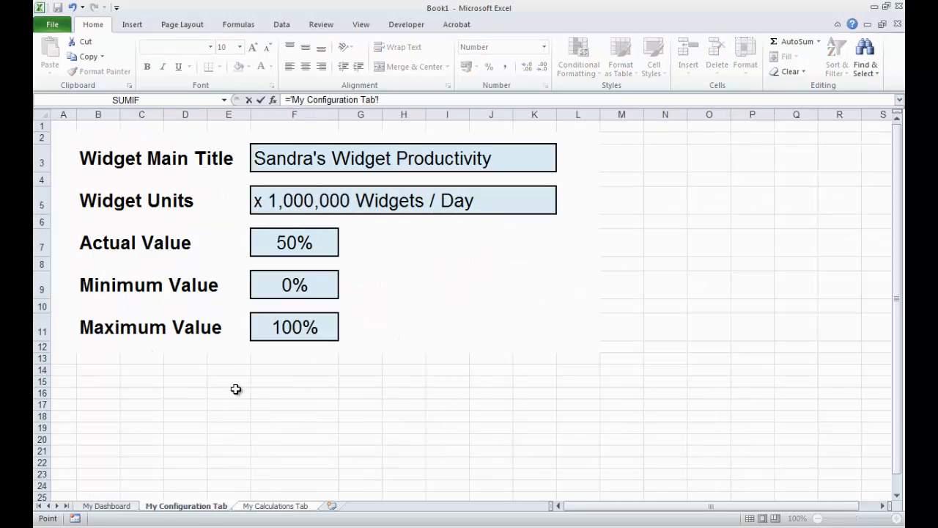
{"action": "left_click", "coordinate": [294, 243]}
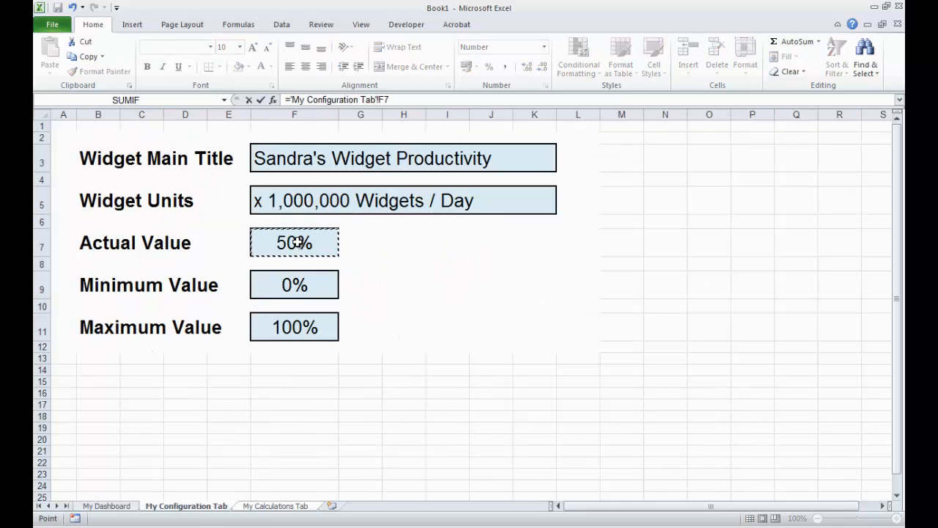
{"action": "left_click", "coordinate": [275, 506]}
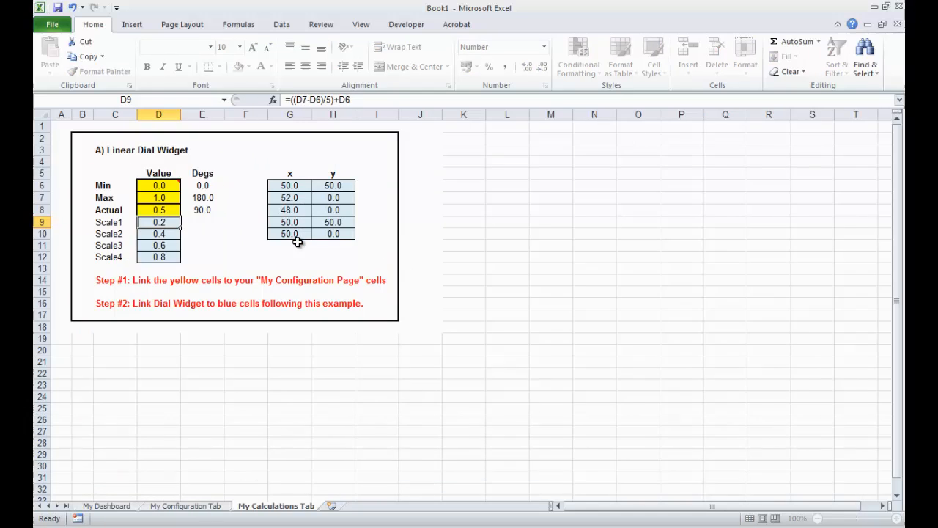
{"action": "left_click", "coordinate": [203, 374]}
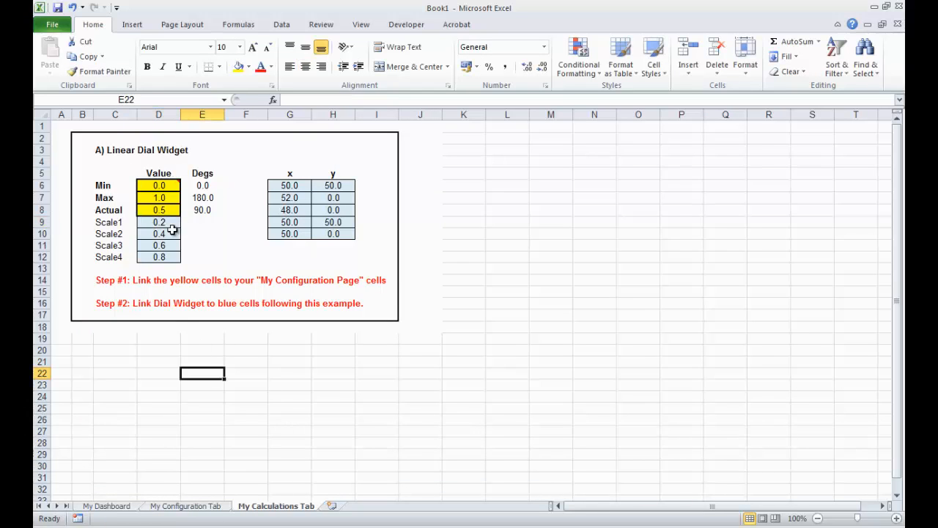
{"action": "mouse_move", "coordinate": [168, 188]}
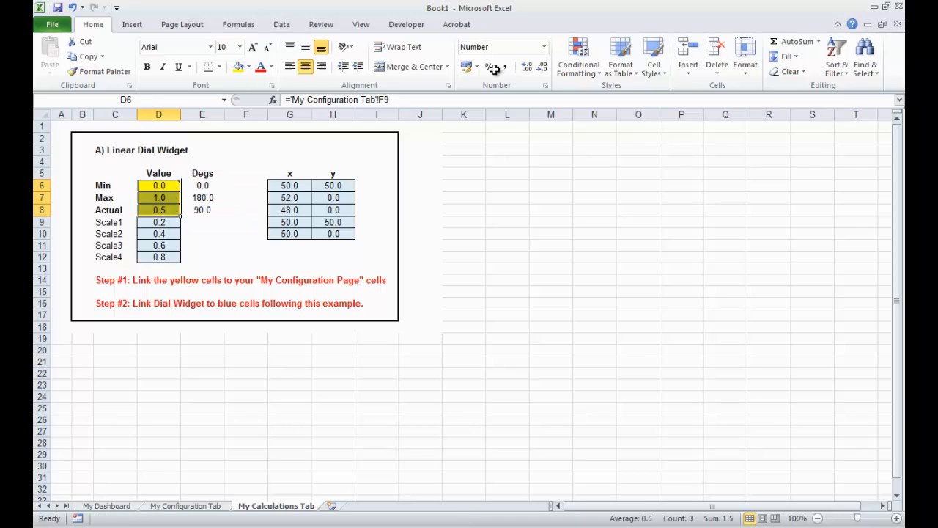
{"action": "left_click", "coordinate": [490, 67]}
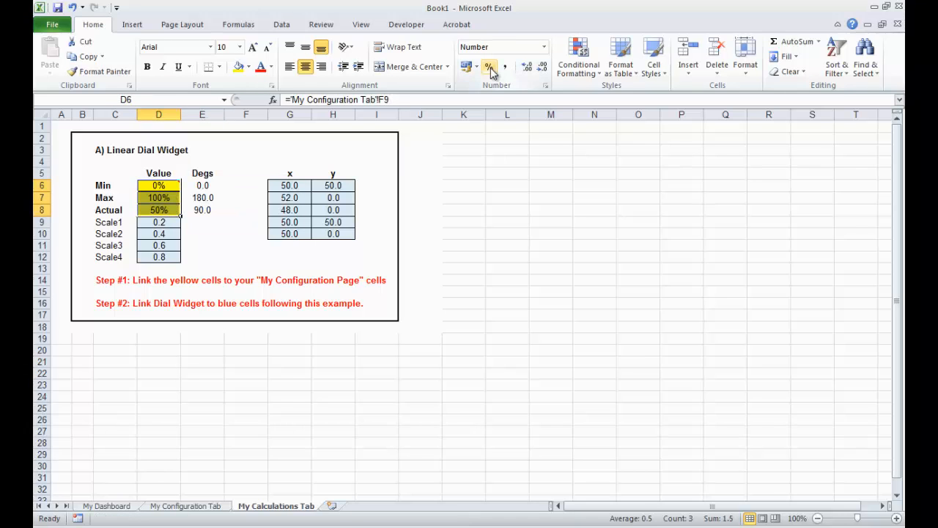
{"action": "left_click", "coordinate": [202, 396]}
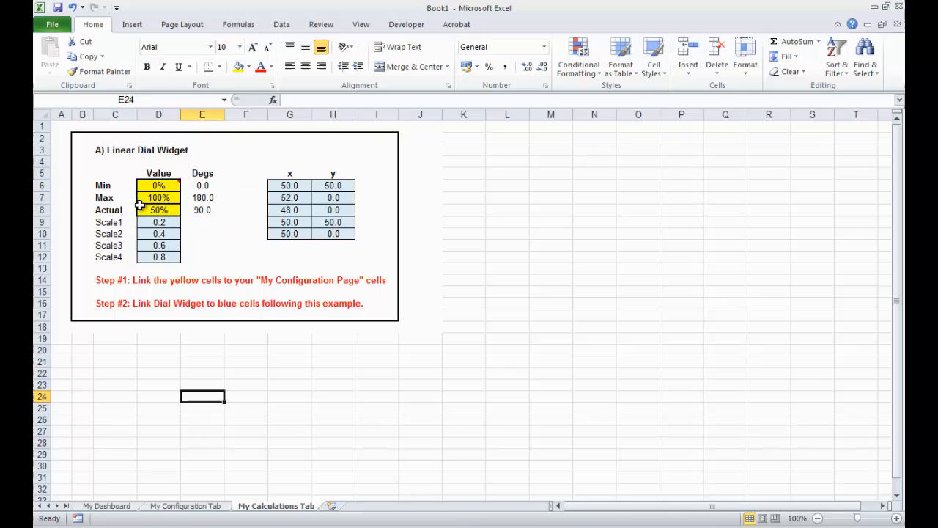
{"action": "mouse_move", "coordinate": [158, 185]}
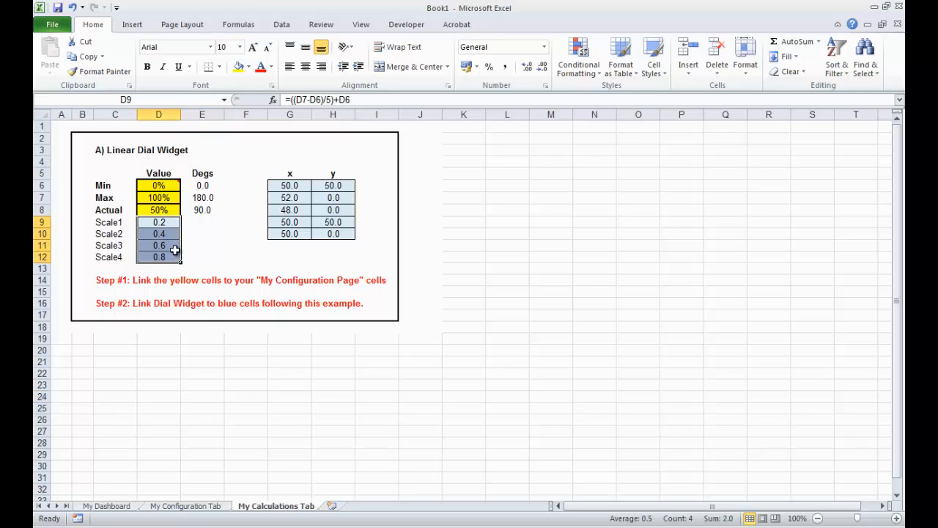
{"action": "left_click", "coordinate": [488, 68]}
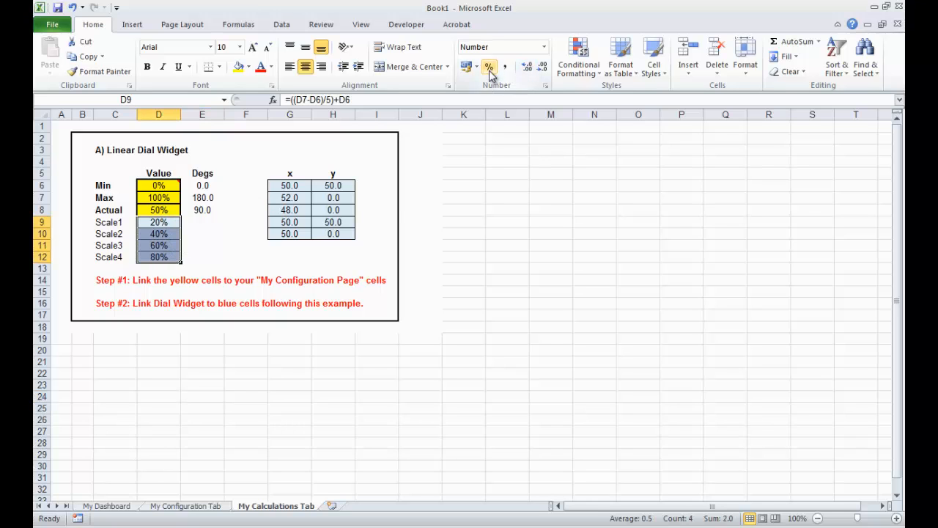
{"action": "left_click", "coordinate": [489, 67]}
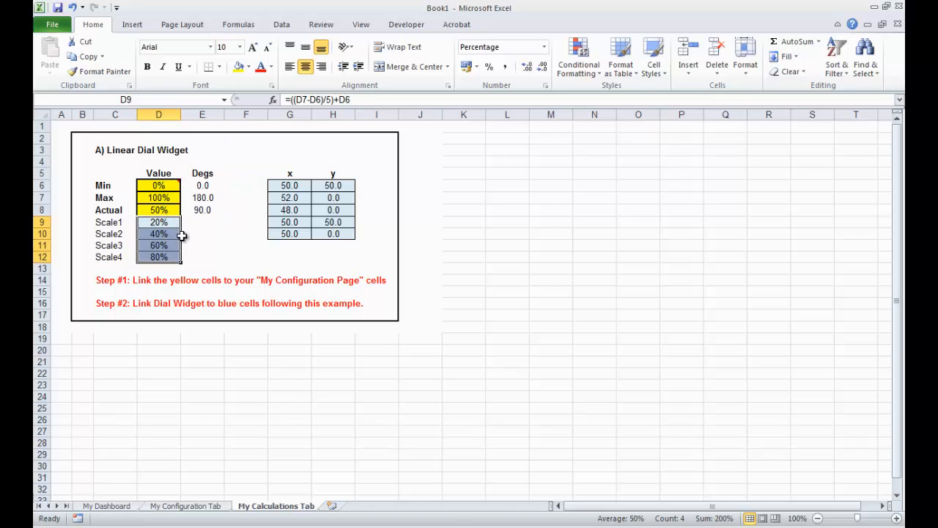
{"action": "left_click", "coordinate": [158, 361]}
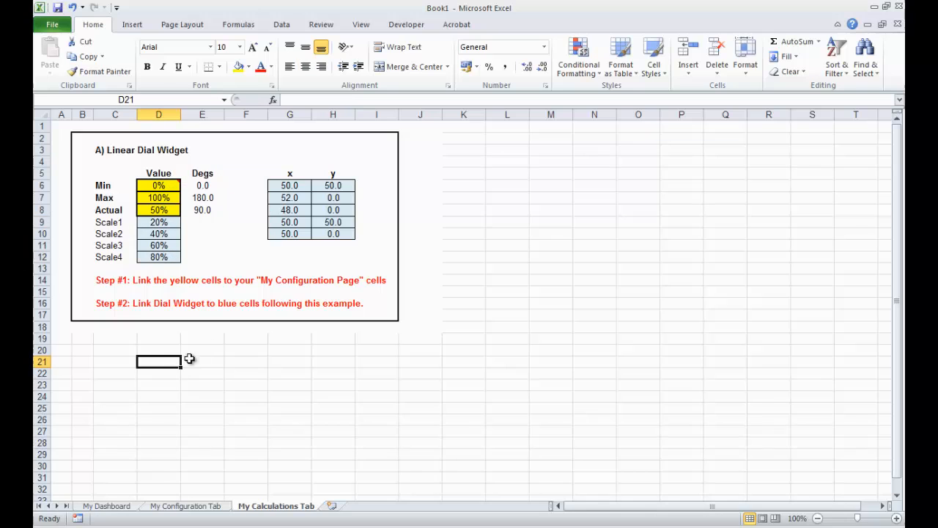
{"action": "mouse_move", "coordinate": [141, 256]}
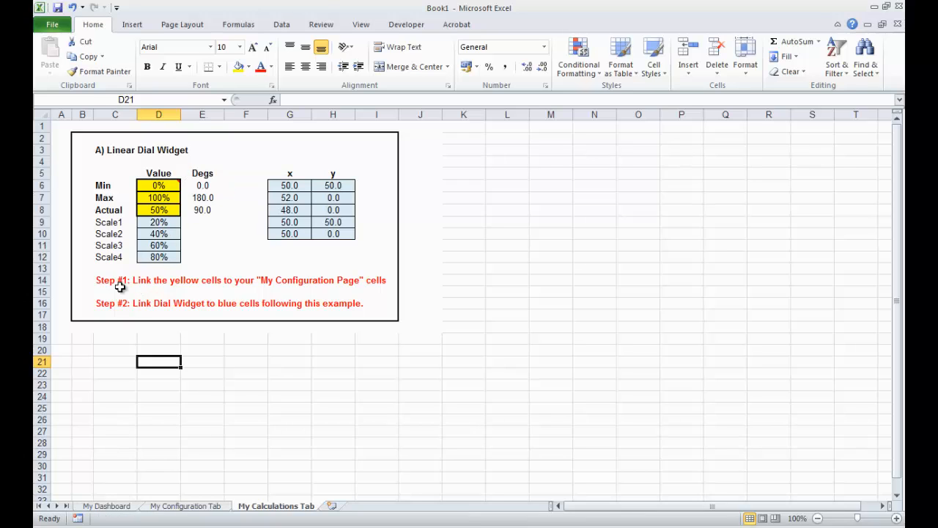
{"action": "mouse_move", "coordinate": [164, 302]}
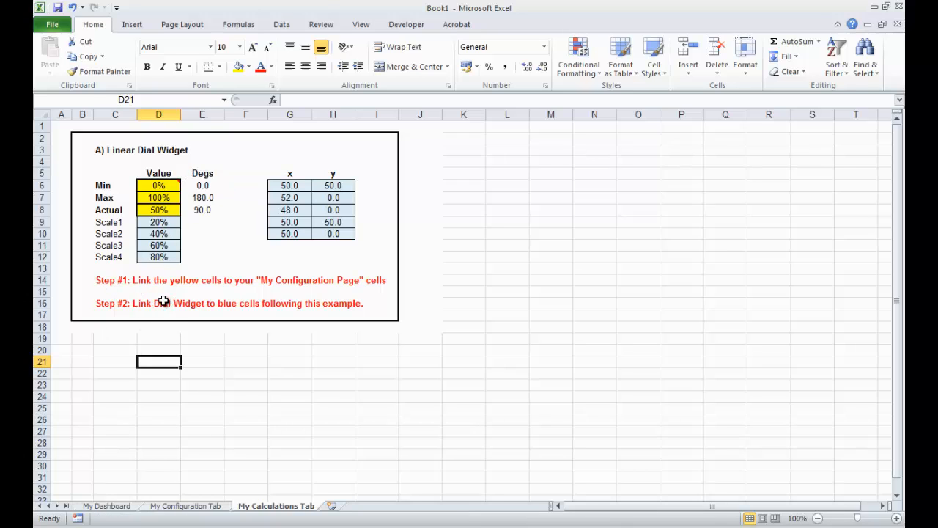
{"action": "mouse_move", "coordinate": [317, 326]}
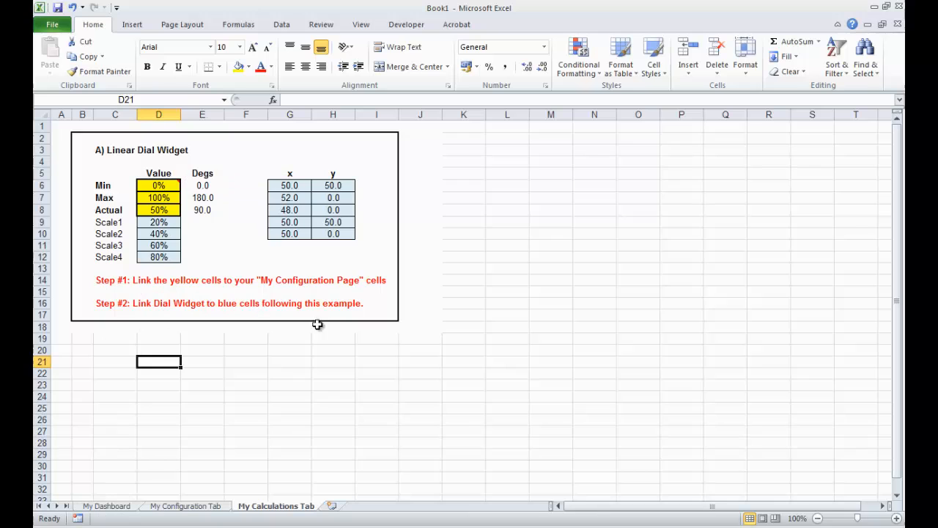
{"action": "mouse_move", "coordinate": [198, 375]}
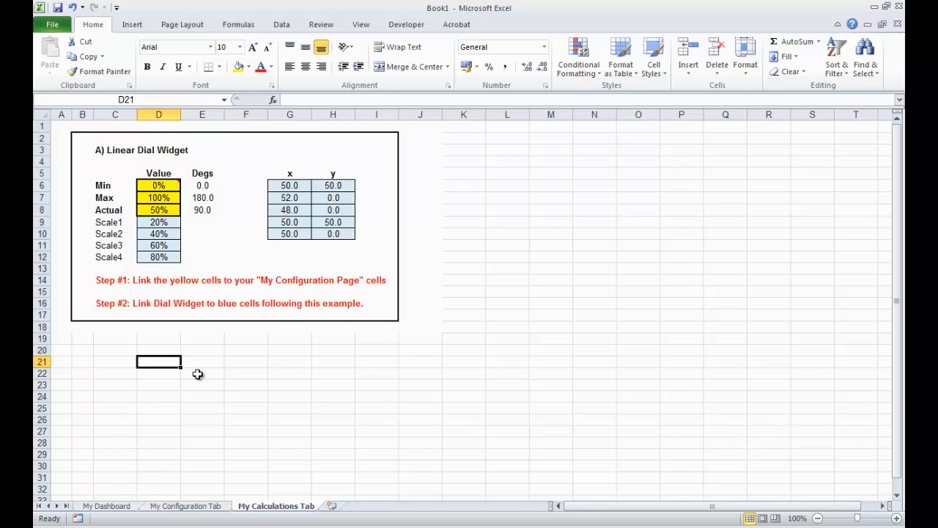
{"action": "mouse_move", "coordinate": [105, 506]}
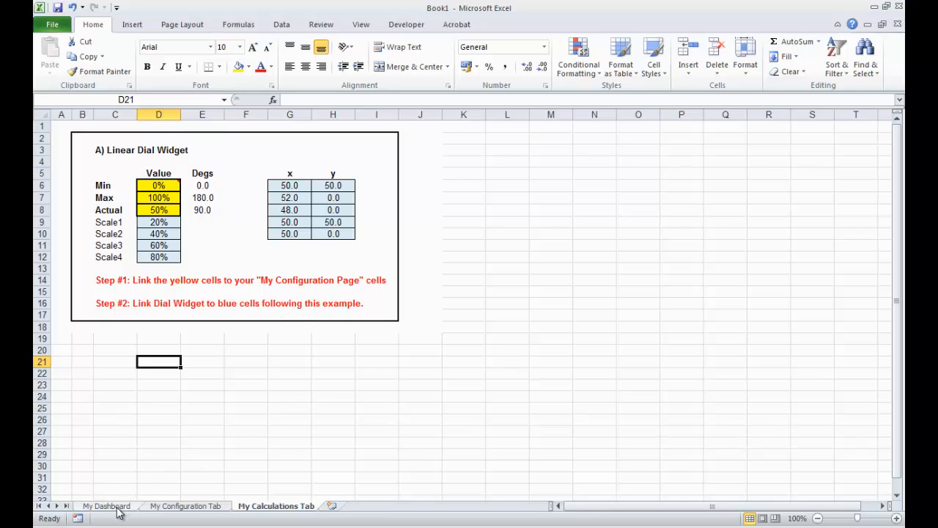
{"action": "mouse_move", "coordinate": [194, 316]}
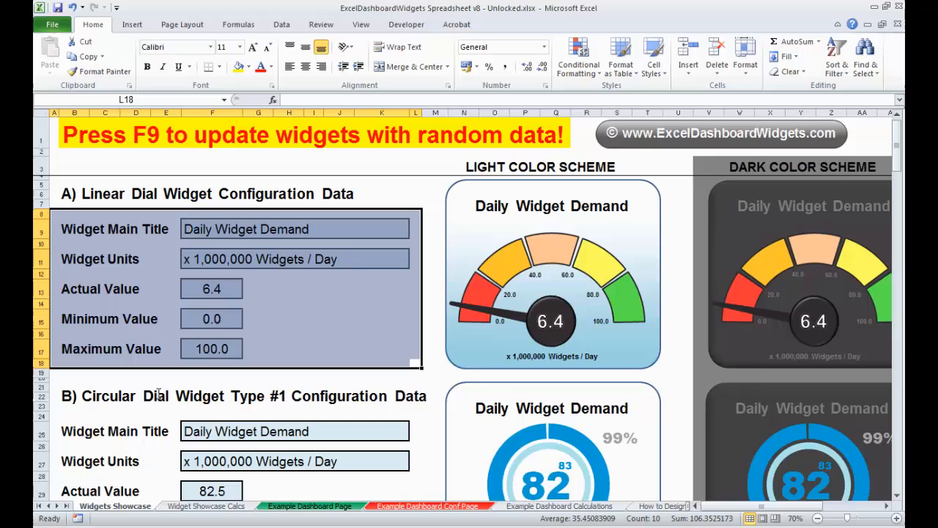
Select the light dial gauge in the example workbook and ungroup it into separate shapes
{"action": "left_click", "coordinate": [293, 229]}
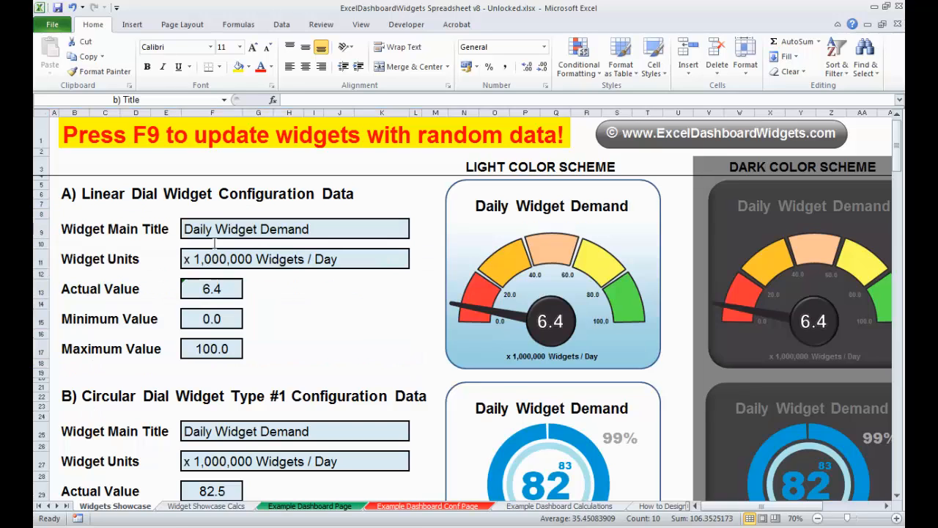
{"action": "left_click", "coordinate": [241, 396]}
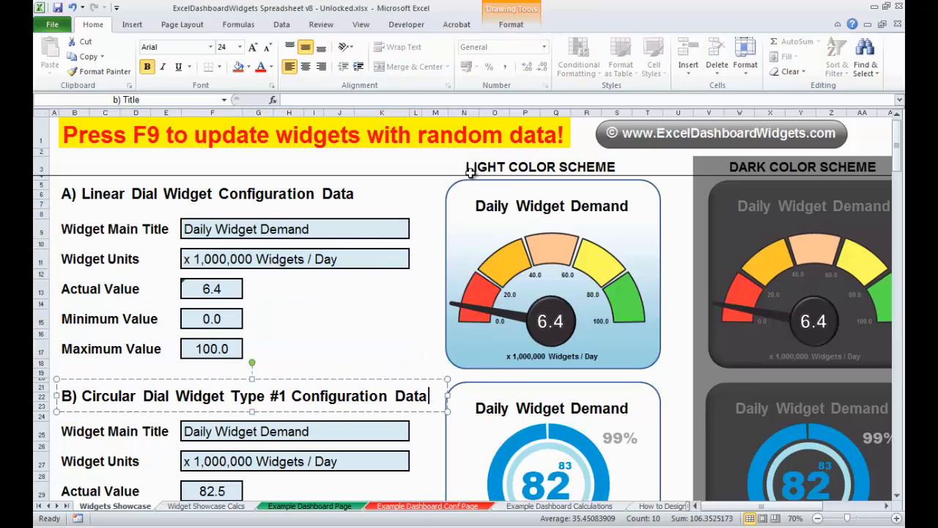
{"action": "mouse_move", "coordinate": [556, 277]}
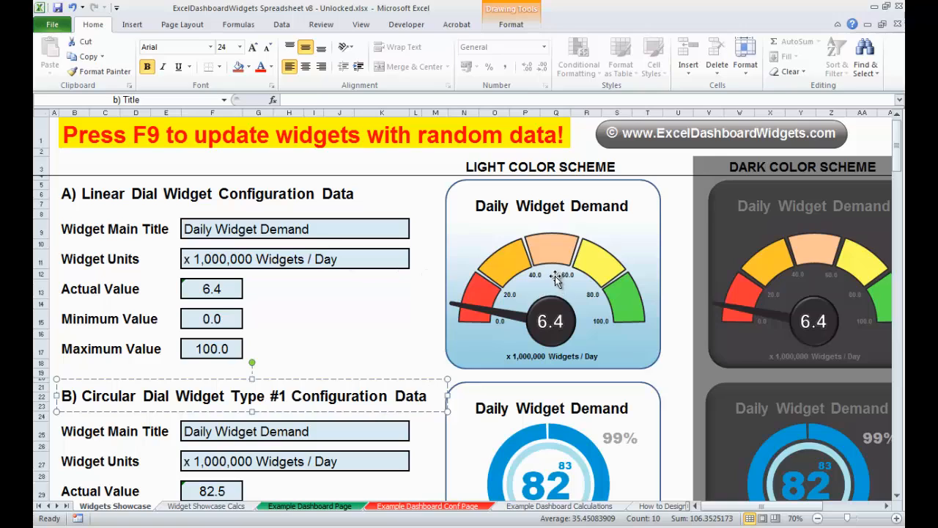
{"action": "mouse_move", "coordinate": [516, 158]}
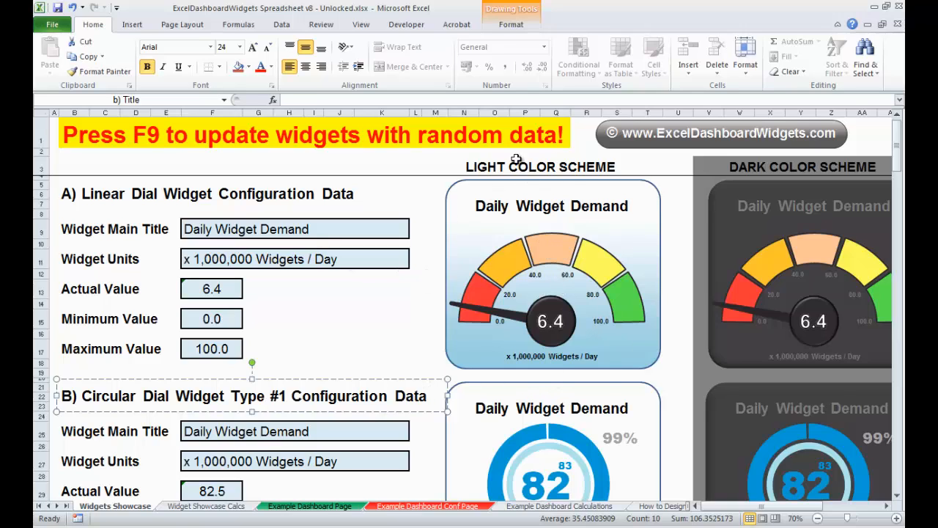
{"action": "left_click", "coordinate": [551, 271]}
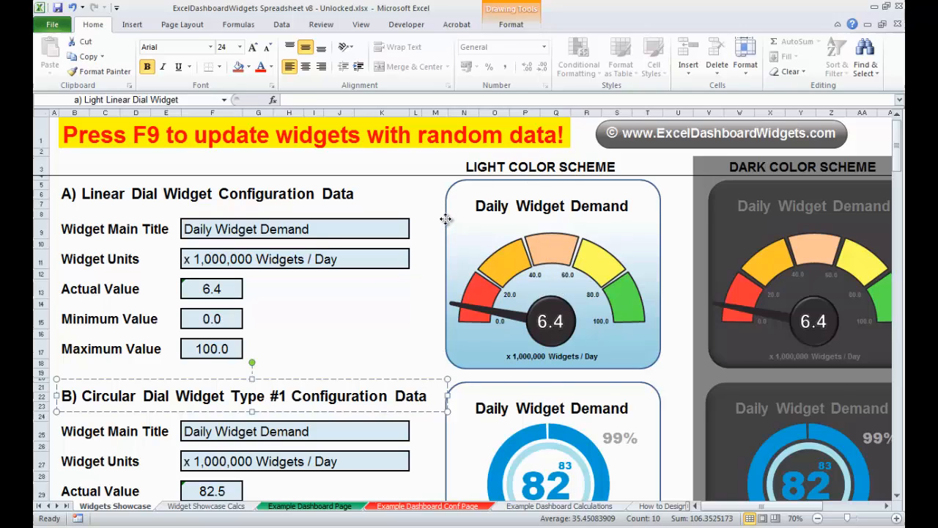
{"action": "left_click", "coordinate": [552, 276]}
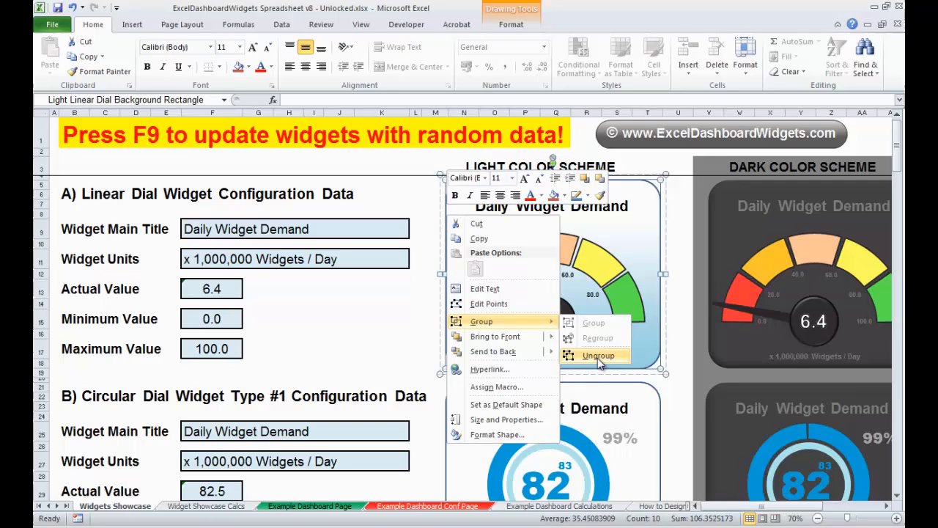
{"action": "left_click", "coordinate": [598, 356]}
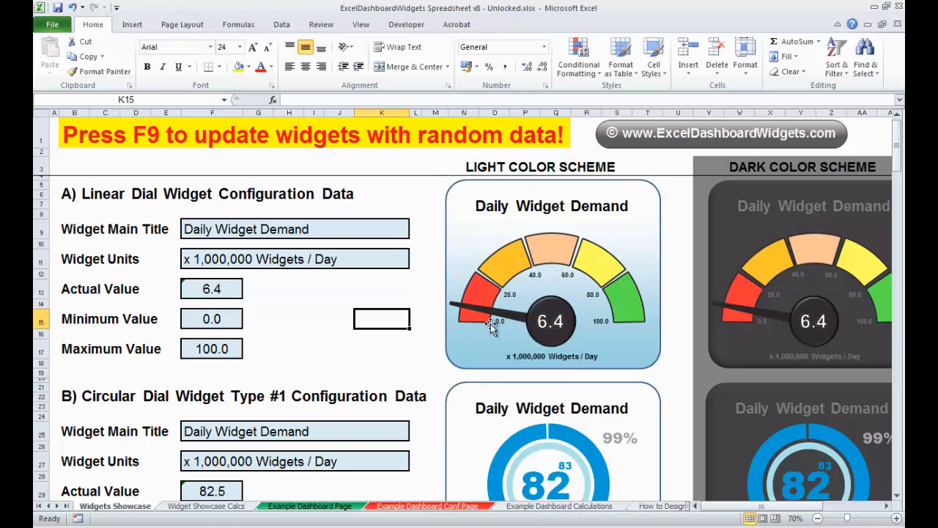
{"action": "mouse_move", "coordinate": [551, 311]}
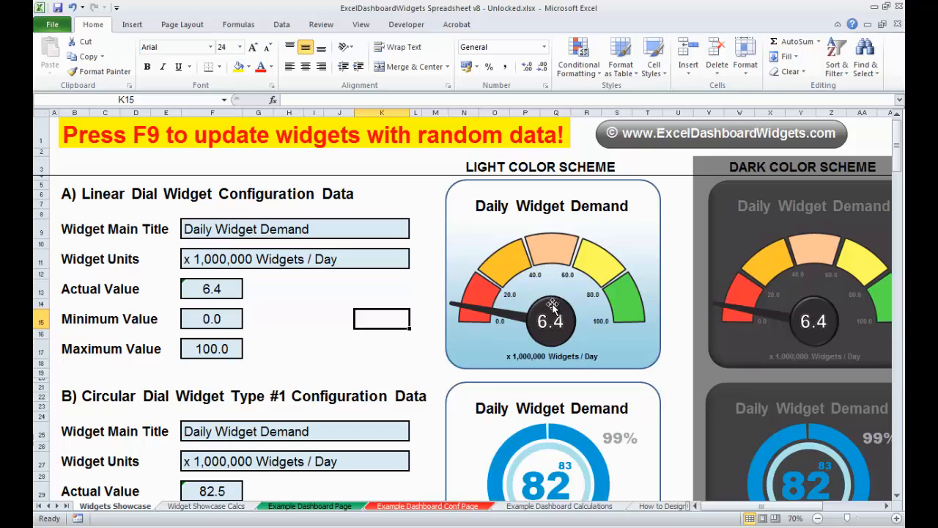
{"action": "mouse_move", "coordinate": [551, 326]}
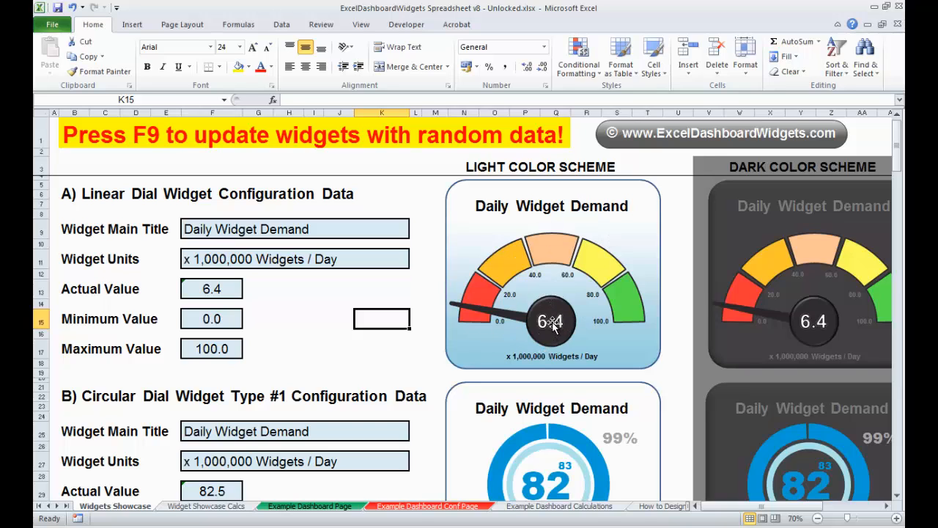
Inspect the centre value label's =$F$13 link and refresh the gauge to a new random reading of 33.0
{"action": "left_click", "coordinate": [551, 321]}
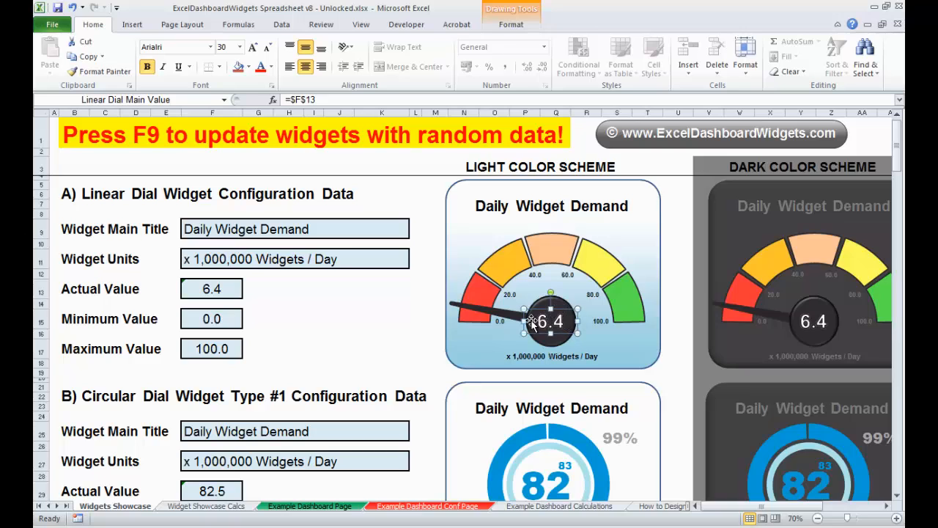
{"action": "mouse_move", "coordinate": [531, 326]}
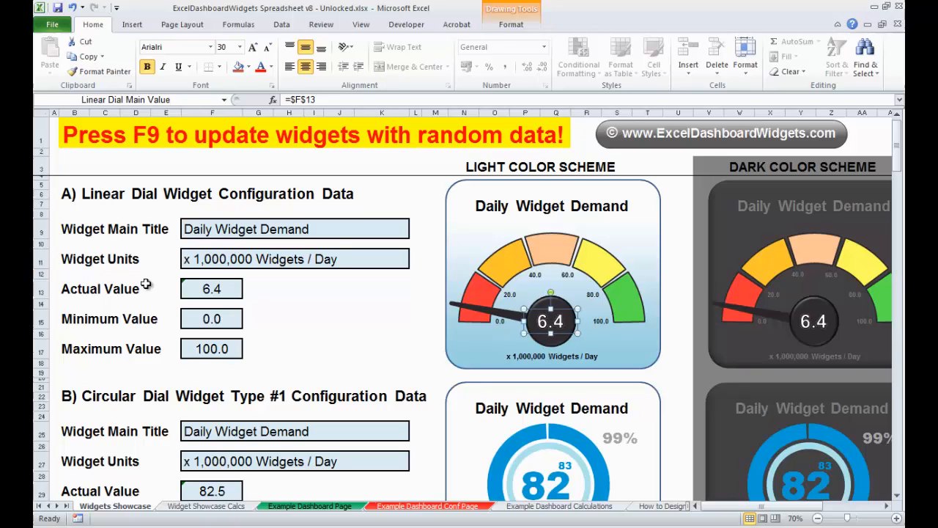
{"action": "left_click", "coordinate": [211, 288]}
{"action": "type", "text": "33"}
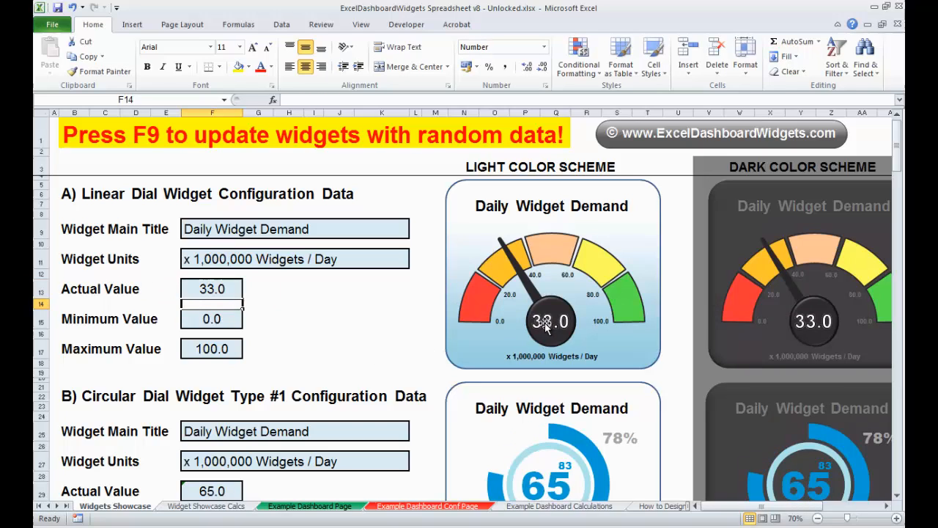
{"action": "left_click", "coordinate": [552, 322]}
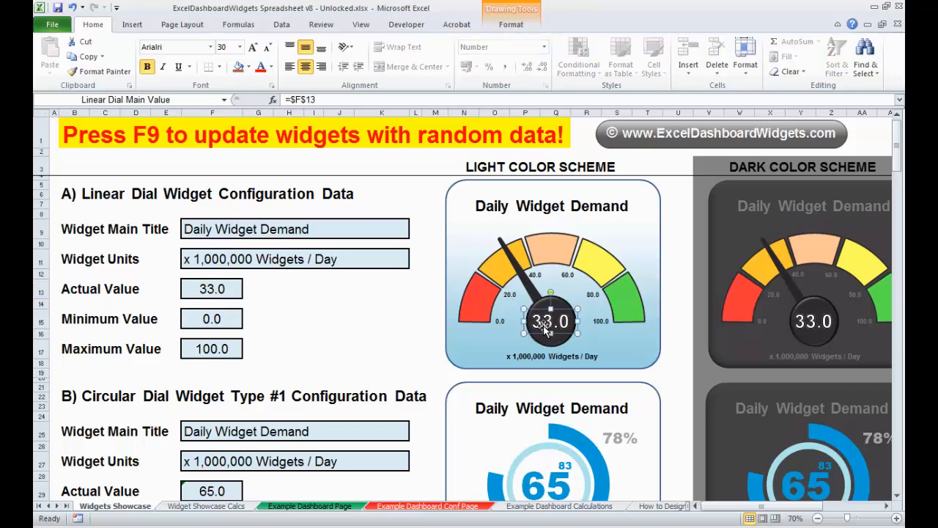
{"action": "left_click", "coordinate": [382, 335]}
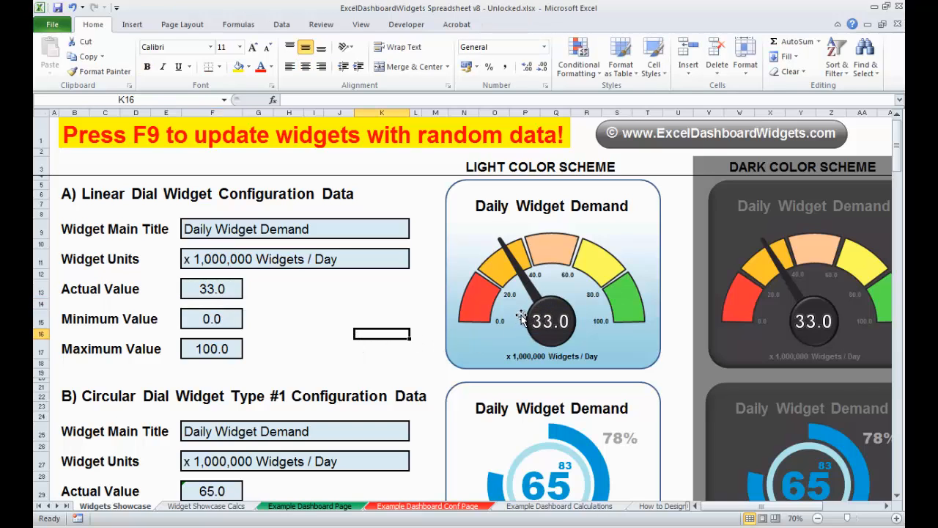
{"action": "mouse_move", "coordinate": [513, 315]}
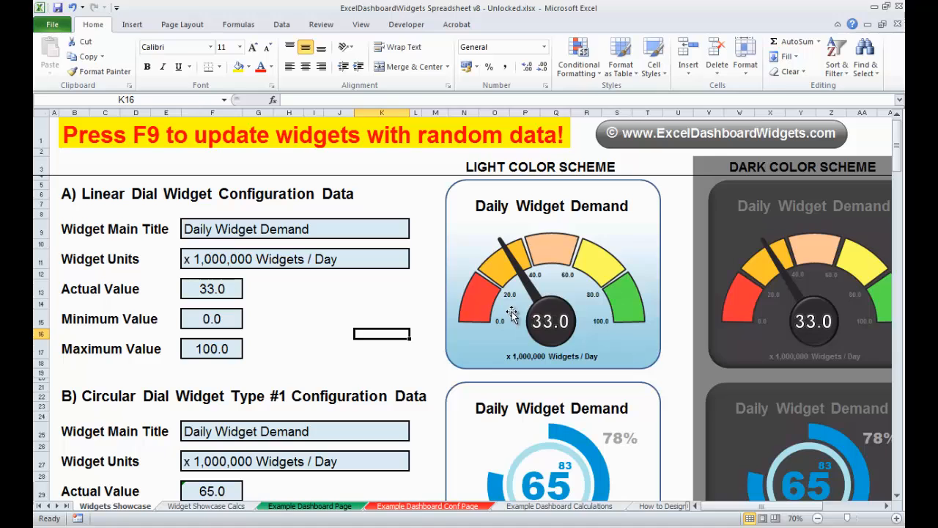
{"action": "mouse_move", "coordinate": [865, 55]}
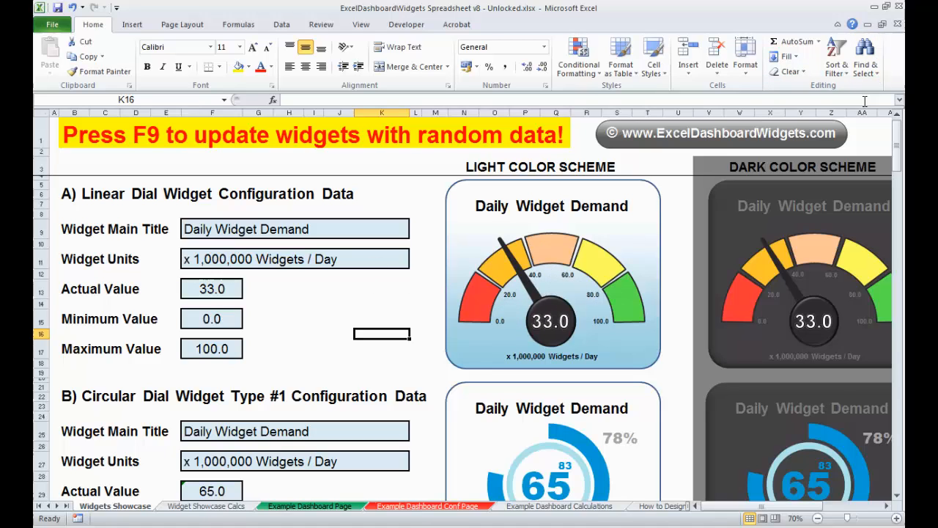
{"action": "left_click", "coordinate": [866, 56]}
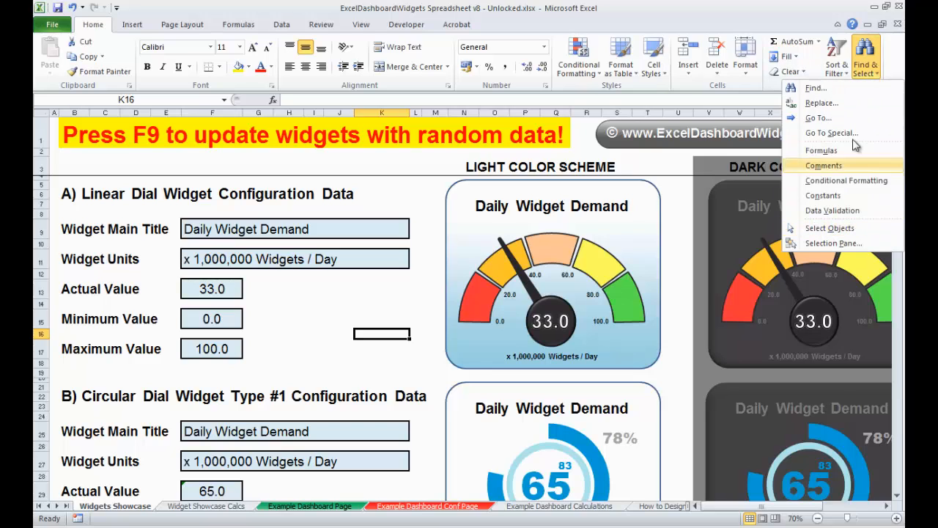
{"action": "mouse_move", "coordinate": [525, 299]}
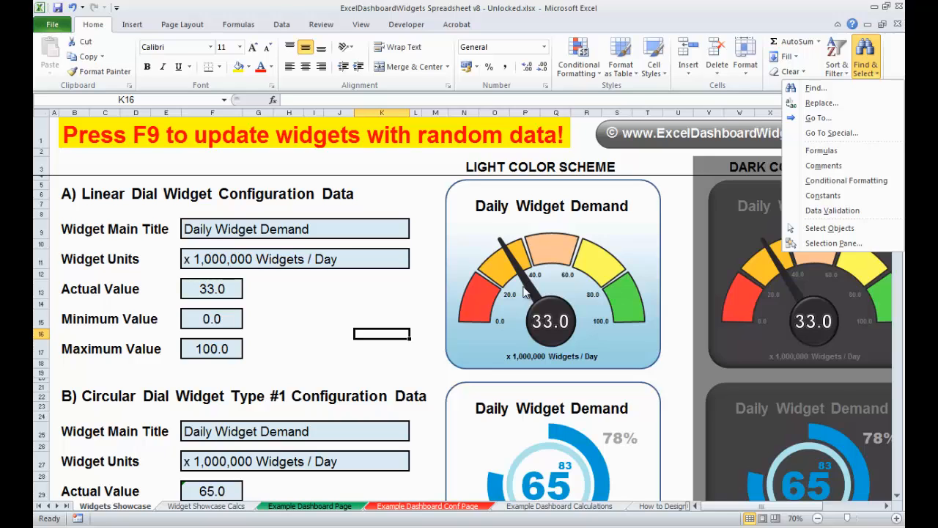
{"action": "mouse_move", "coordinate": [680, 101]}
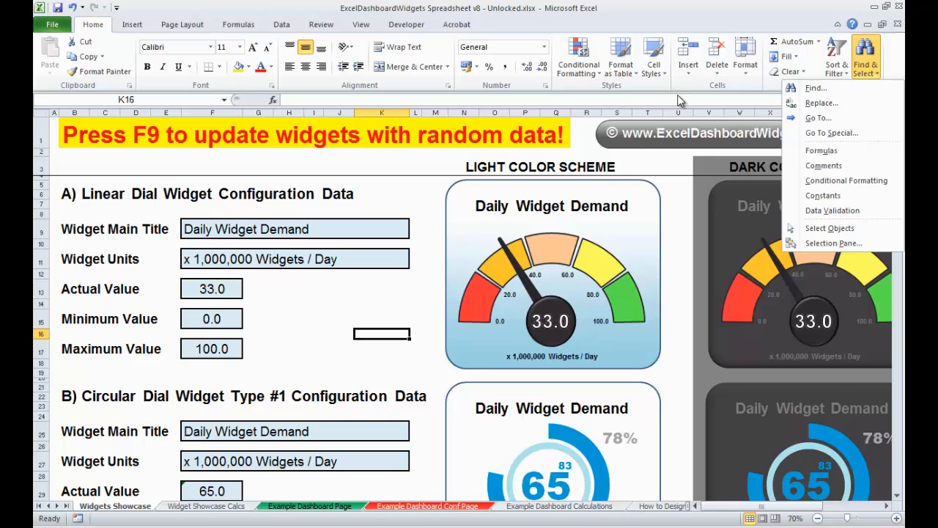
{"action": "mouse_move", "coordinate": [677, 99]}
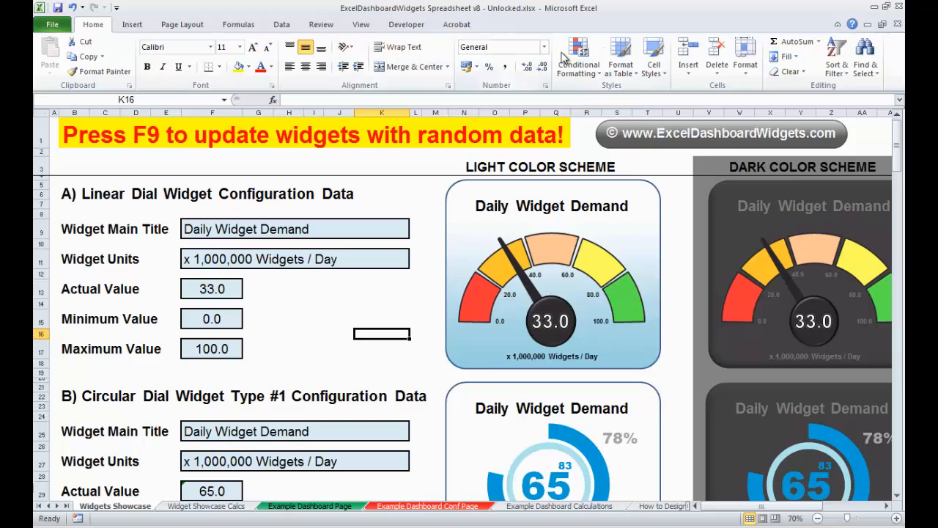
{"action": "mouse_move", "coordinate": [894, 53]}
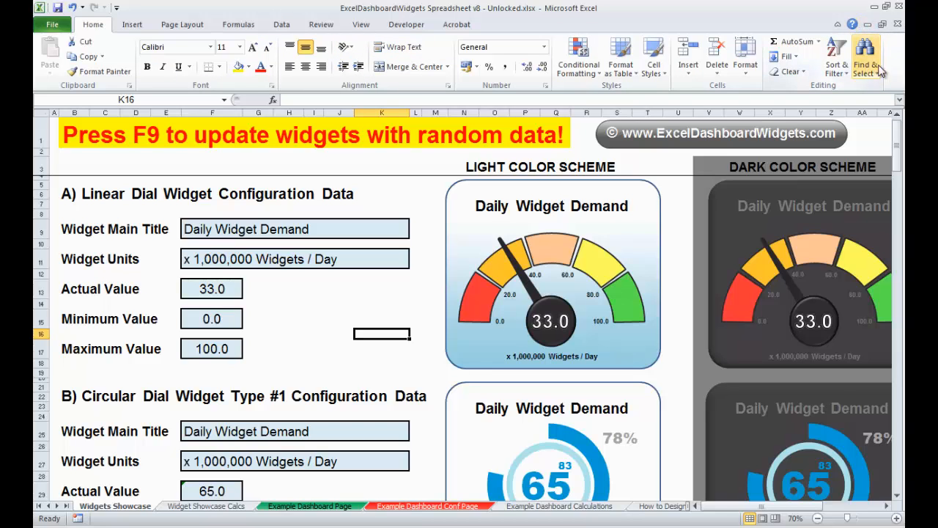
{"action": "left_click", "coordinate": [865, 56]}
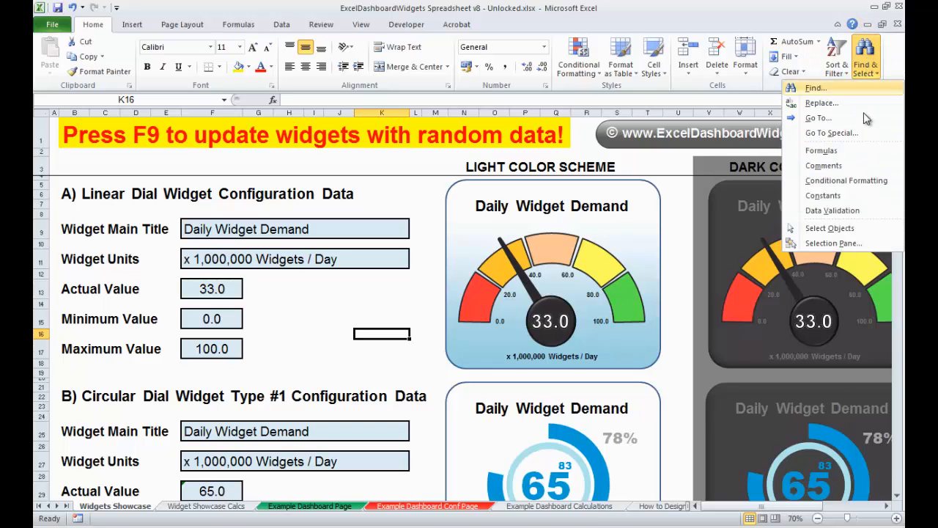
{"action": "left_click", "coordinate": [833, 244]}
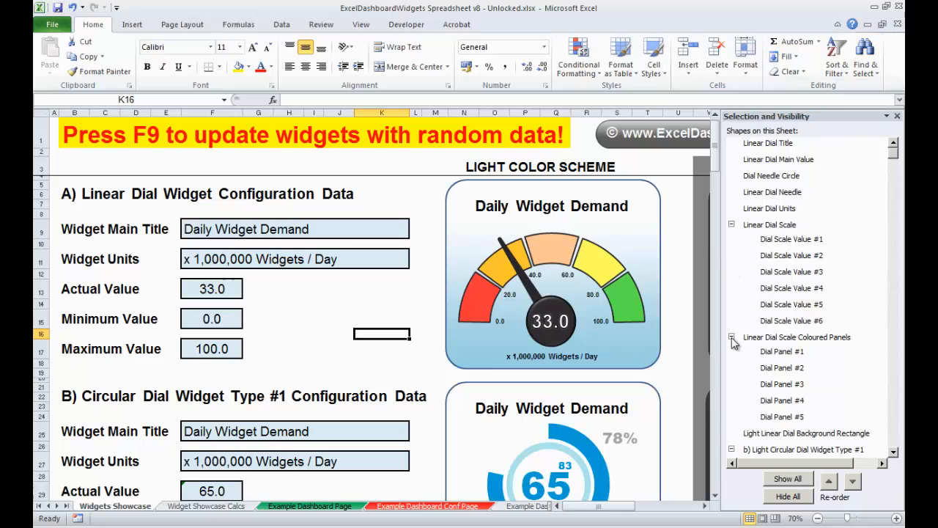
{"action": "left_click", "coordinate": [732, 336]}
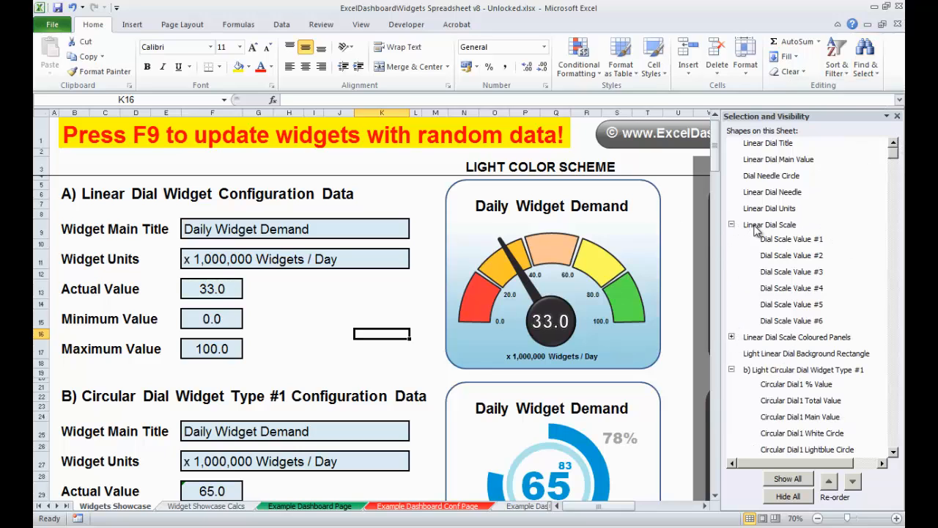
{"action": "mouse_move", "coordinate": [763, 232]}
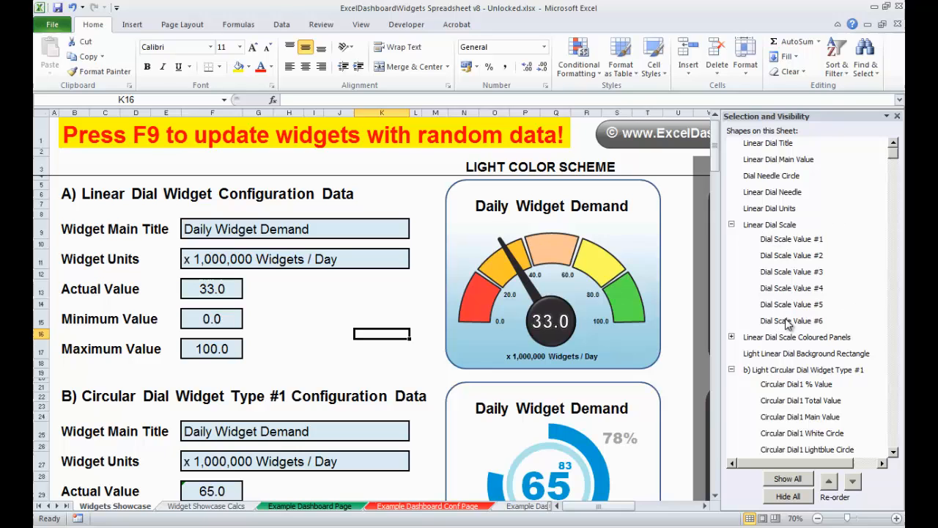
{"action": "left_click", "coordinate": [791, 239]}
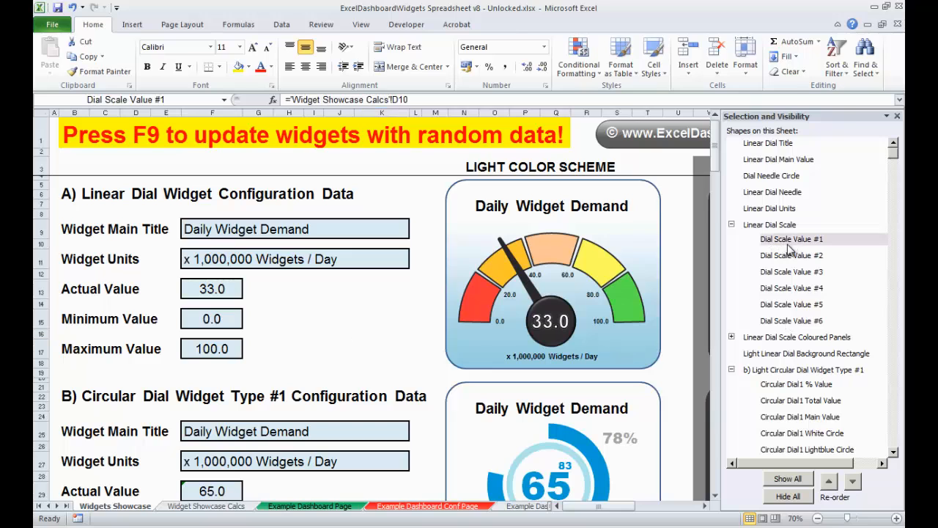
{"action": "left_click", "coordinate": [792, 237]}
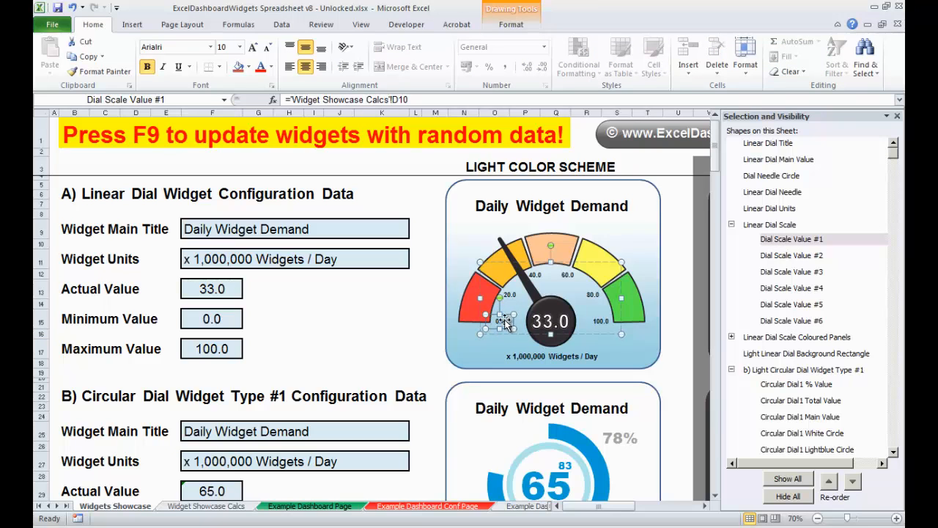
{"action": "mouse_move", "coordinate": [795, 265]}
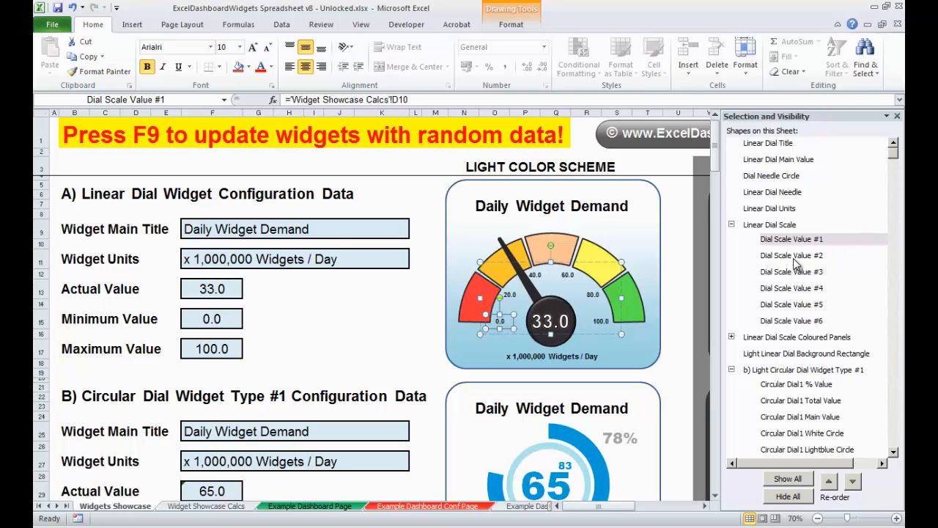
{"action": "left_click", "coordinate": [792, 255]}
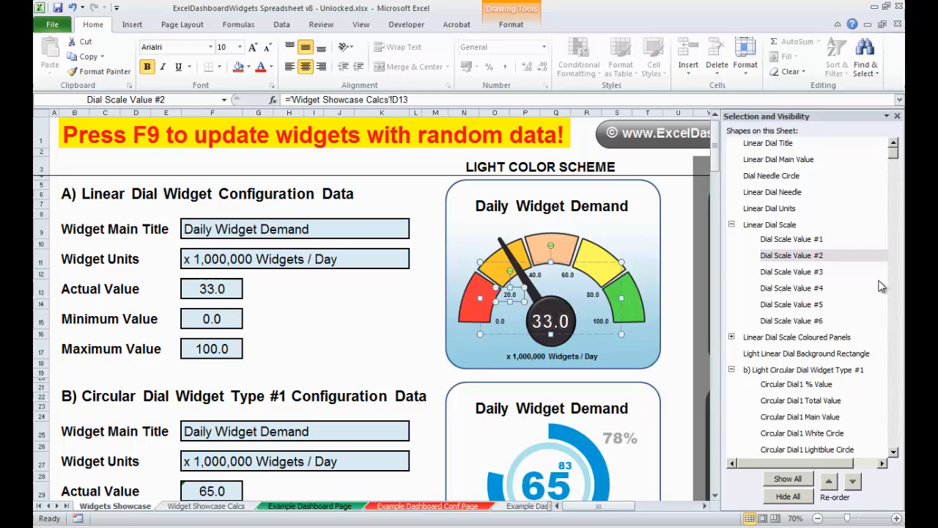
{"action": "left_click", "coordinate": [792, 272]}
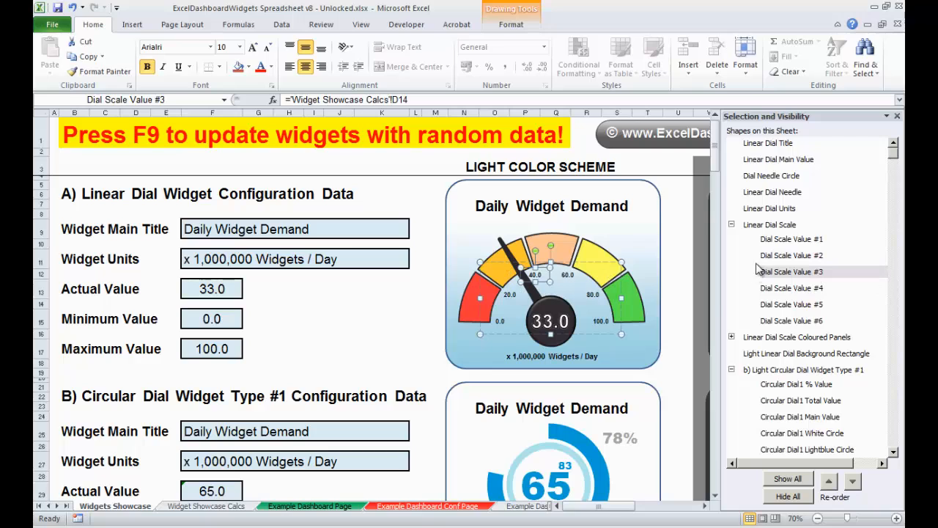
{"action": "mouse_move", "coordinate": [780, 276]}
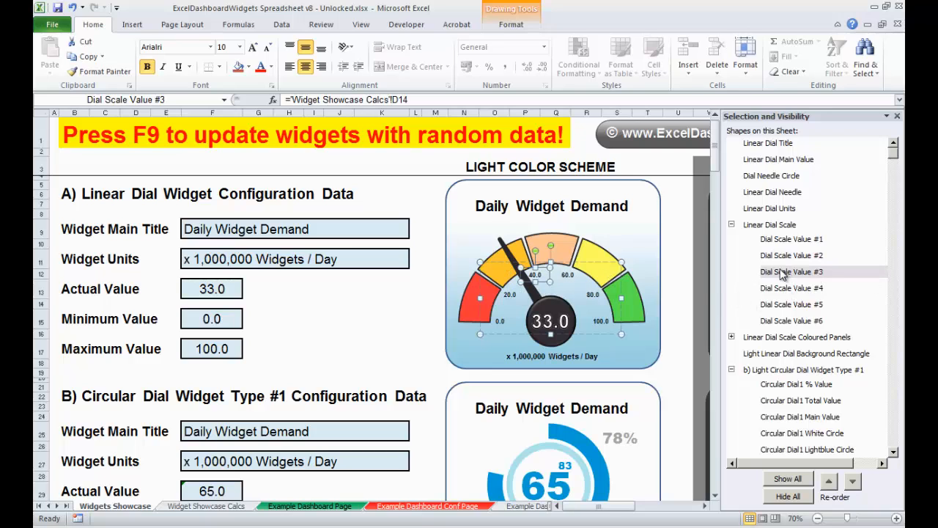
{"action": "mouse_move", "coordinate": [829, 249]}
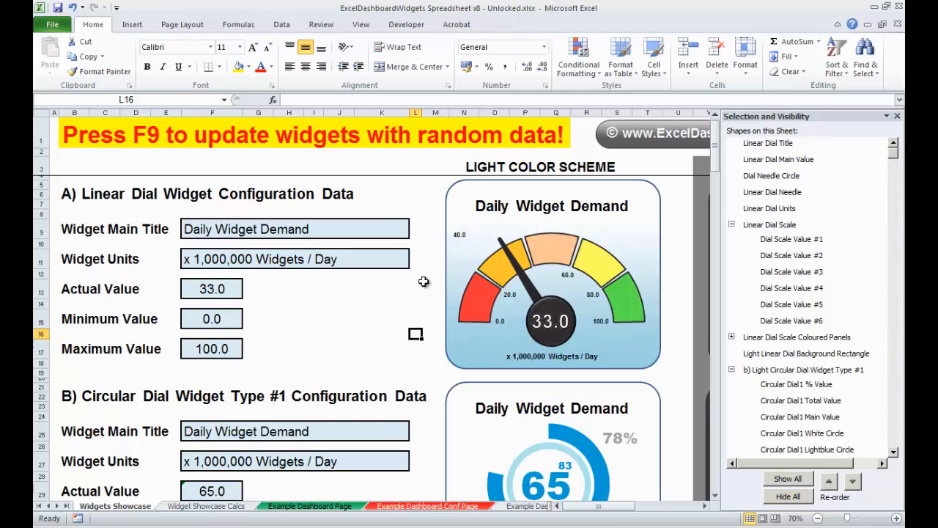
{"action": "left_click", "coordinate": [792, 272]}
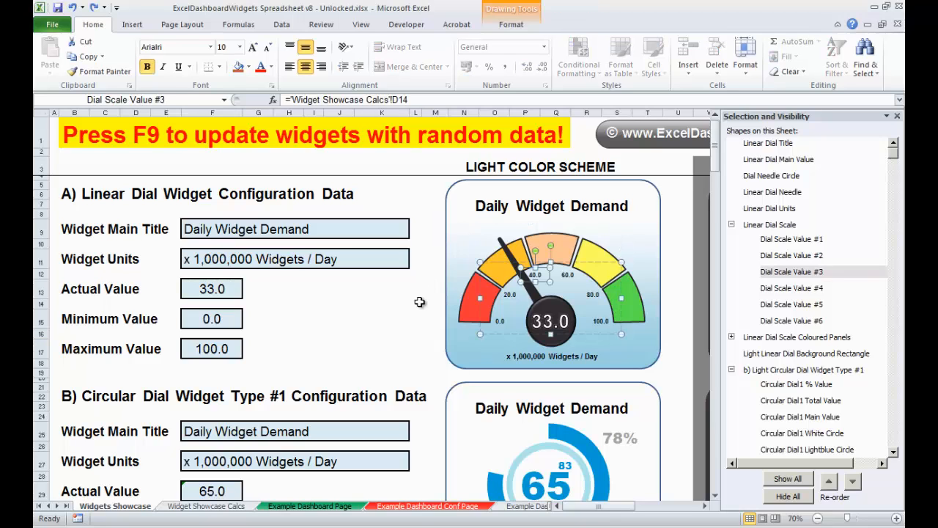
{"action": "left_click", "coordinate": [416, 320]}
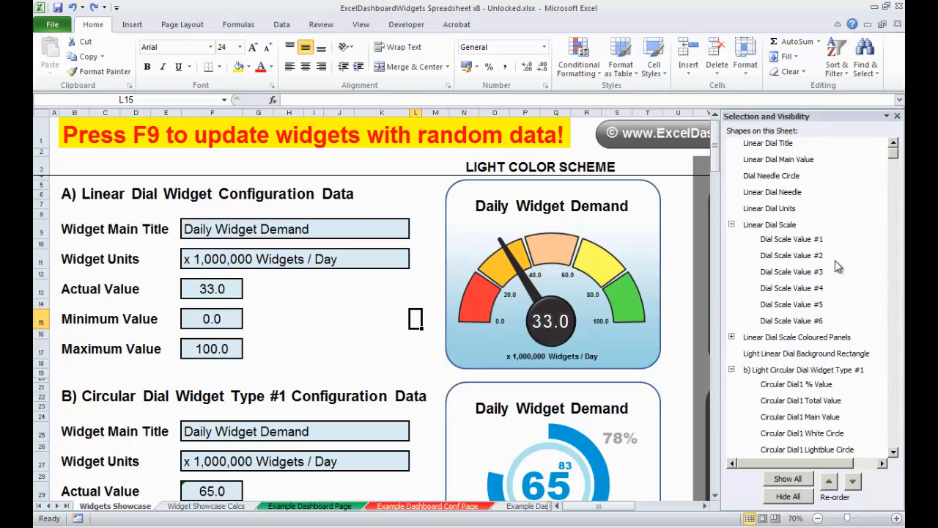
{"action": "left_click", "coordinate": [792, 288]}
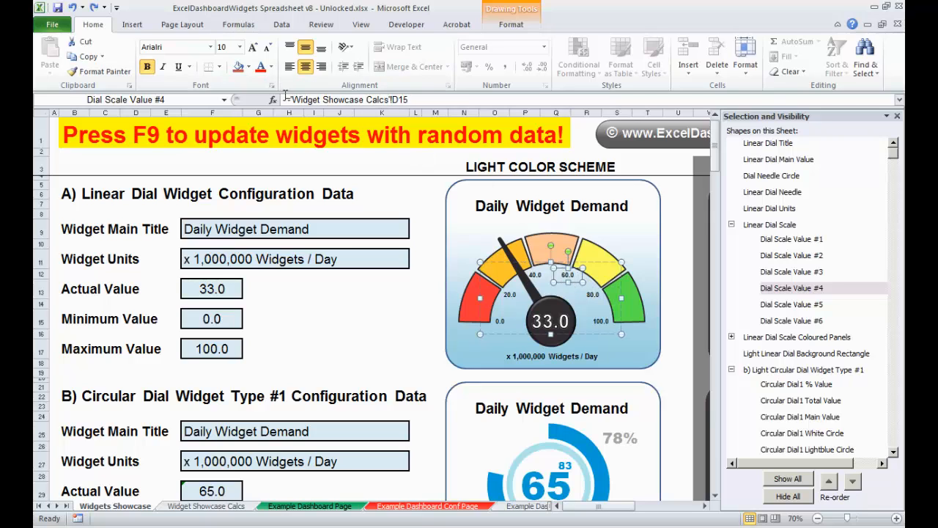
{"action": "mouse_move", "coordinate": [370, 100]}
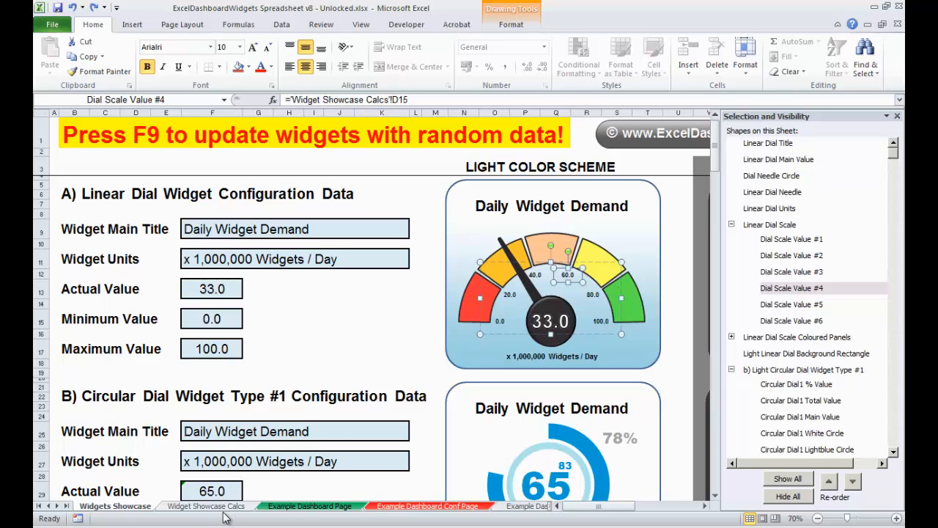
Leave the Widget Showcase Calcs sheet and show Book1's My Calculations Tab with the linear dial block
{"action": "left_click", "coordinate": [206, 506]}
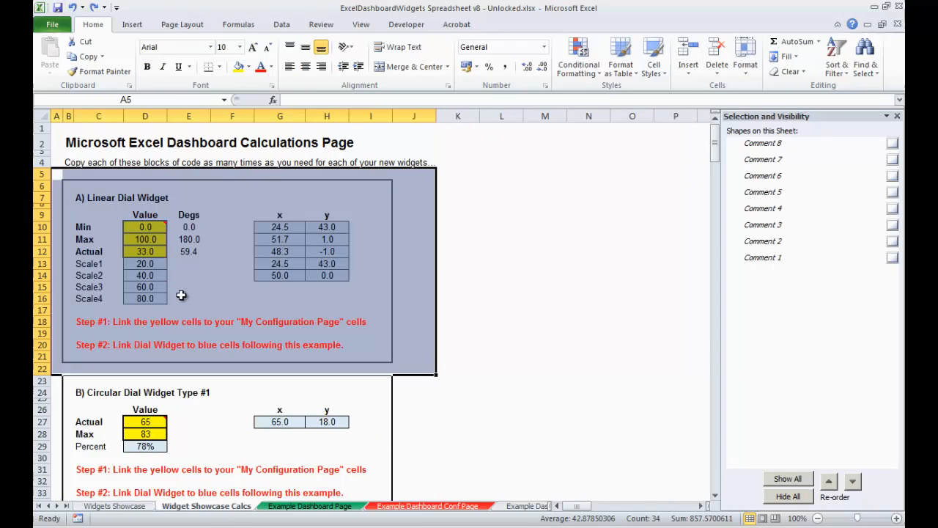
{"action": "left_click", "coordinate": [546, 321]}
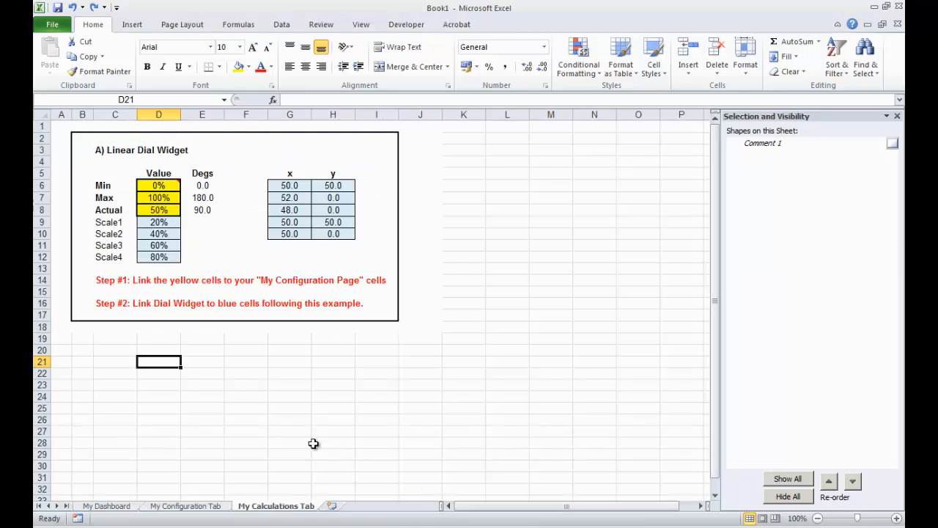
Link the dial title text box to the Widget Main Title cell on the configuration sheet
{"action": "left_click", "coordinate": [106, 506]}
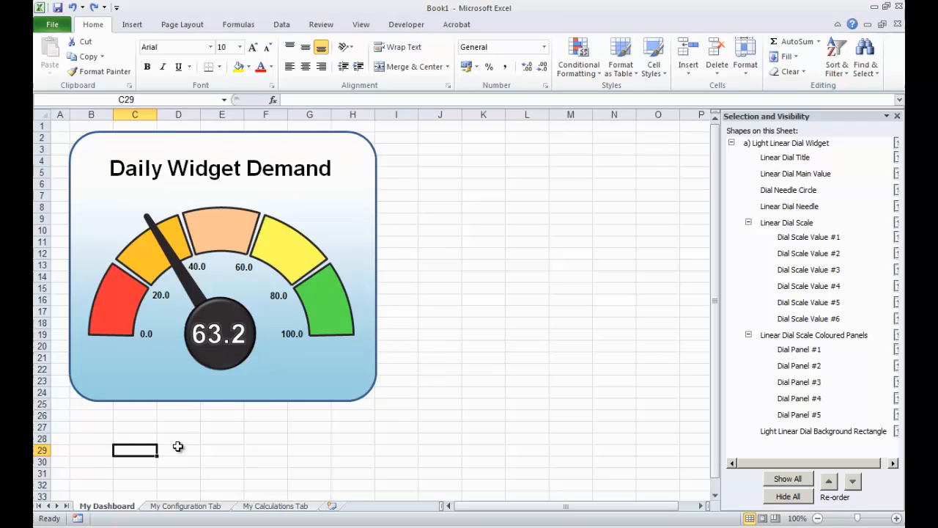
{"action": "mouse_move", "coordinate": [217, 160]}
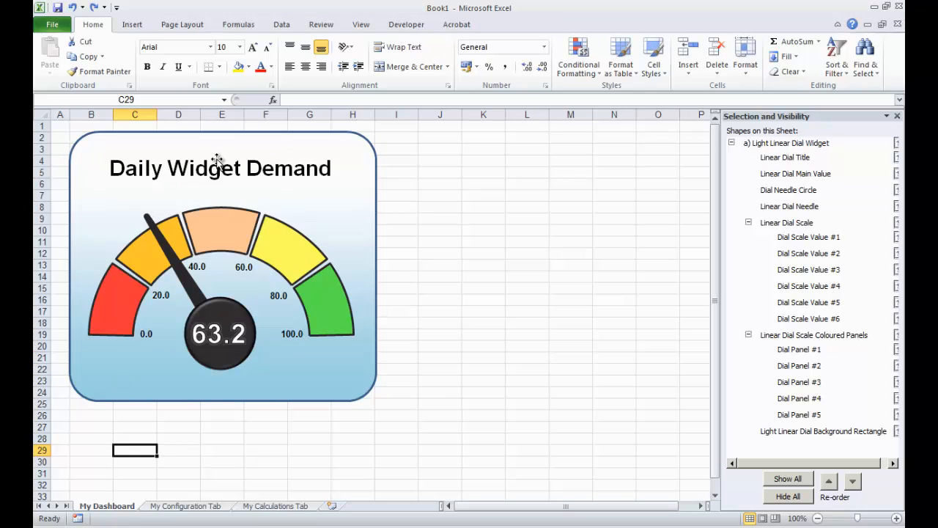
{"action": "mouse_move", "coordinate": [226, 158]}
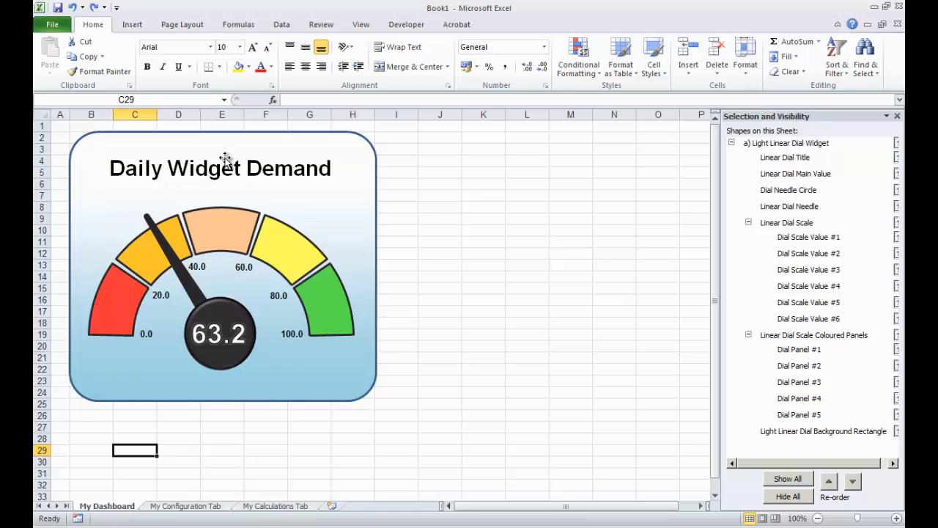
{"action": "mouse_move", "coordinate": [317, 334]}
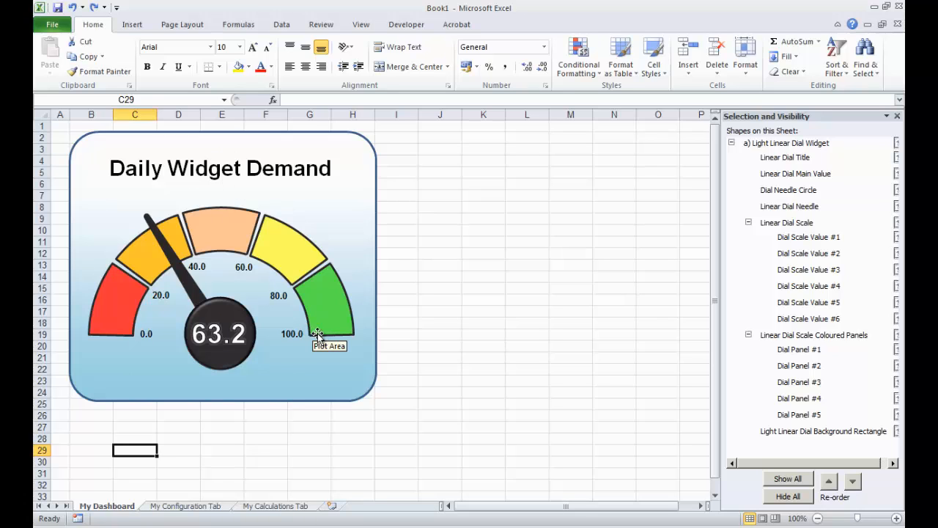
{"action": "mouse_move", "coordinate": [285, 423]}
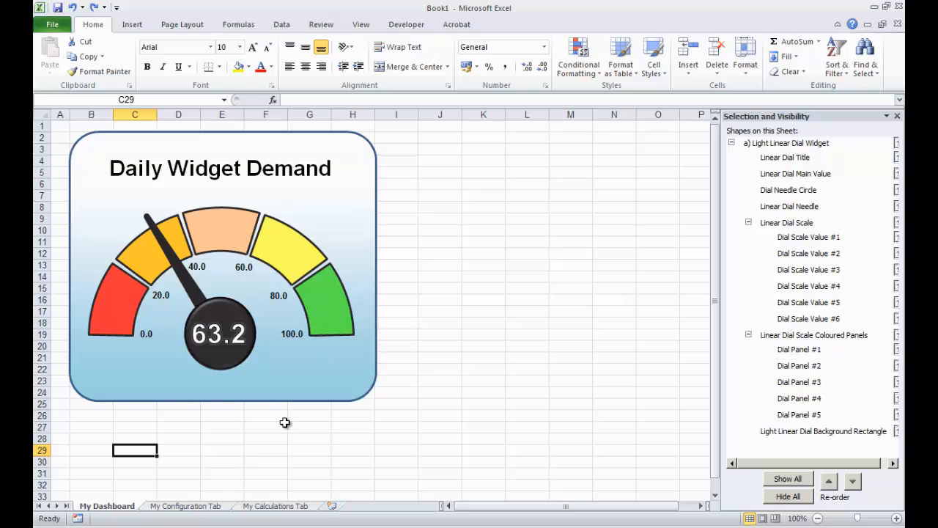
{"action": "mouse_move", "coordinate": [204, 407]}
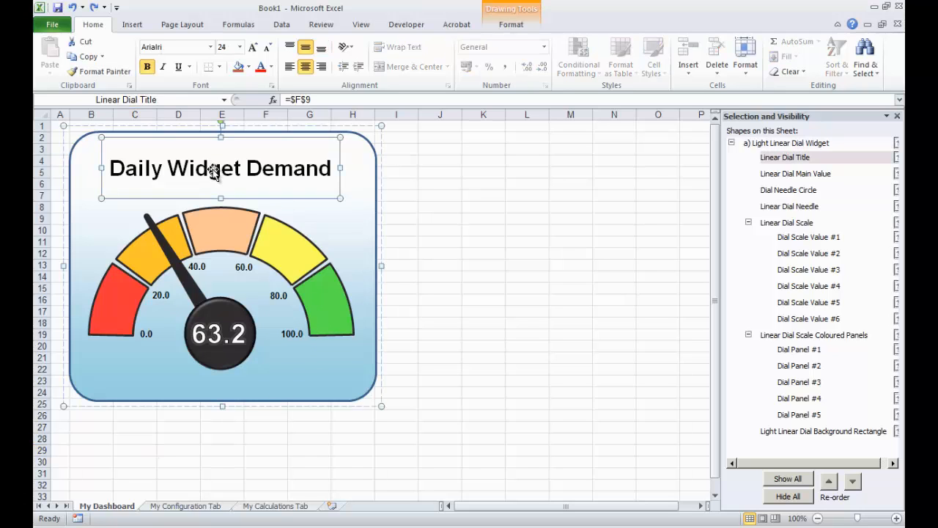
{"action": "mouse_move", "coordinate": [246, 170]}
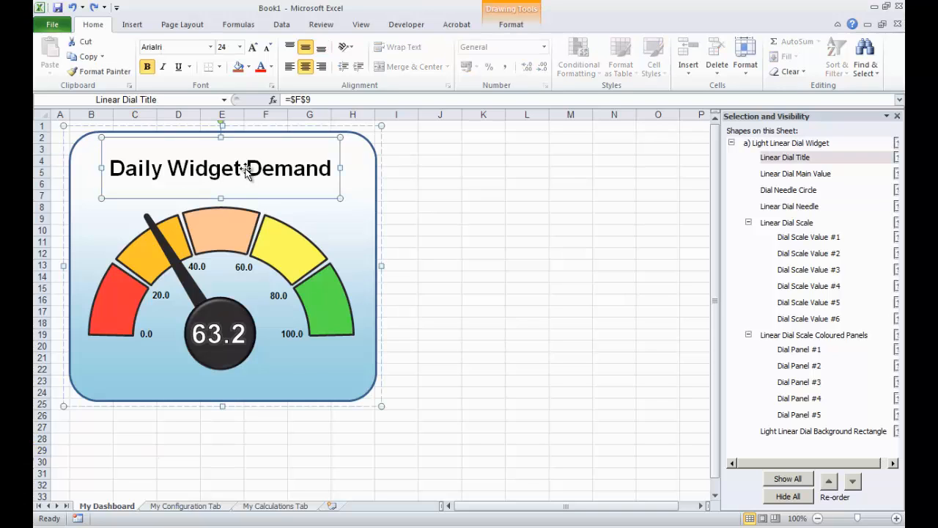
{"action": "double_click", "coordinate": [220, 167]}
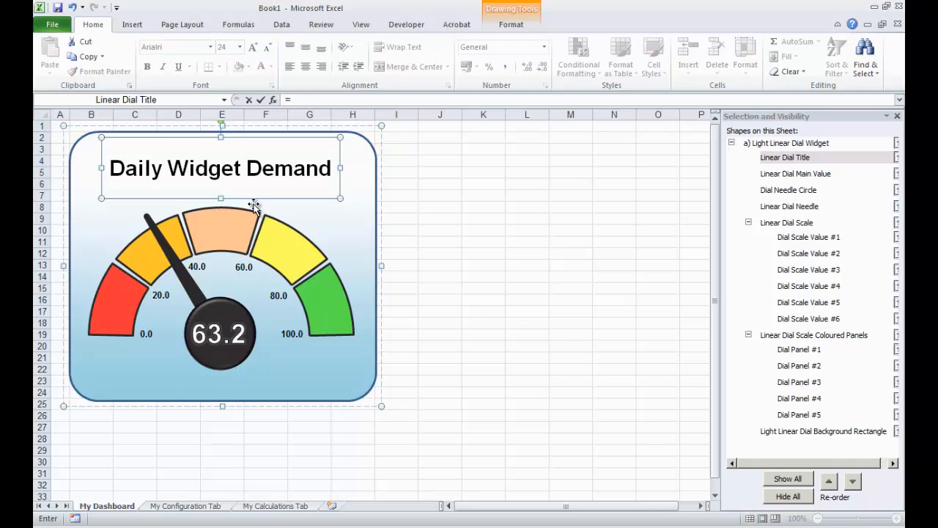
{"action": "left_click", "coordinate": [185, 505]}
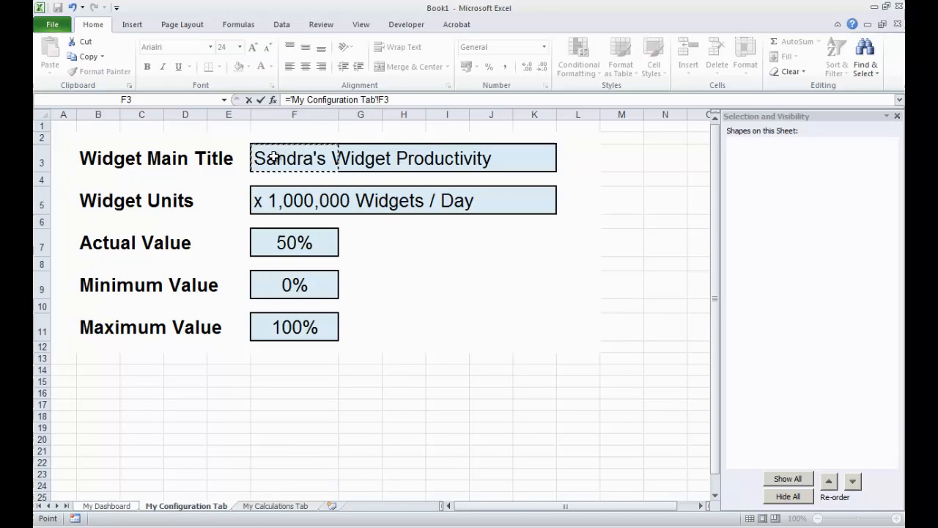
{"action": "left_click", "coordinate": [106, 506]}
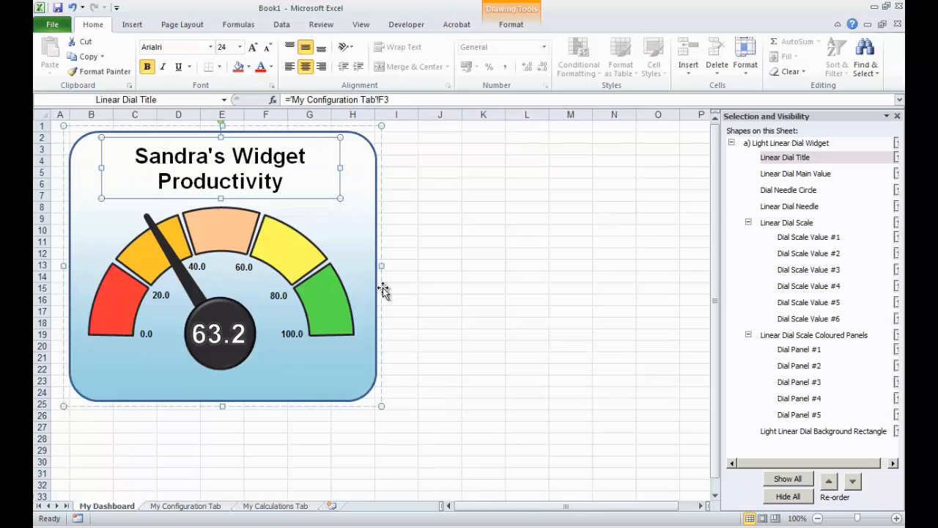
{"action": "left_click", "coordinate": [440, 287]}
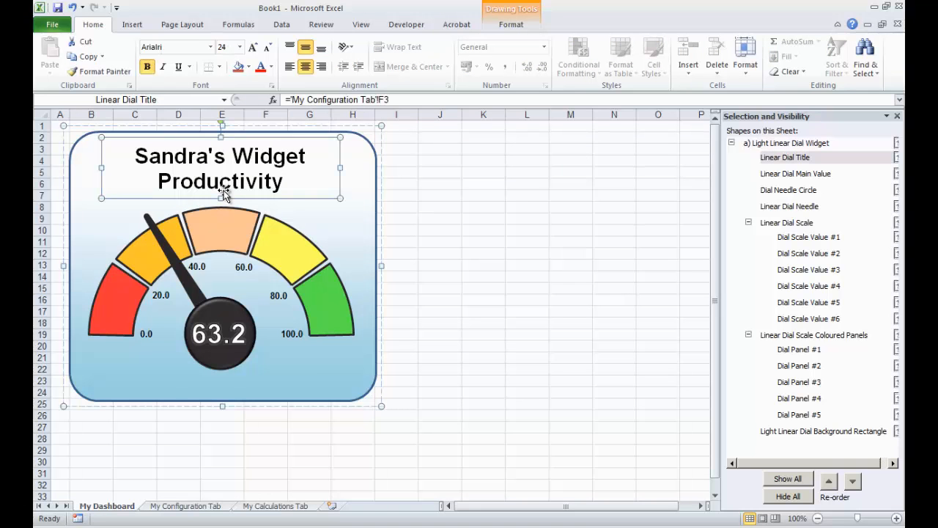
{"action": "mouse_move", "coordinate": [243, 308]}
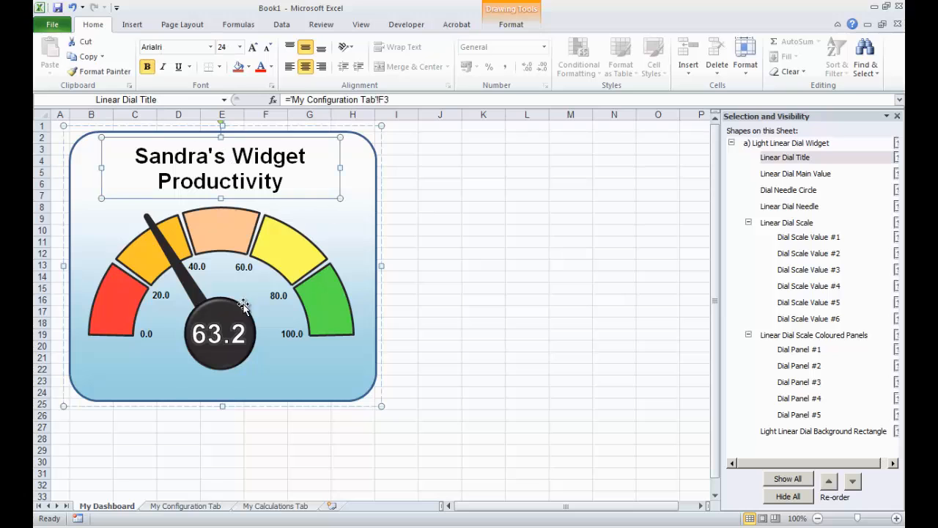
Edit the Widget Main Title cell to read Sandra's Widget Productivity and check it on the dashboard
{"action": "left_click", "coordinate": [185, 506]}
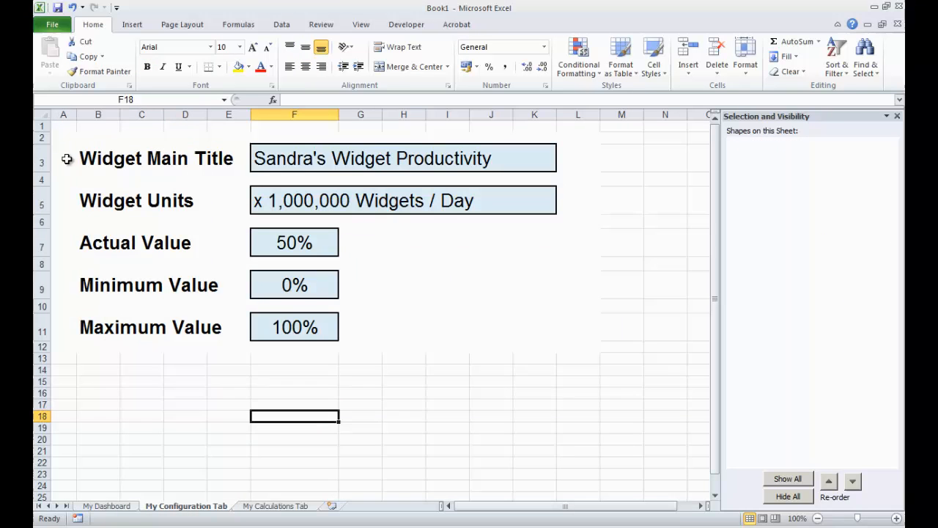
{"action": "left_click", "coordinate": [403, 158]}
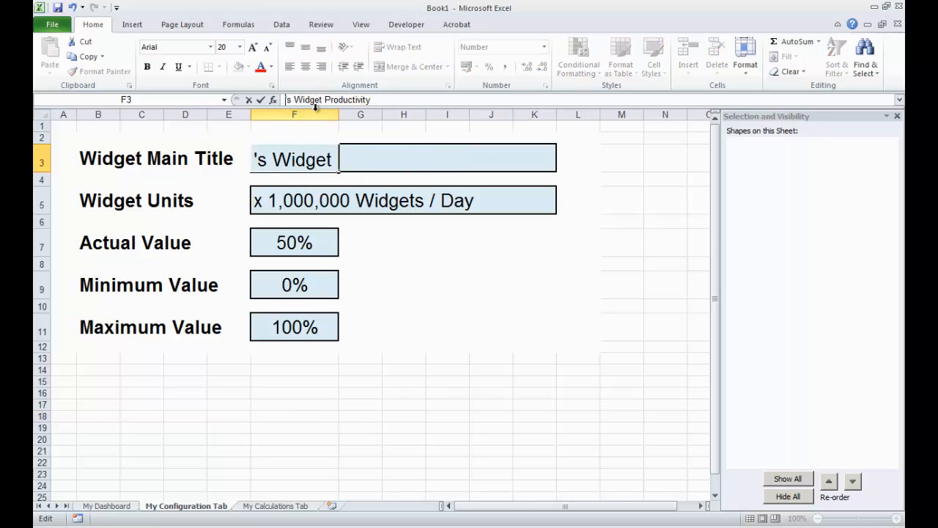
{"action": "key", "text": "Return"}
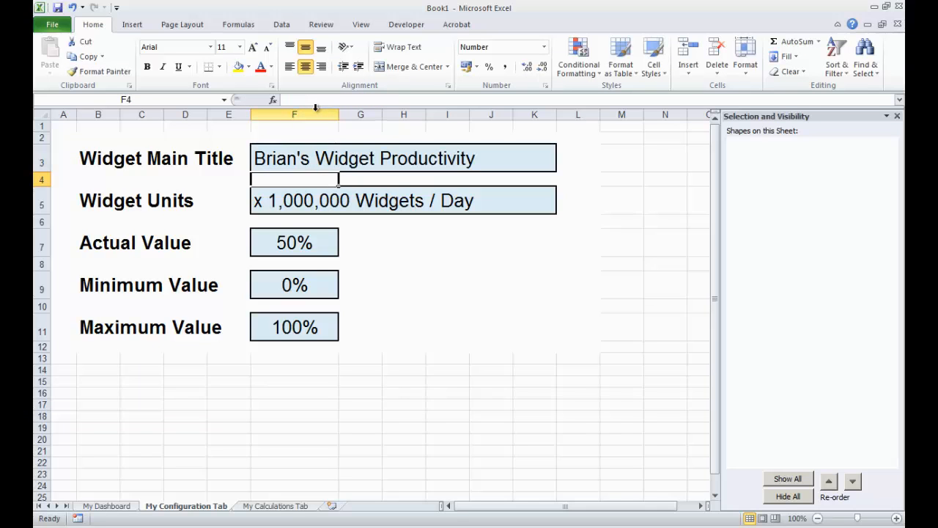
{"action": "left_click", "coordinate": [293, 398]}
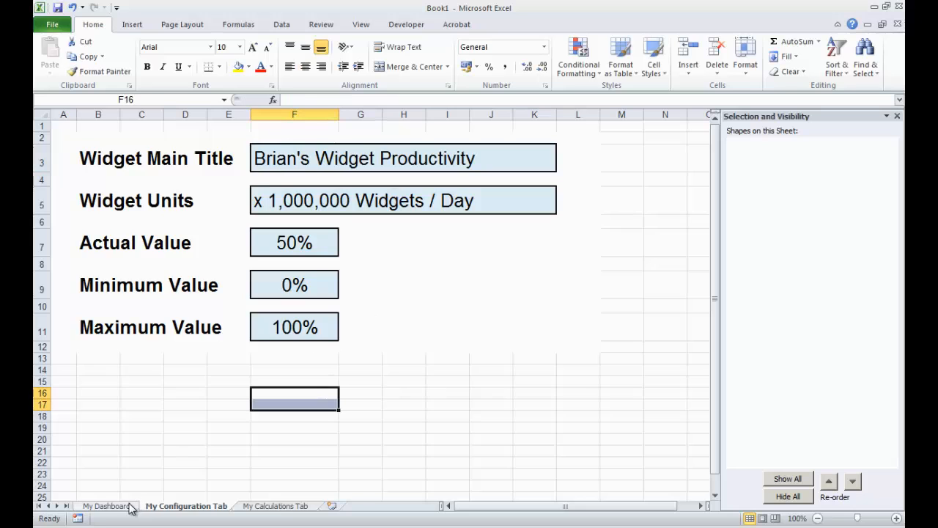
{"action": "left_click", "coordinate": [105, 505]}
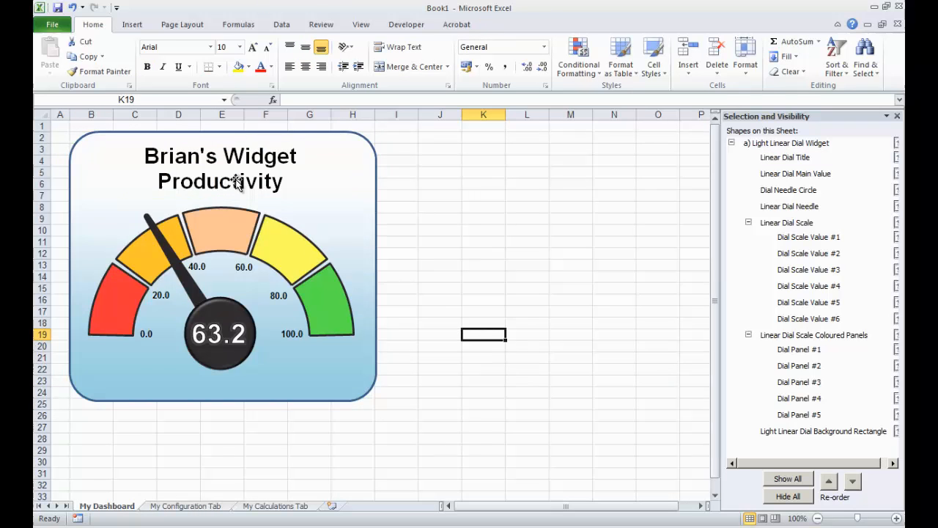
{"action": "left_click", "coordinate": [185, 506]}
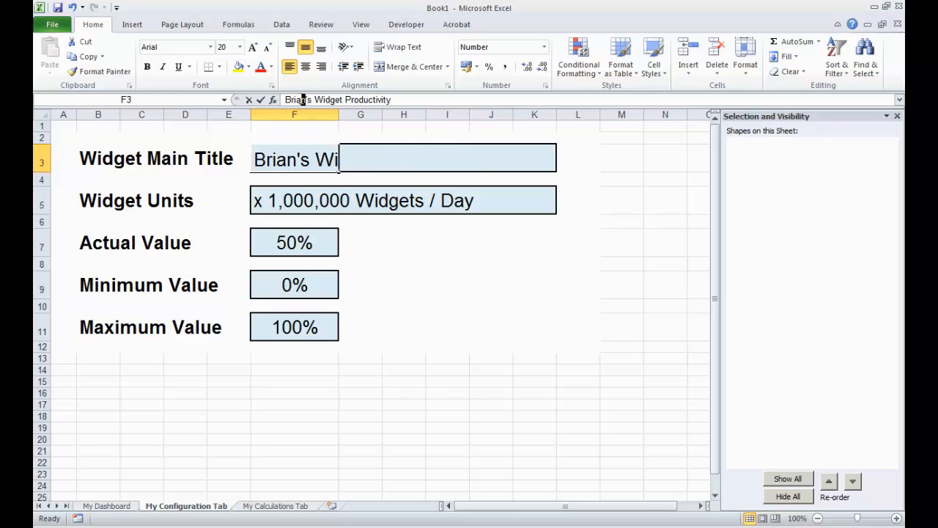
{"action": "type", "text": "Sandr's W"}
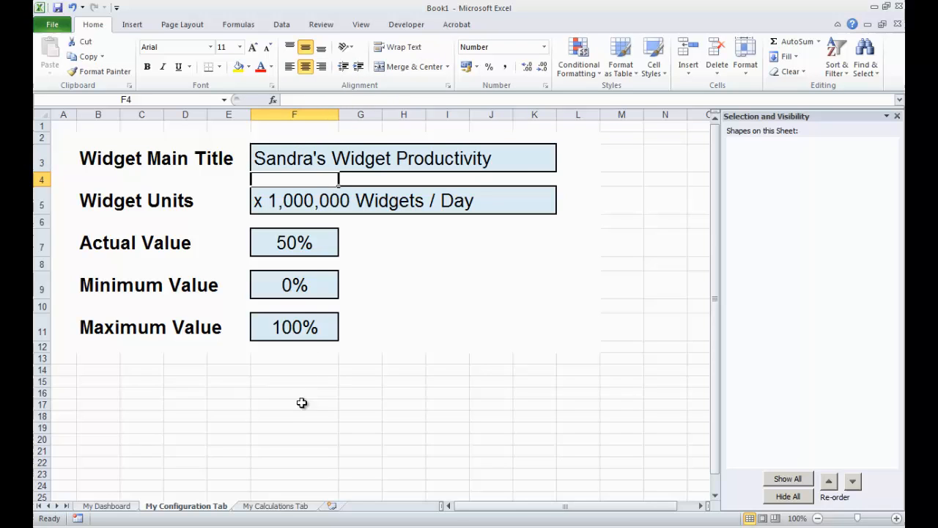
{"action": "left_click", "coordinate": [105, 506]}
{"action": "type", "text": "="}
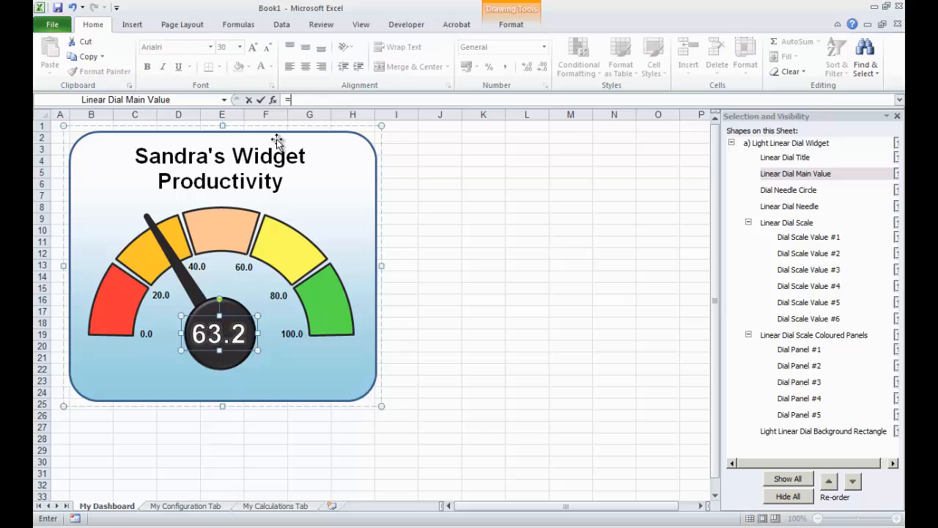
Link the dial's centre reading to the Actual Value cell F7 so it shows 50%
{"action": "left_click", "coordinate": [185, 506]}
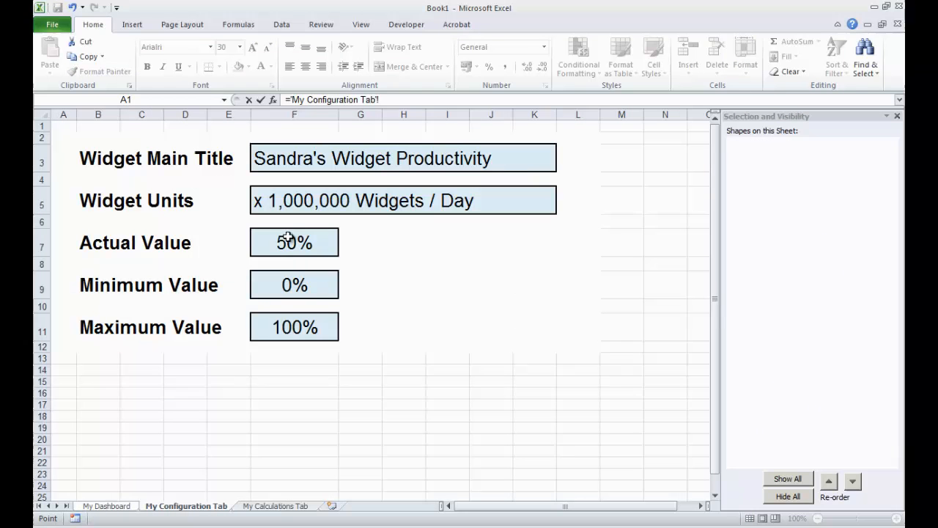
{"action": "left_click", "coordinate": [293, 242]}
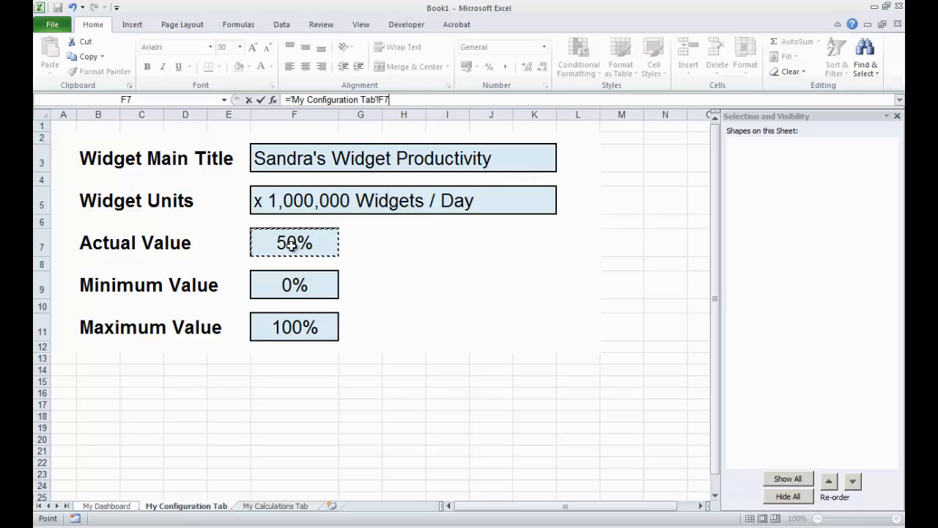
{"action": "left_click", "coordinate": [106, 506]}
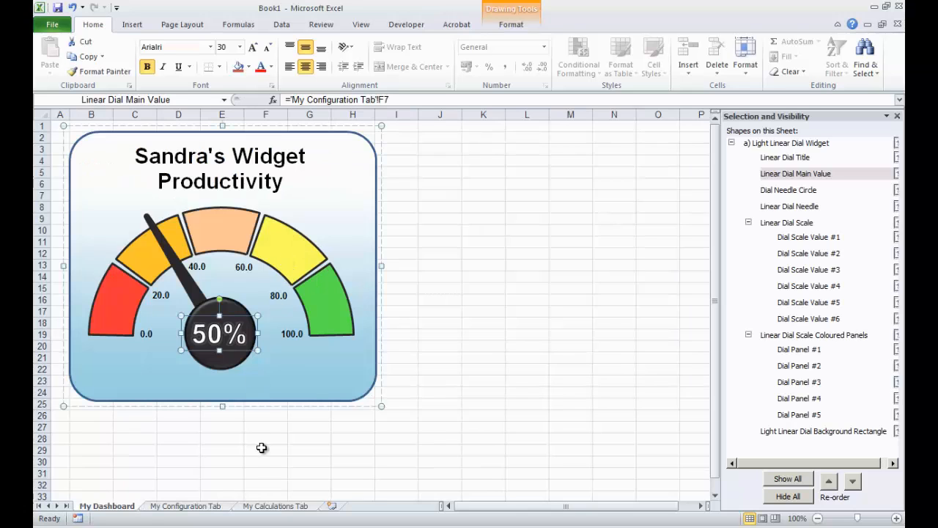
{"action": "left_click", "coordinate": [266, 450]}
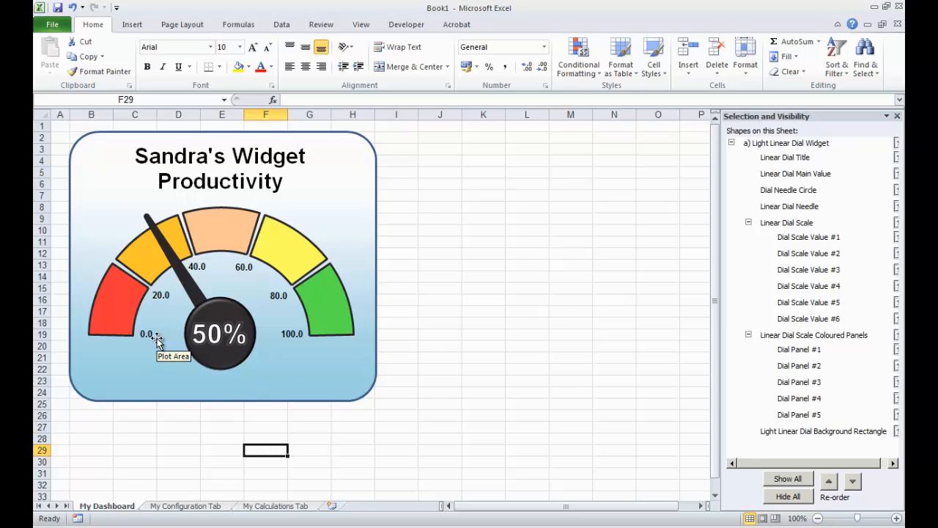
{"action": "mouse_move", "coordinate": [76, 381]}
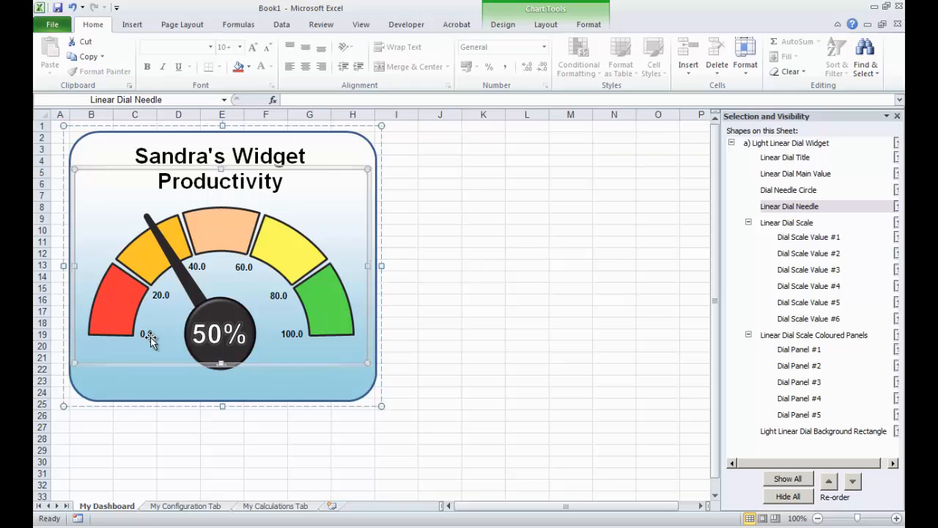
{"action": "mouse_move", "coordinate": [153, 236]}
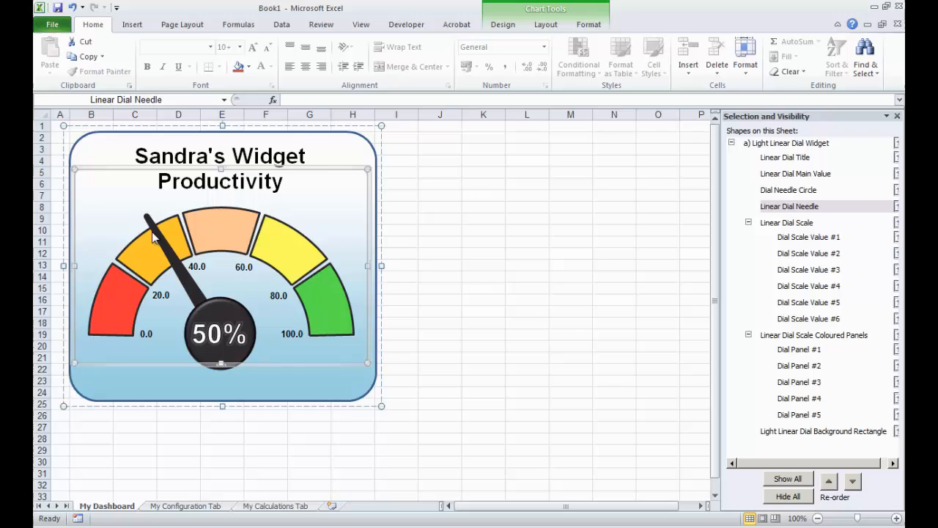
{"action": "mouse_move", "coordinate": [154, 238]}
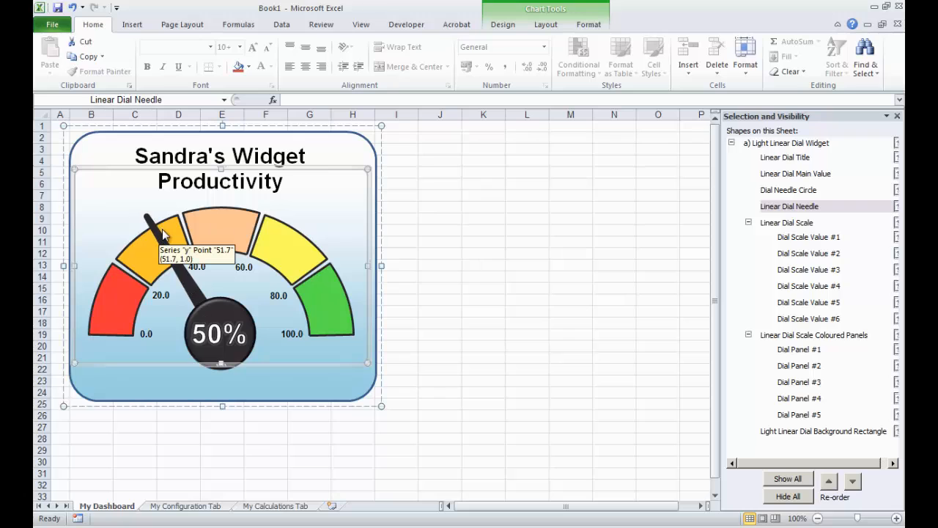
{"action": "mouse_move", "coordinate": [484, 285]}
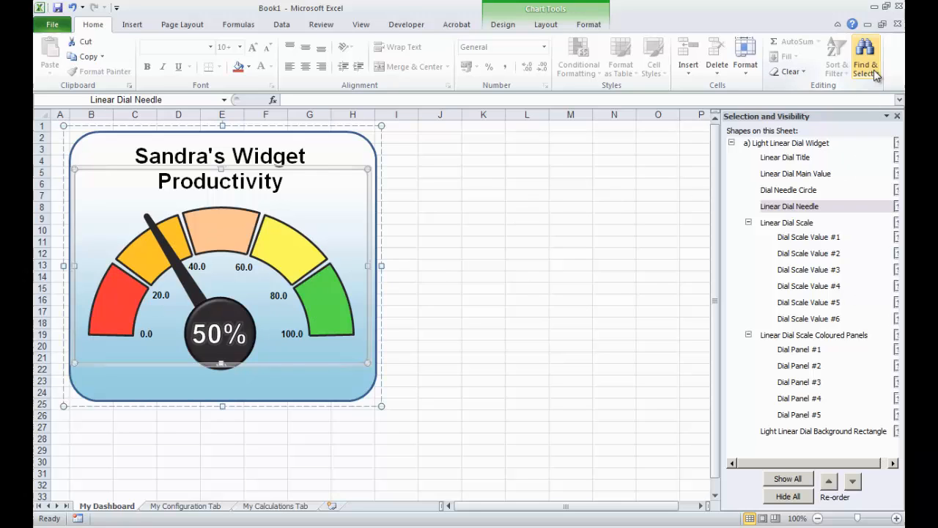
{"action": "mouse_move", "coordinate": [765, 225]}
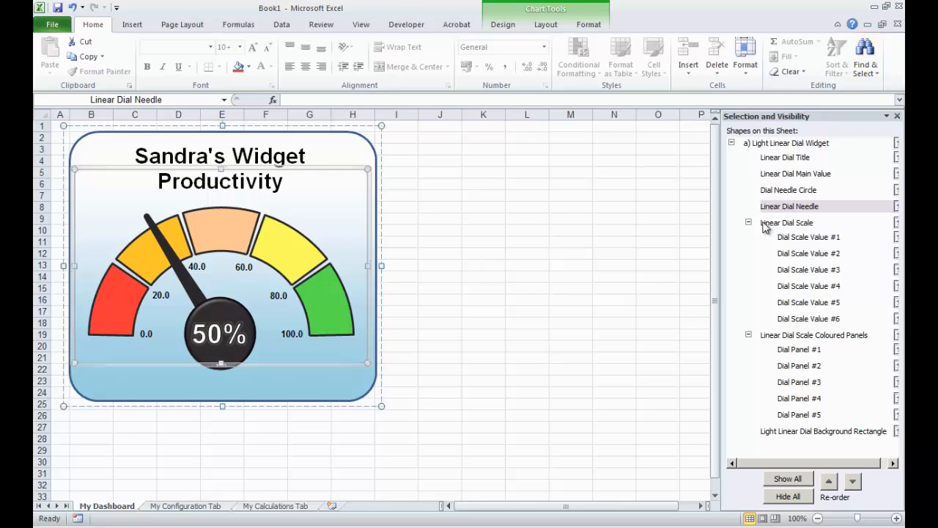
{"action": "mouse_move", "coordinate": [812, 241]}
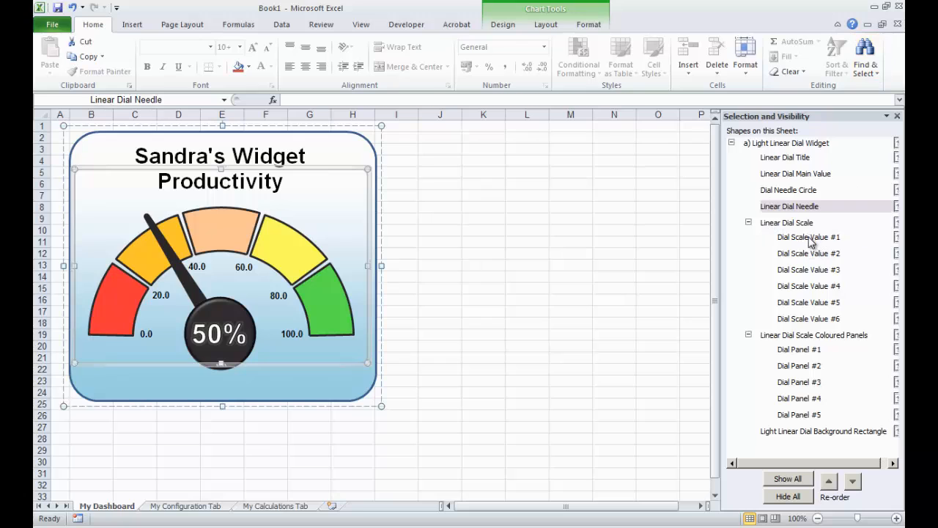
Link scale labels #1 and #2 to the Min and Scale1 calculation cells (0%, 20%)
{"action": "left_click", "coordinate": [810, 238]}
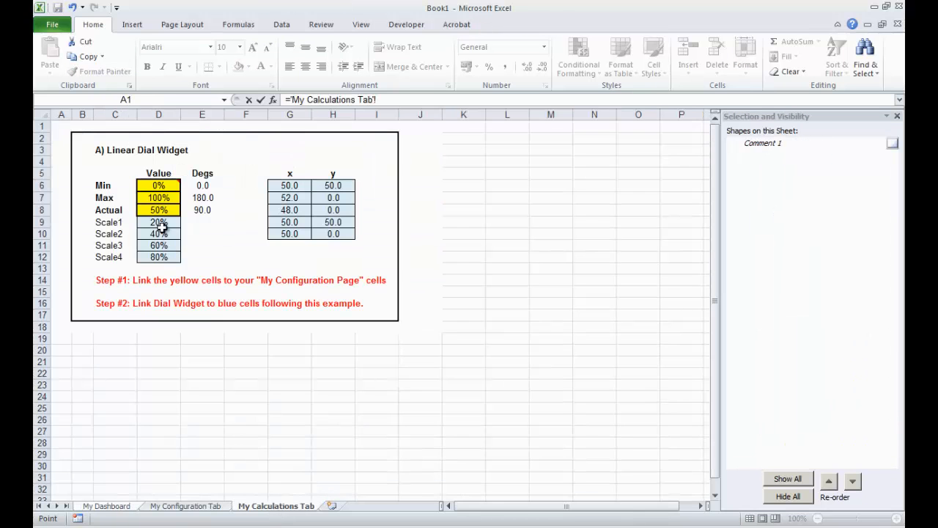
{"action": "left_click", "coordinate": [159, 184]}
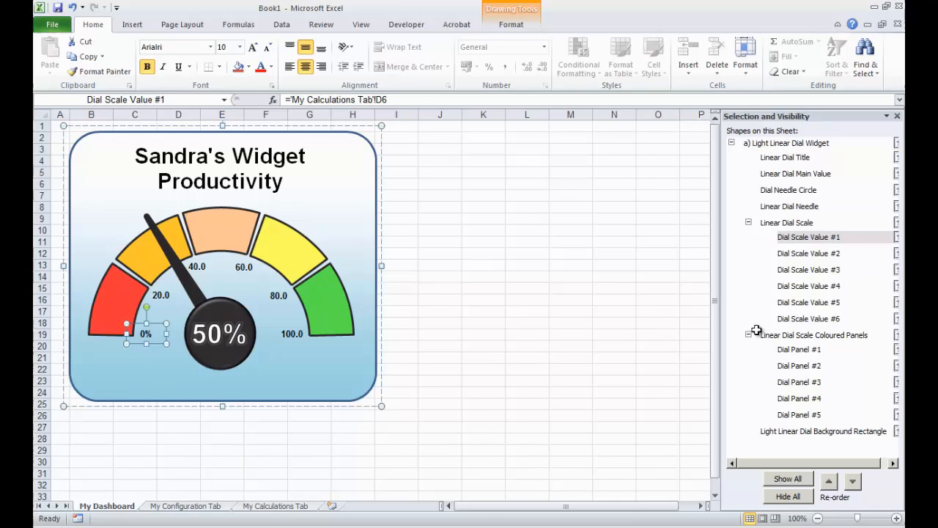
{"action": "left_click", "coordinate": [810, 252]}
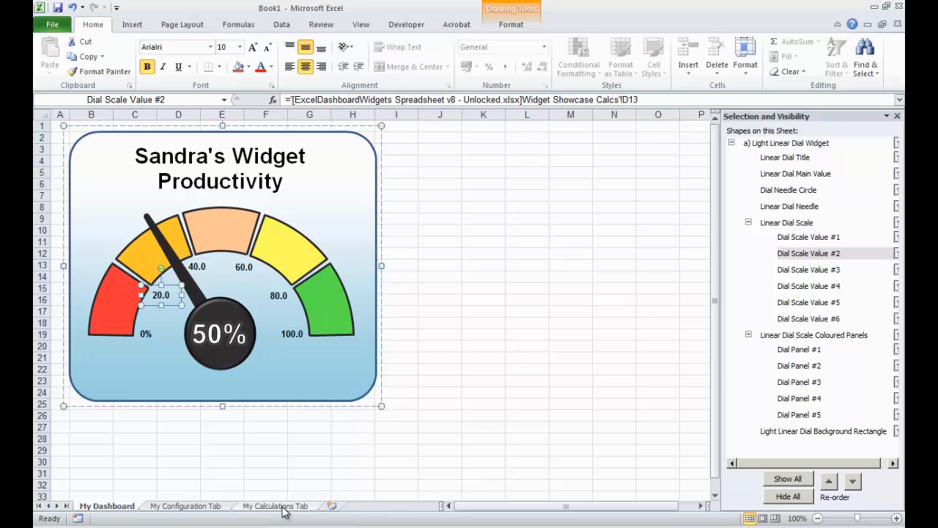
{"action": "left_click", "coordinate": [276, 506]}
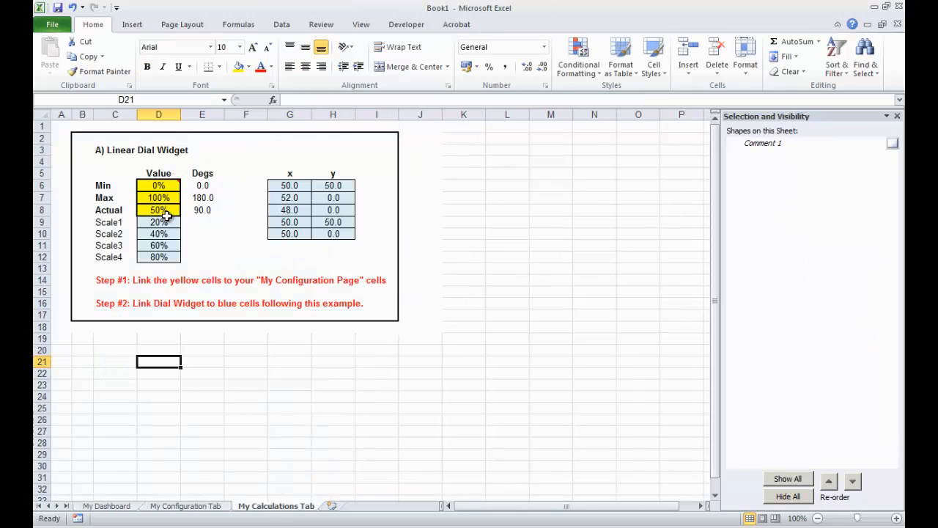
{"action": "left_click", "coordinate": [158, 233]}
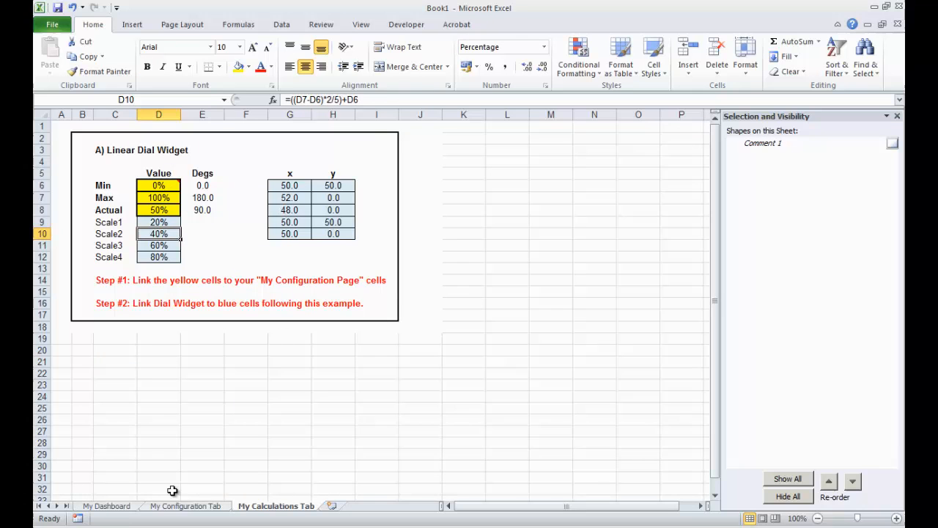
{"action": "left_click", "coordinate": [105, 506]}
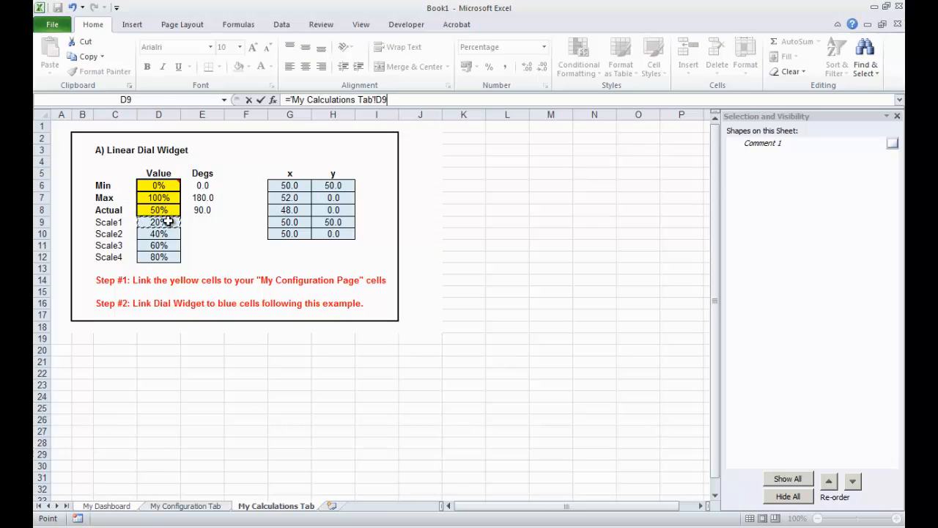
{"action": "left_click", "coordinate": [106, 506]}
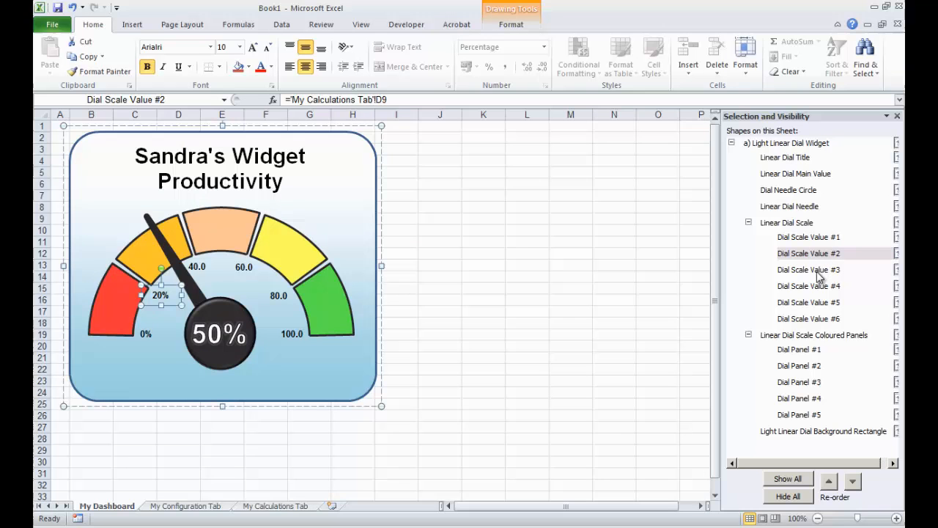
Link scale label #3 to its calculation cell (40%) and select label #4 for linking
{"action": "left_click", "coordinate": [808, 270]}
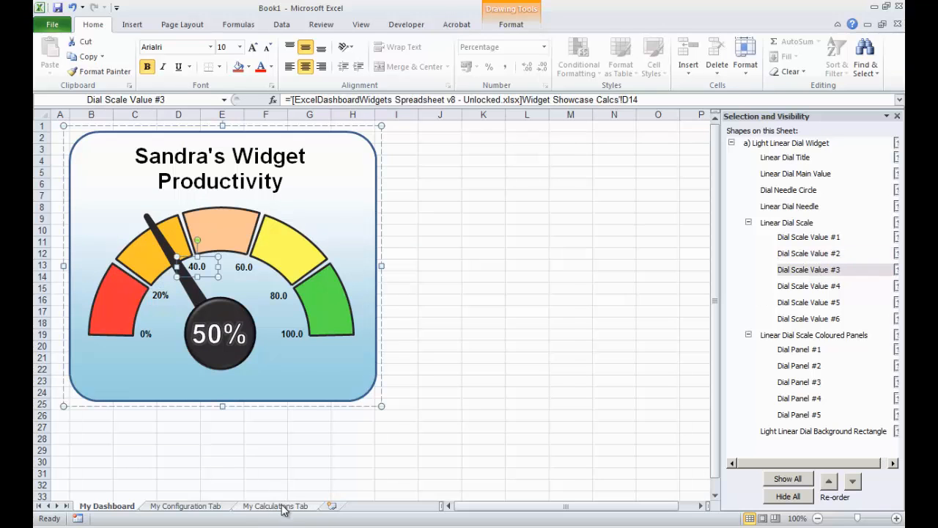
{"action": "left_click", "coordinate": [276, 506]}
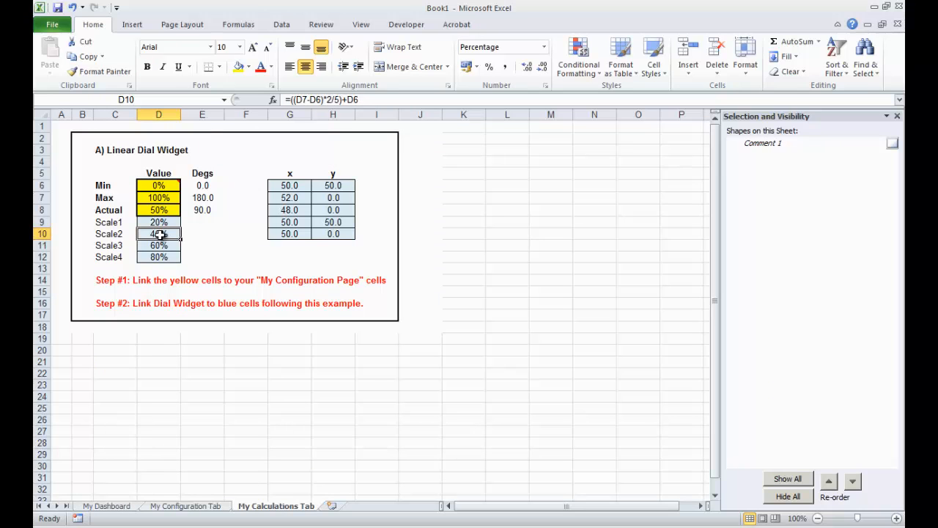
{"action": "mouse_move", "coordinate": [297, 460]}
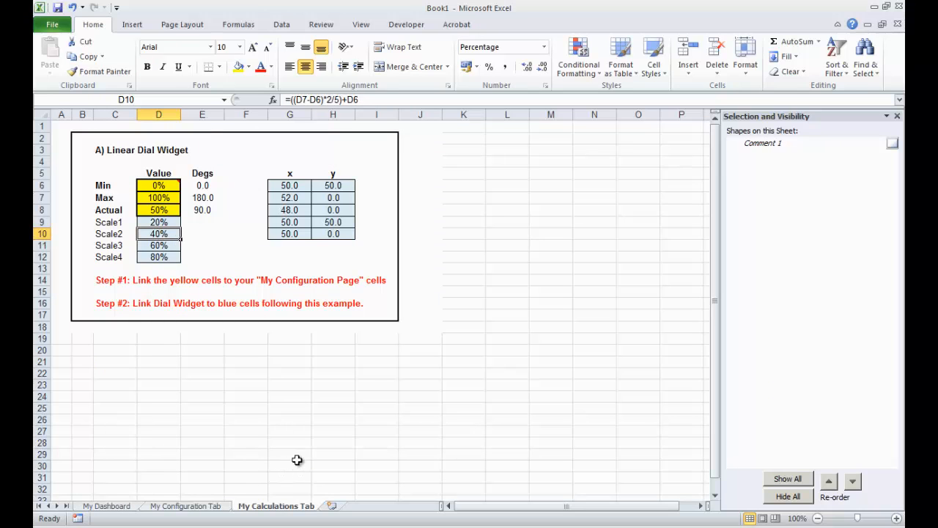
{"action": "left_click", "coordinate": [106, 506]}
{"action": "type", "text": "="}
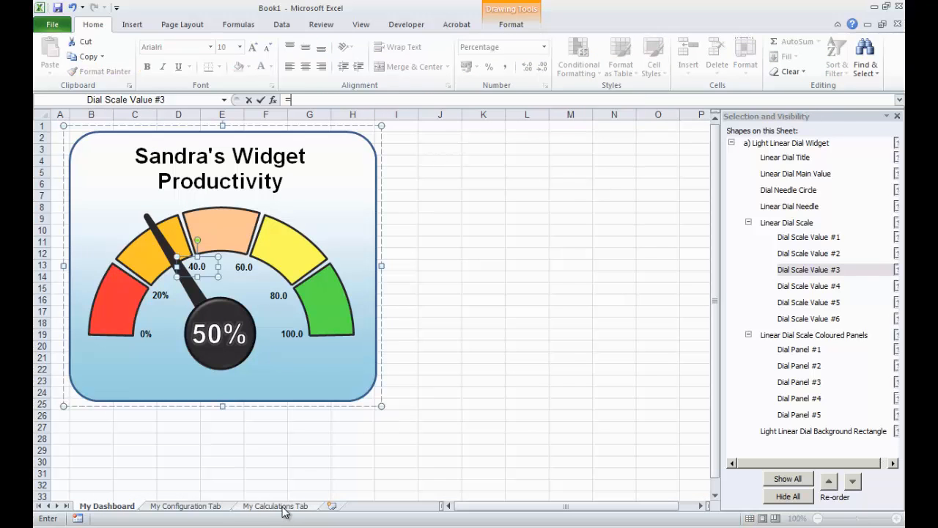
{"action": "left_click", "coordinate": [276, 506]}
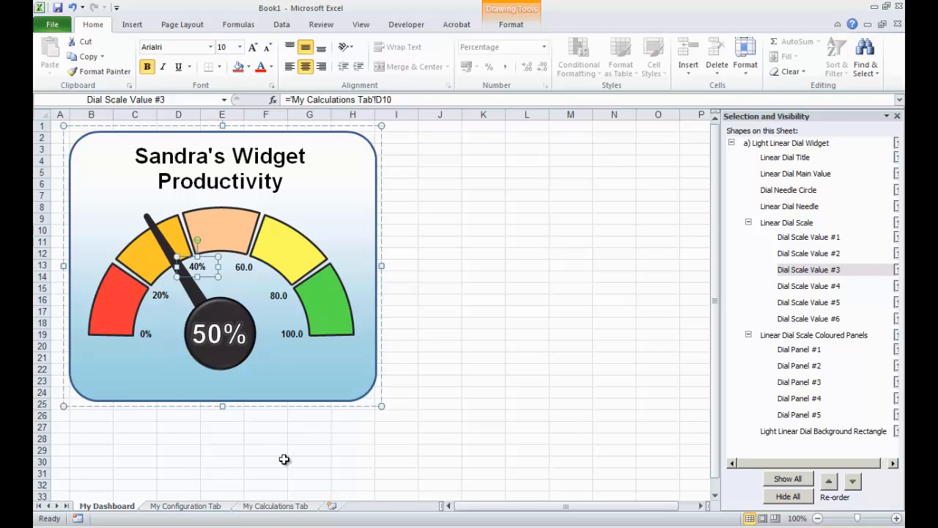
{"action": "left_click", "coordinate": [810, 286]}
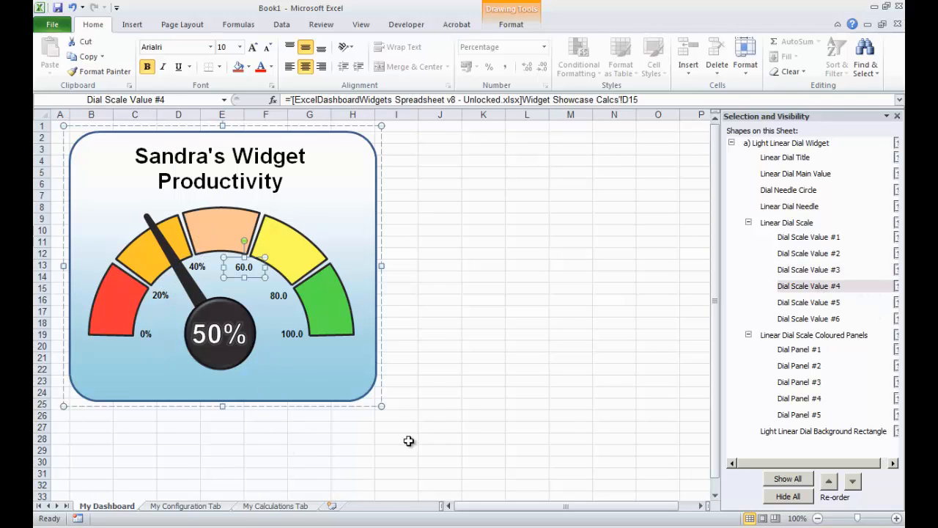
{"action": "left_click", "coordinate": [275, 506]}
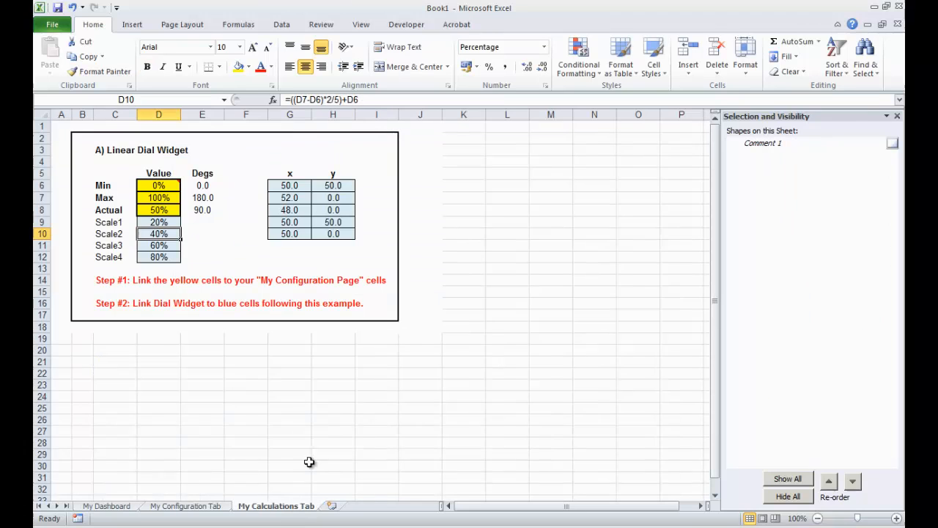
Link the dial's fifth scale label to the Scale4 calculation cell
{"action": "left_click", "coordinate": [105, 506]}
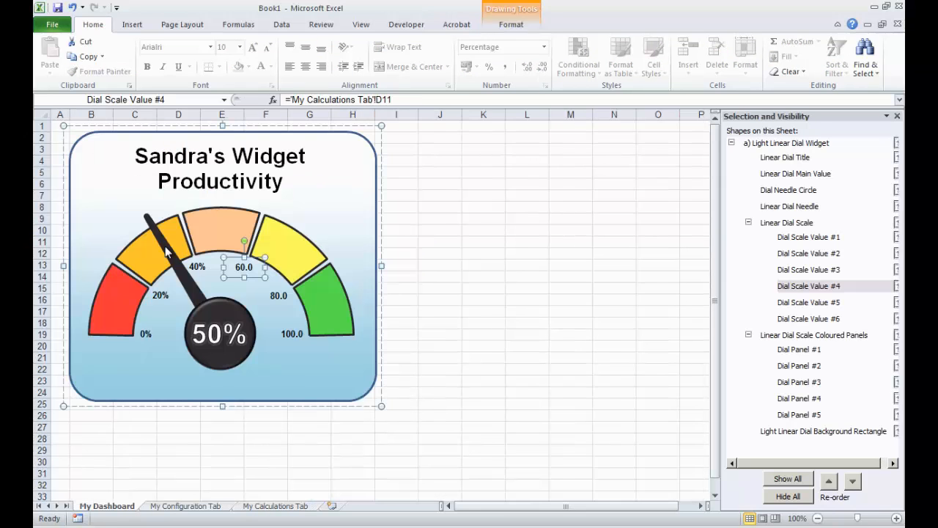
{"action": "left_click", "coordinate": [810, 302]}
{"action": "type", "text": "="}
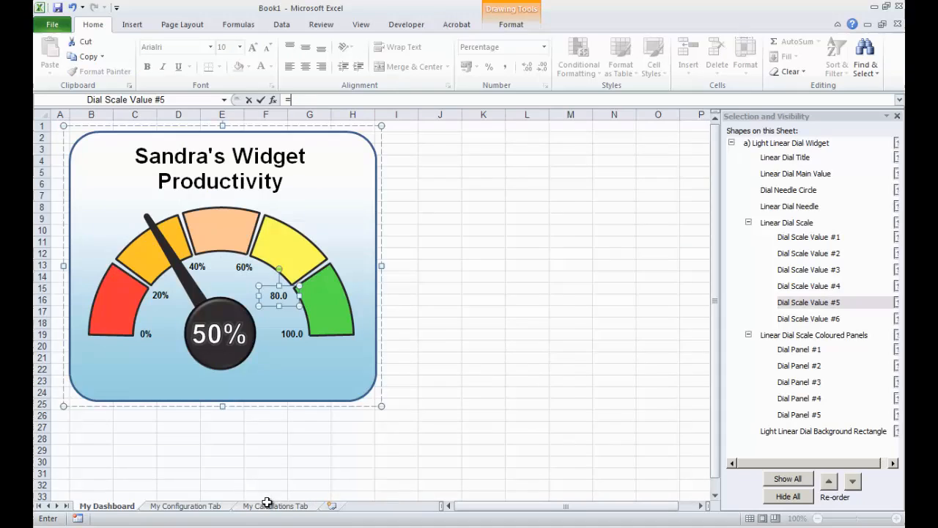
{"action": "left_click", "coordinate": [275, 506]}
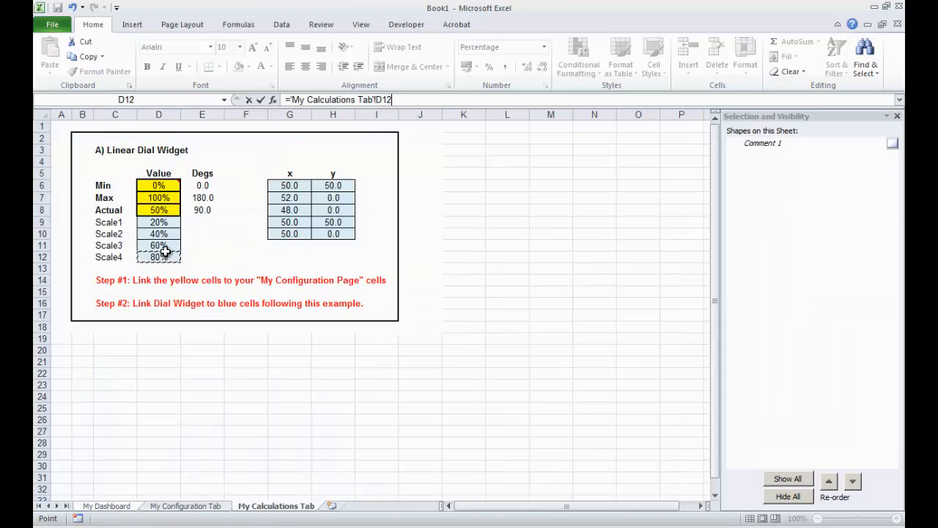
{"action": "left_click", "coordinate": [106, 506]}
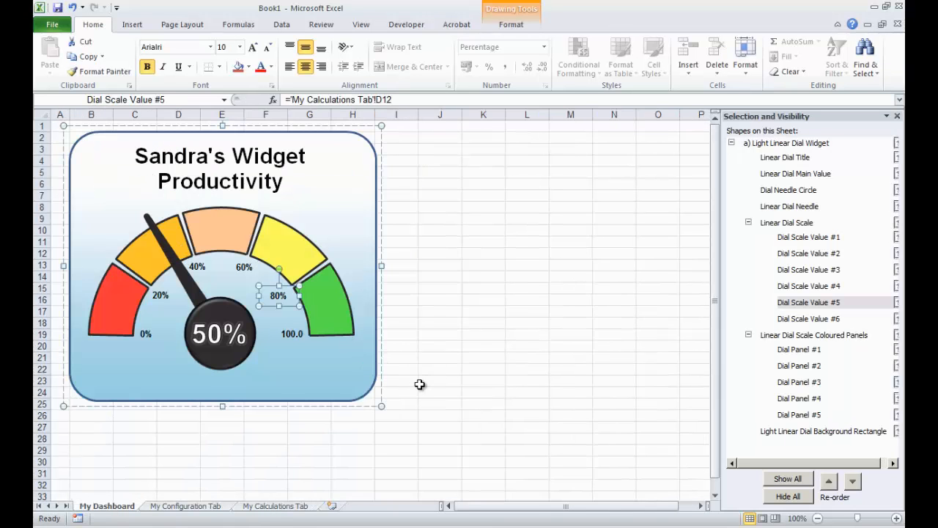
{"action": "mouse_move", "coordinate": [601, 315]}
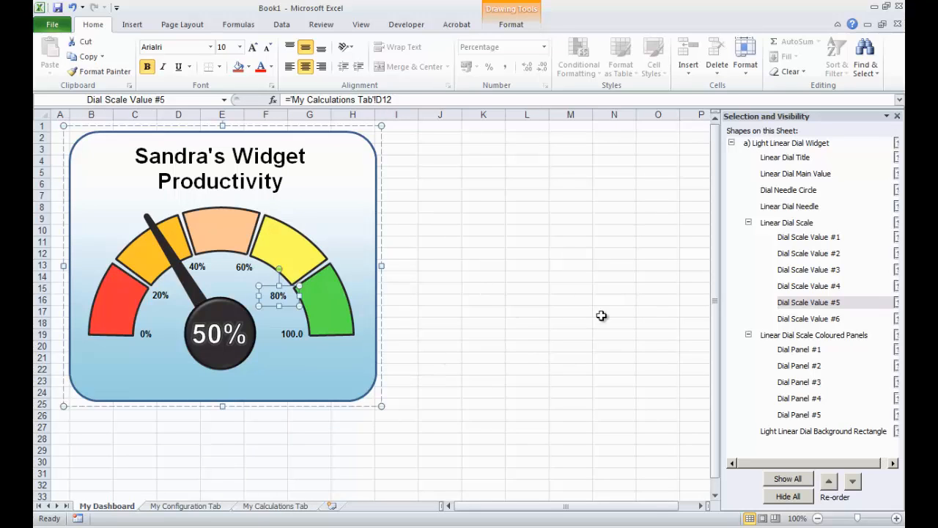
{"action": "mouse_move", "coordinate": [295, 334]}
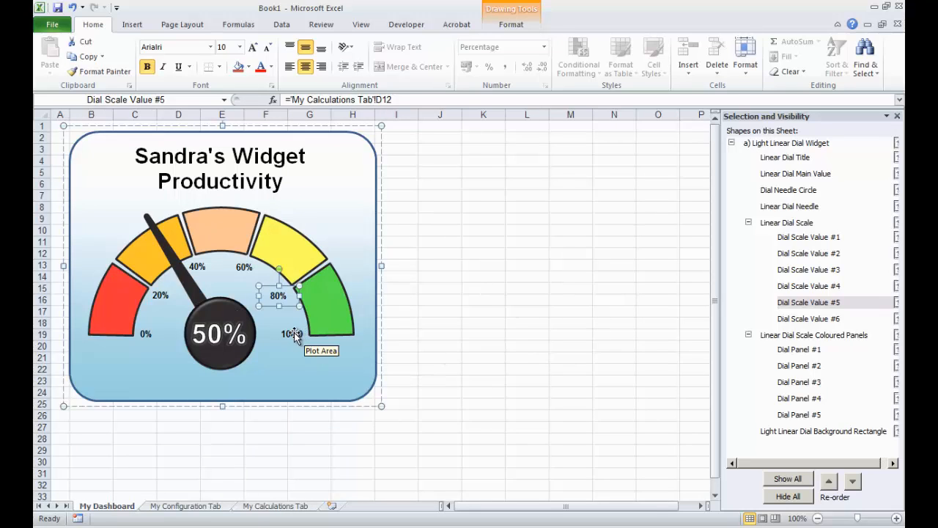
{"action": "mouse_move", "coordinate": [755, 195]}
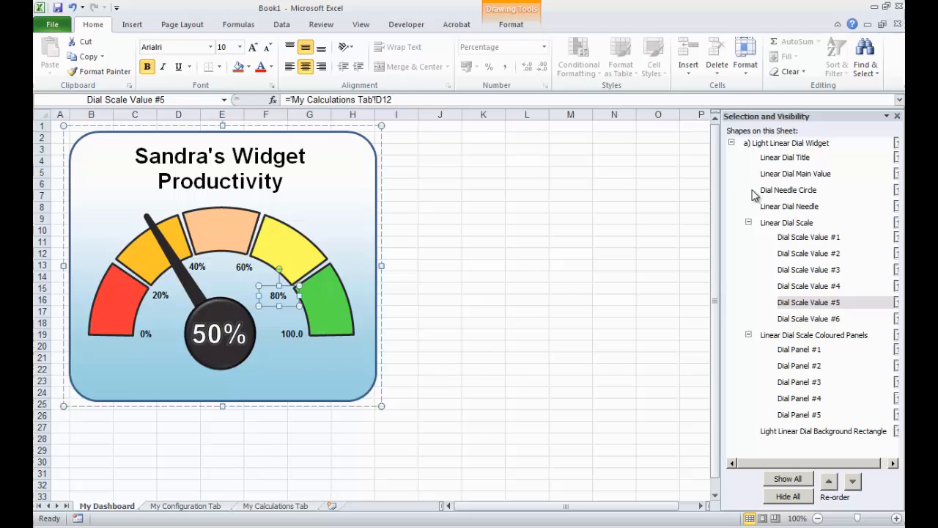
{"action": "mouse_move", "coordinate": [818, 335]}
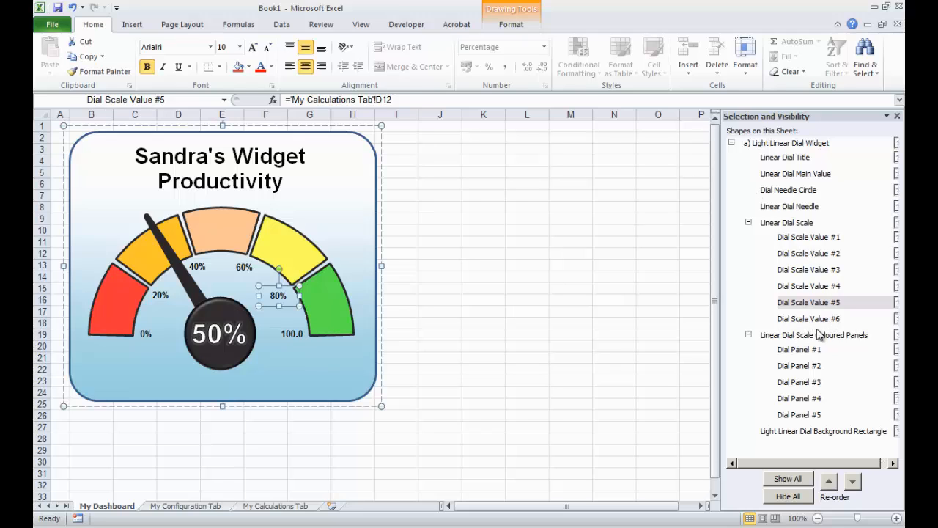
Link the last scale label to the Max cell D7 so it reads 100%
{"action": "left_click", "coordinate": [808, 318]}
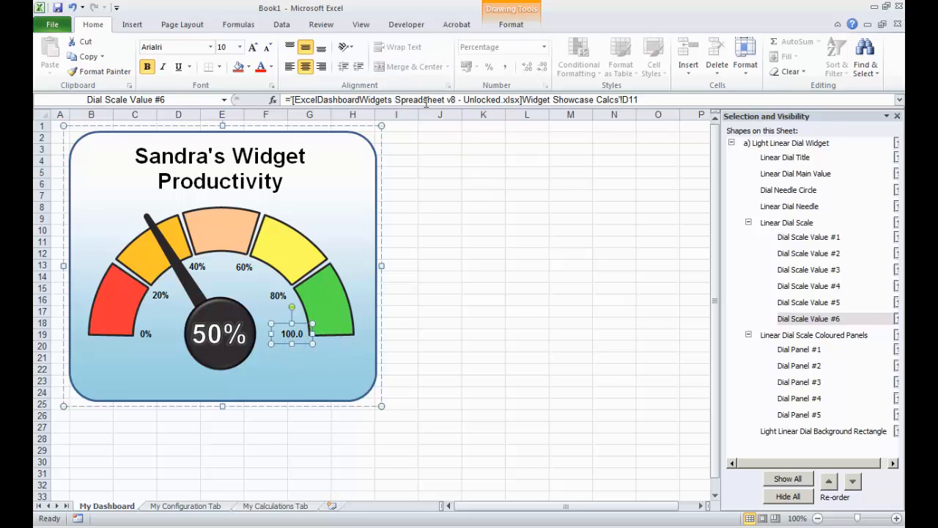
{"action": "mouse_move", "coordinate": [431, 145]}
{"action": "type", "text": "="}
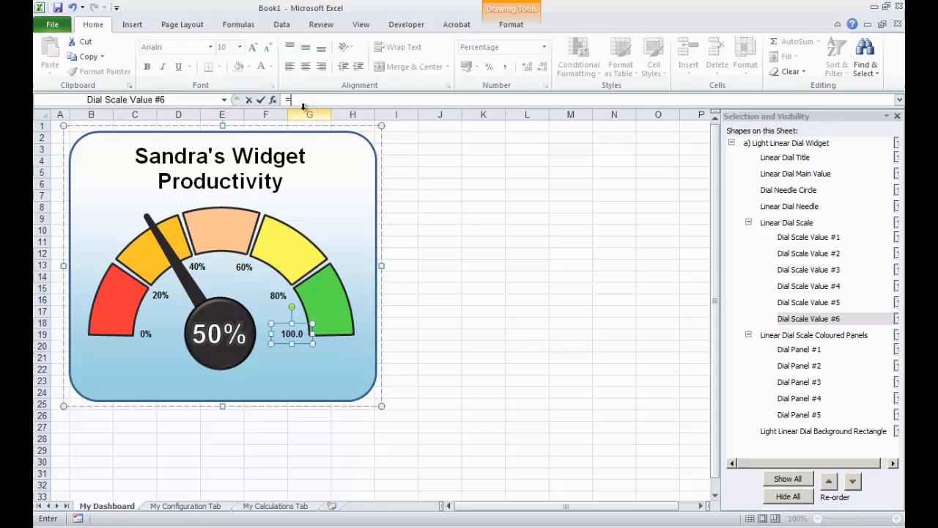
{"action": "left_click", "coordinate": [276, 505]}
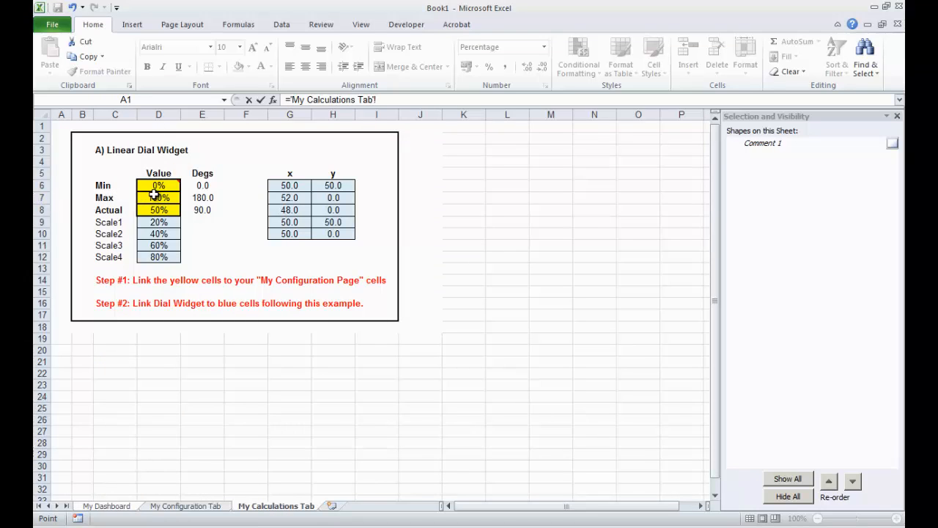
{"action": "left_click", "coordinate": [158, 196]}
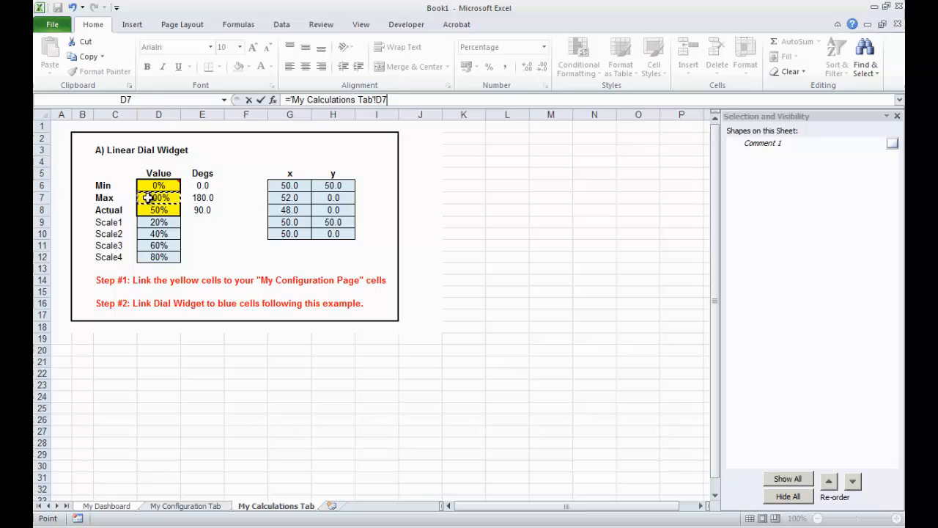
{"action": "left_click", "coordinate": [106, 506]}
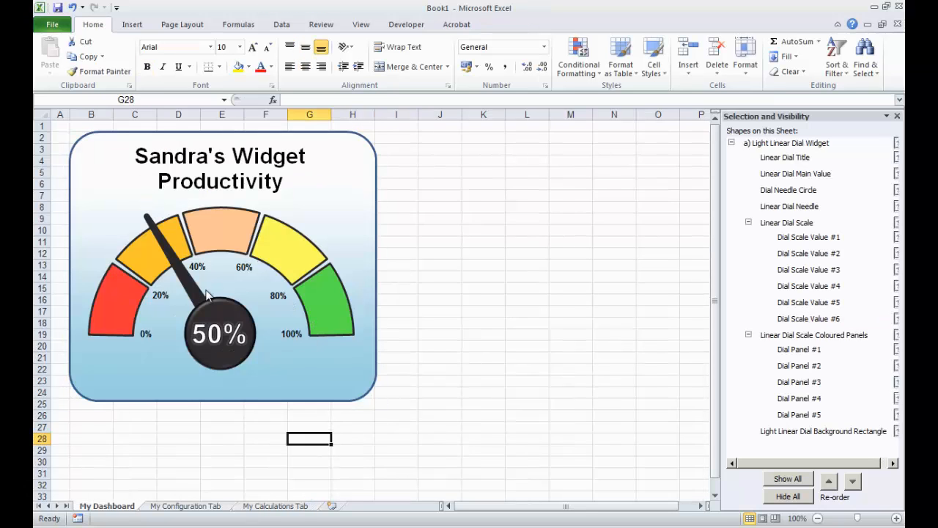
{"action": "mouse_move", "coordinate": [286, 303]}
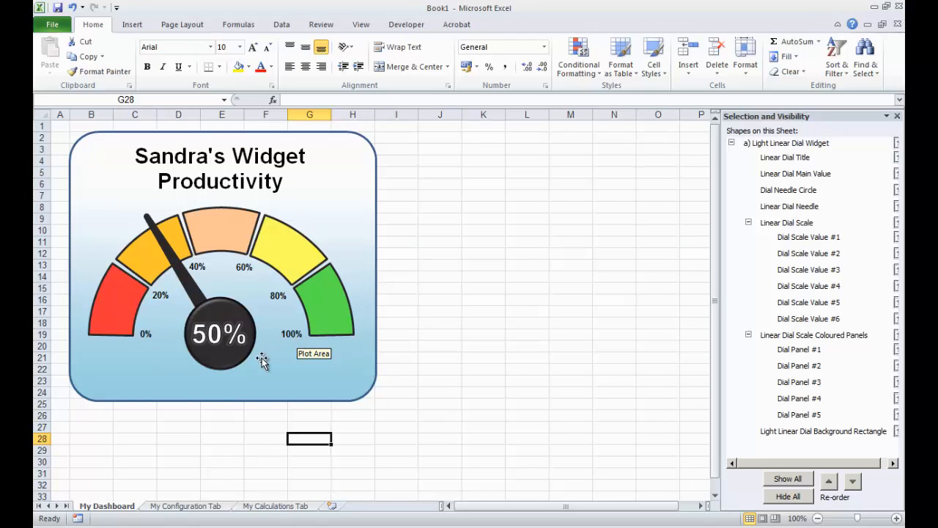
{"action": "mouse_move", "coordinate": [142, 202]}
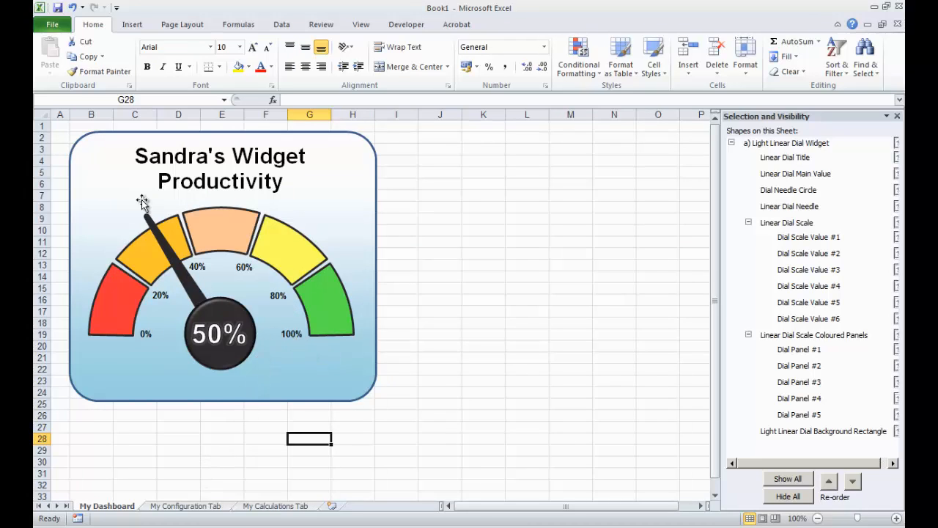
{"action": "mouse_move", "coordinate": [189, 307]}
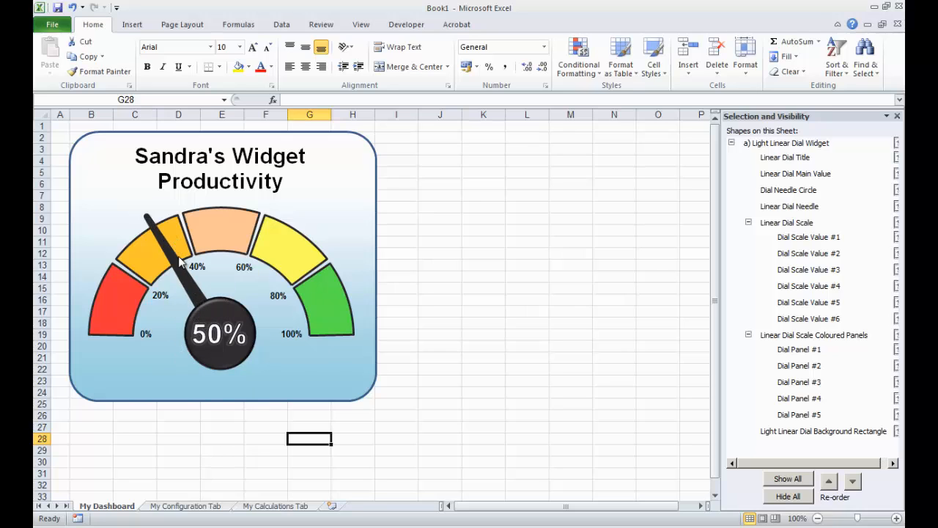
{"action": "mouse_move", "coordinate": [180, 273]}
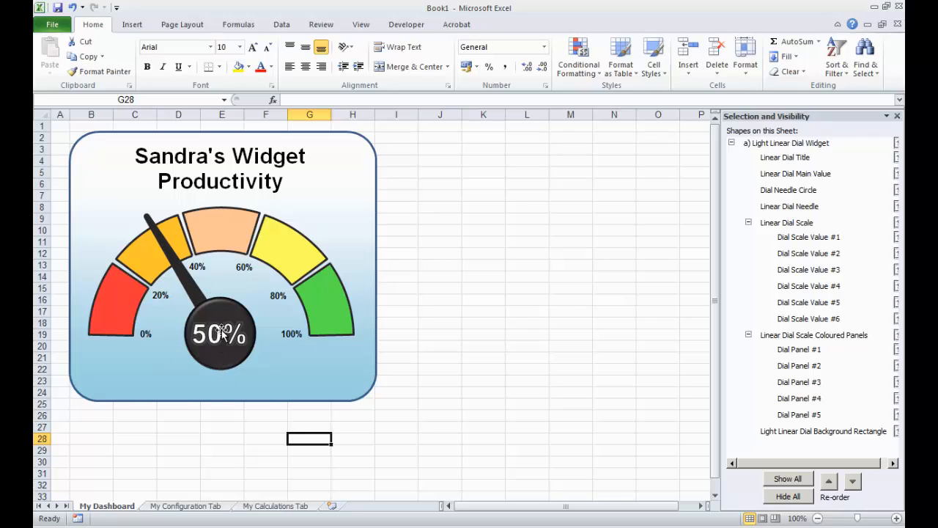
{"action": "mouse_move", "coordinate": [167, 263]}
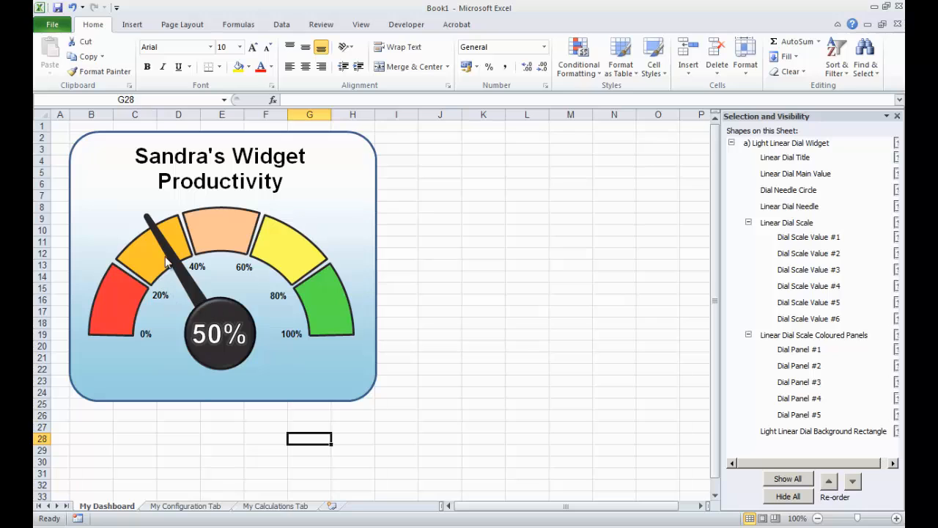
{"action": "left_click", "coordinate": [169, 252]}
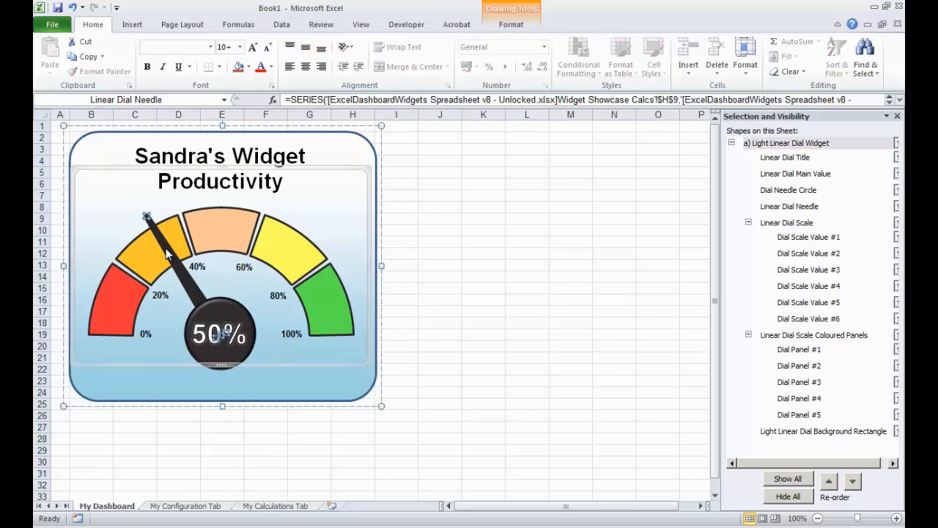
{"action": "left_click", "coordinate": [789, 205]}
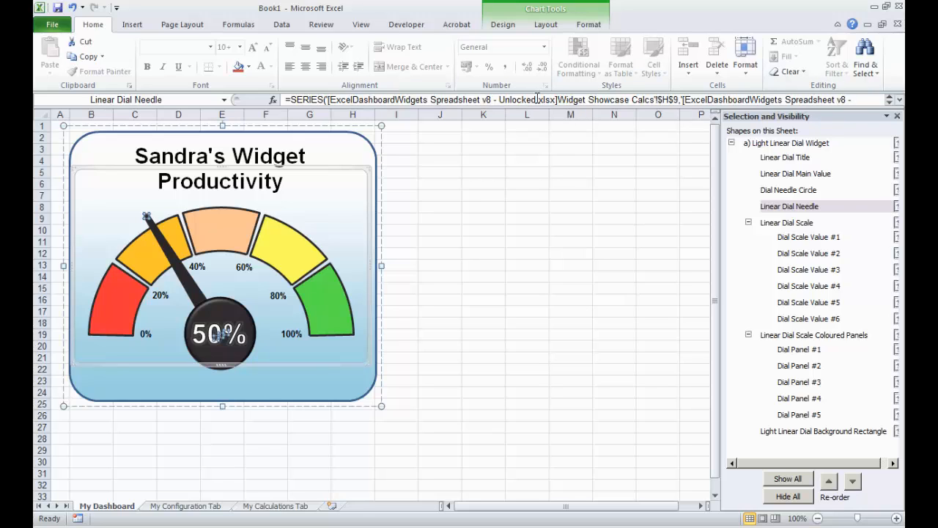
{"action": "mouse_move", "coordinate": [535, 100]}
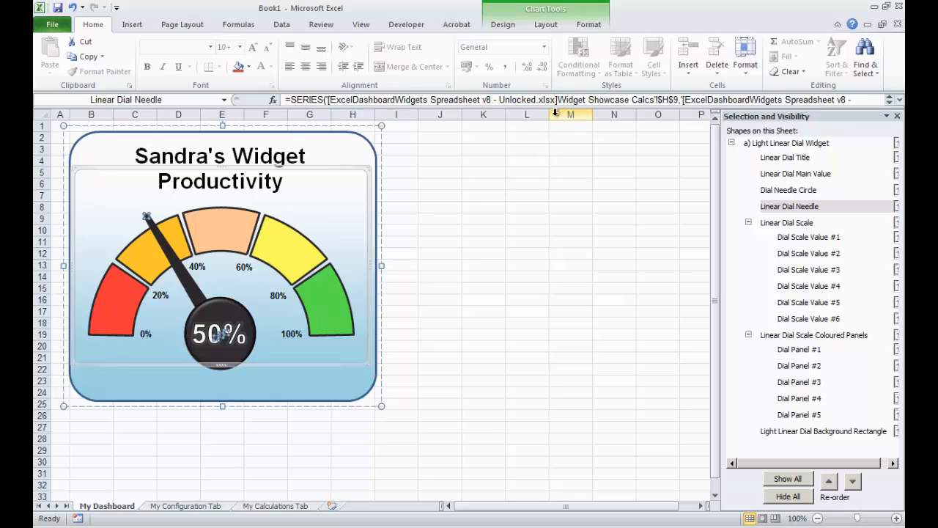
{"action": "mouse_move", "coordinate": [422, 145]}
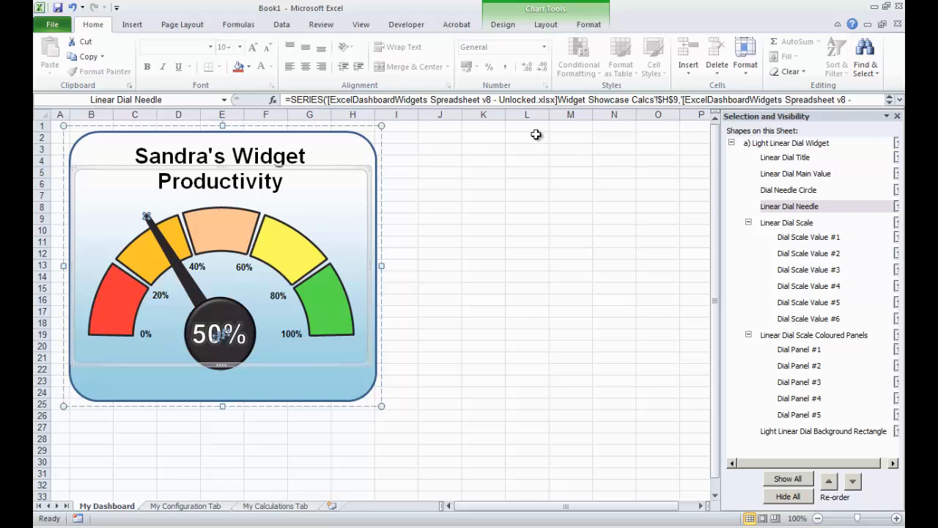
{"action": "mouse_move", "coordinate": [522, 149]}
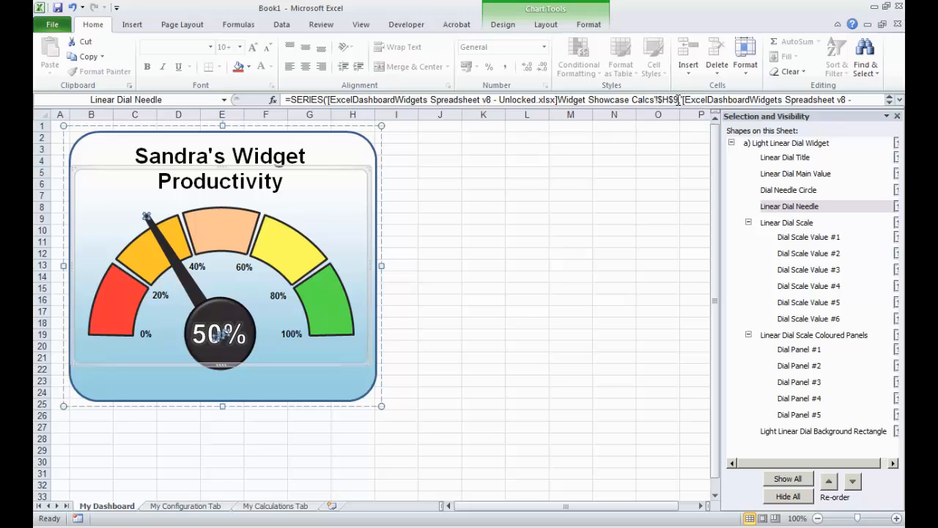
{"action": "mouse_move", "coordinate": [671, 99]}
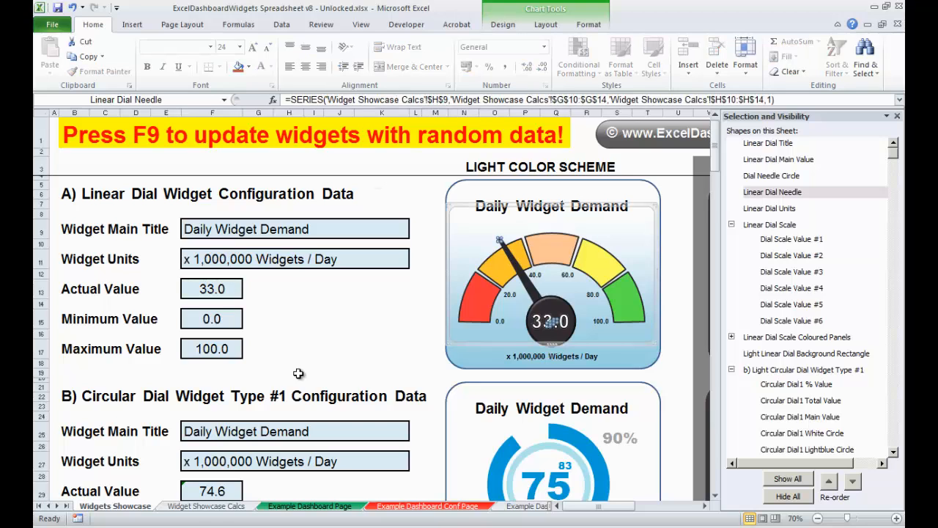
{"action": "left_click", "coordinate": [206, 506]}
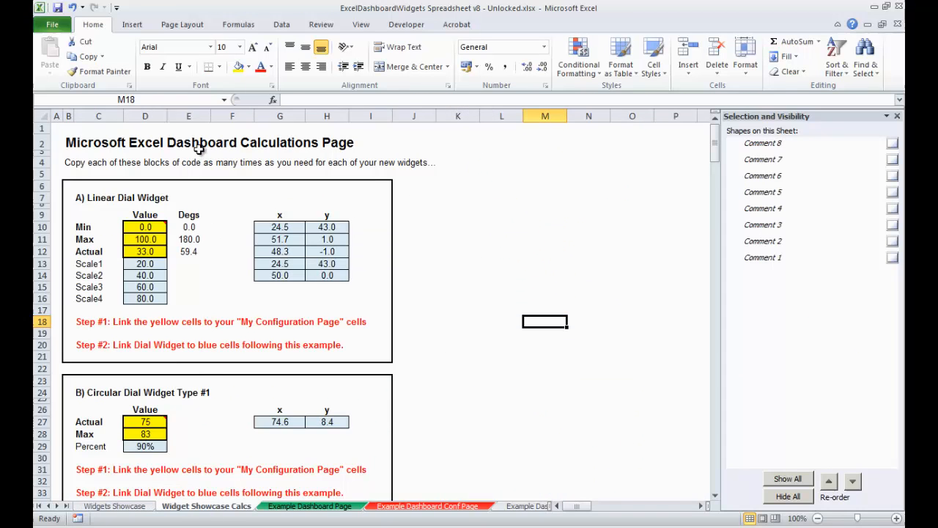
{"action": "mouse_move", "coordinate": [319, 213]}
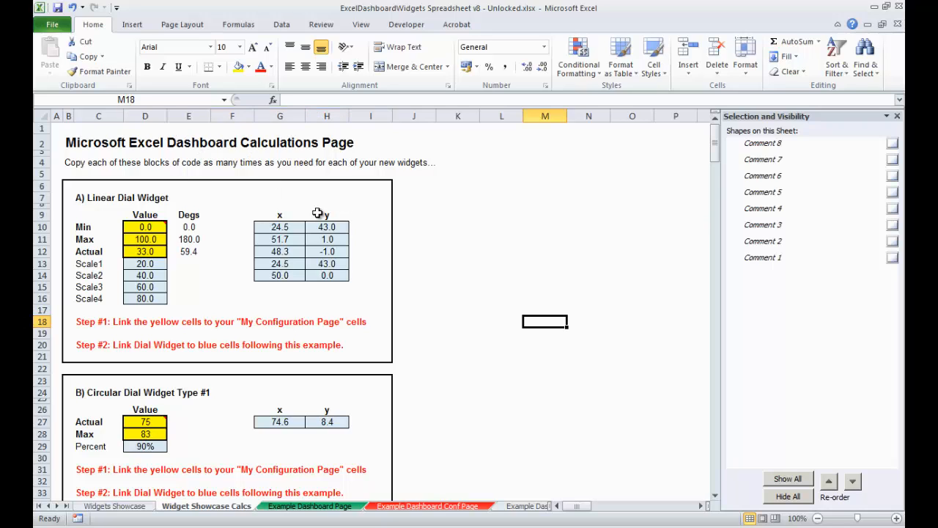
{"action": "mouse_move", "coordinate": [265, 218]}
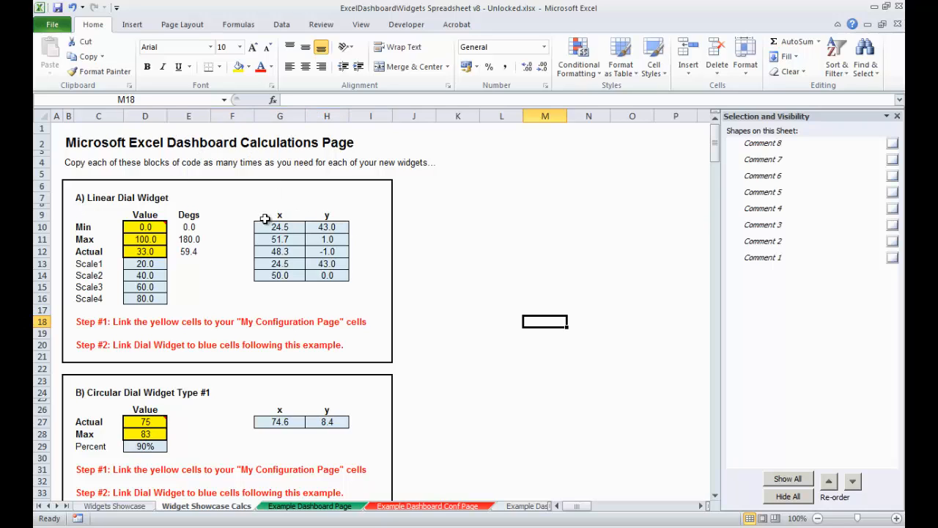
{"action": "mouse_move", "coordinate": [326, 218]}
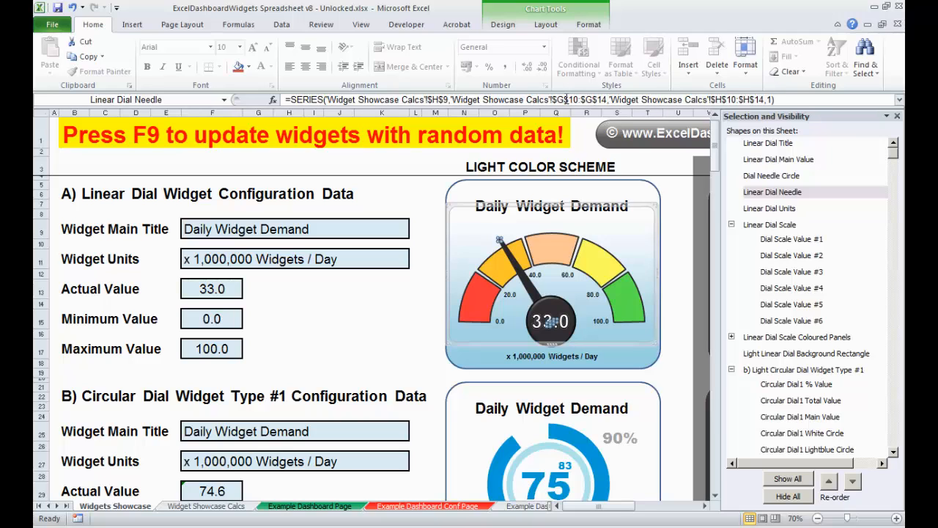
{"action": "mouse_move", "coordinate": [569, 100]}
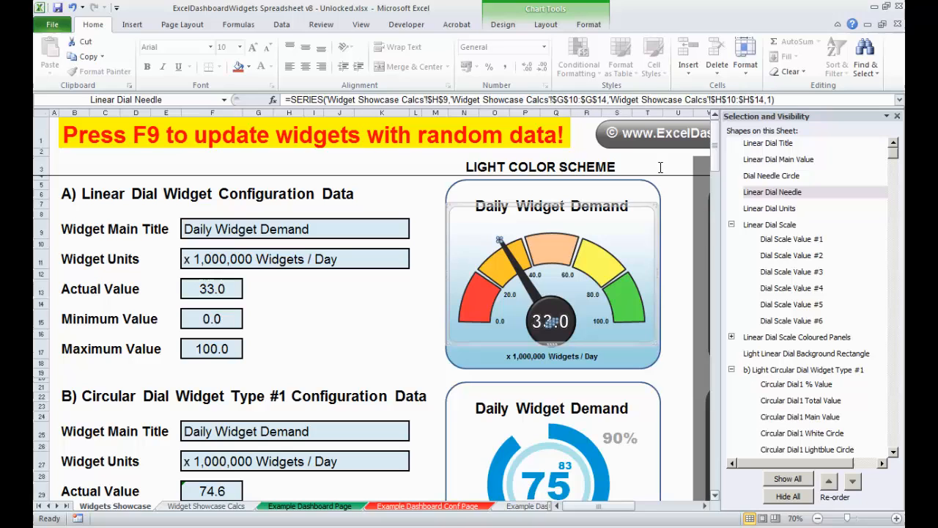
{"action": "left_click", "coordinate": [205, 506]}
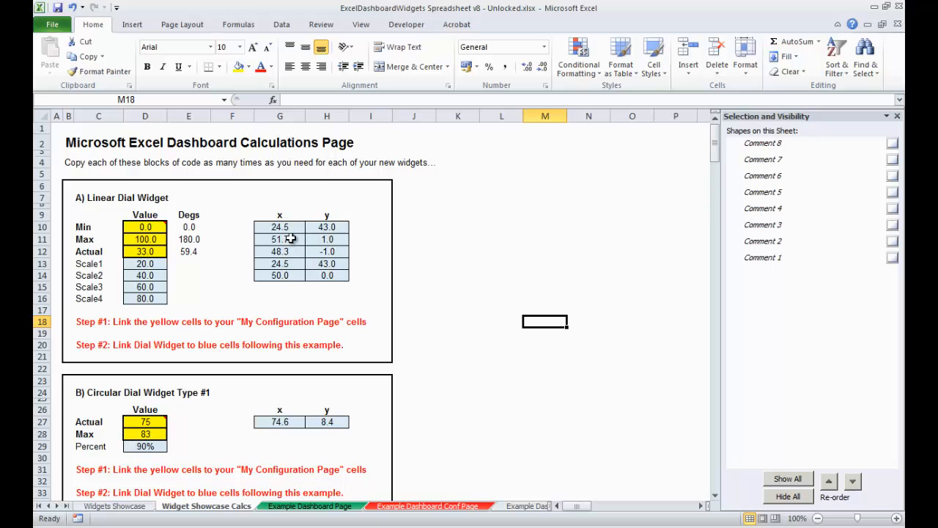
{"action": "mouse_move", "coordinate": [277, 219]}
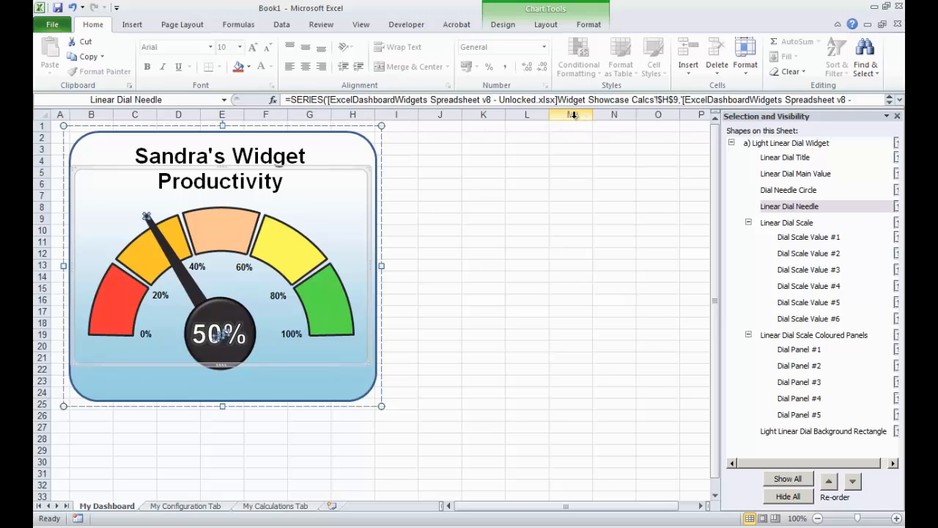
{"action": "mouse_move", "coordinate": [374, 107]}
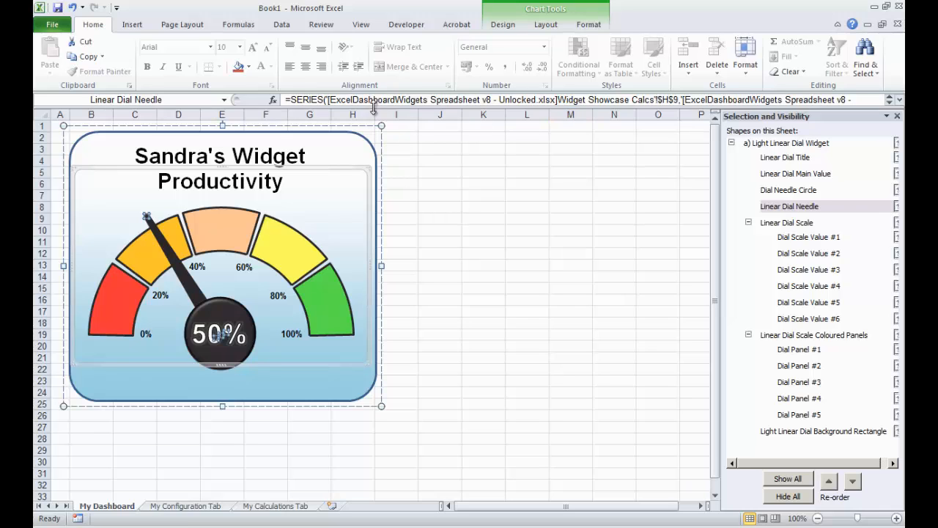
{"action": "mouse_move", "coordinate": [677, 100]}
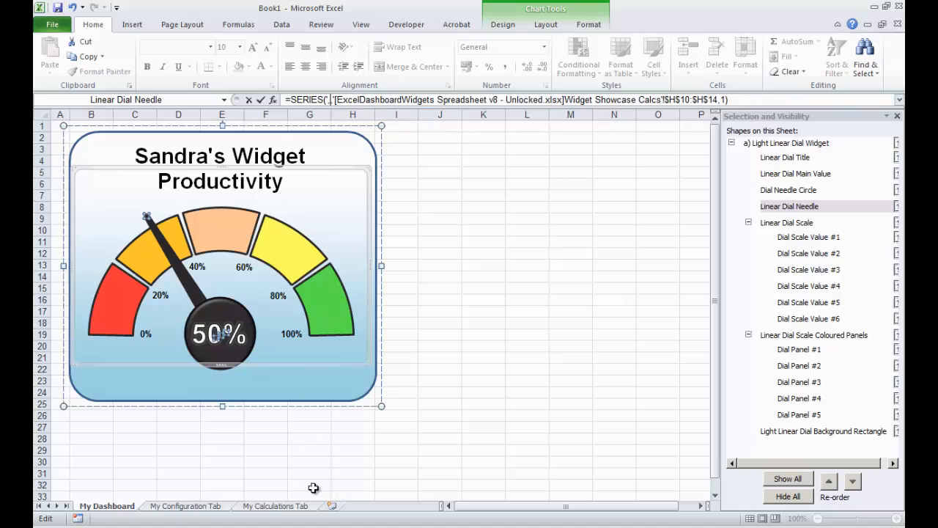
Edit the needle SERIES formula toward 'My Calculations Tab'!G6:G10, H6:H10 and dismiss the resulting error dialogs
{"action": "left_click", "coordinate": [275, 506]}
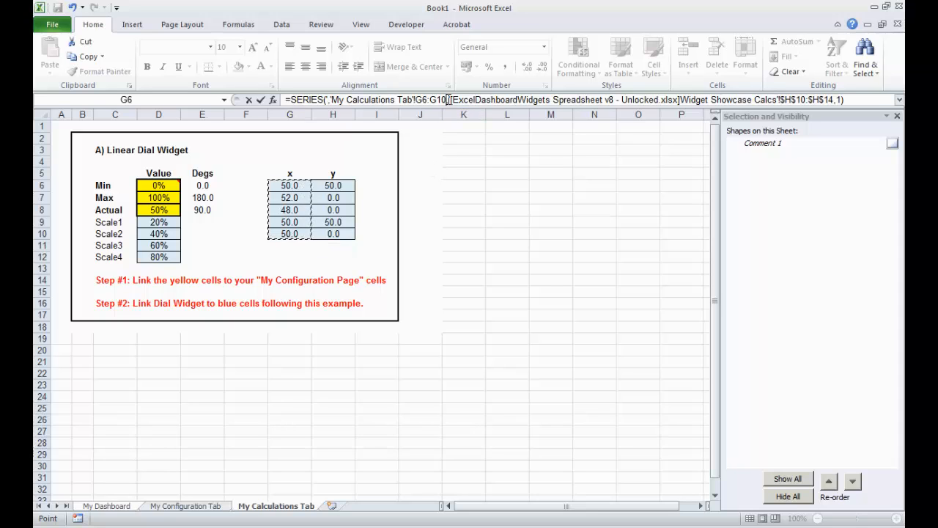
{"action": "left_click", "coordinate": [463, 114]}
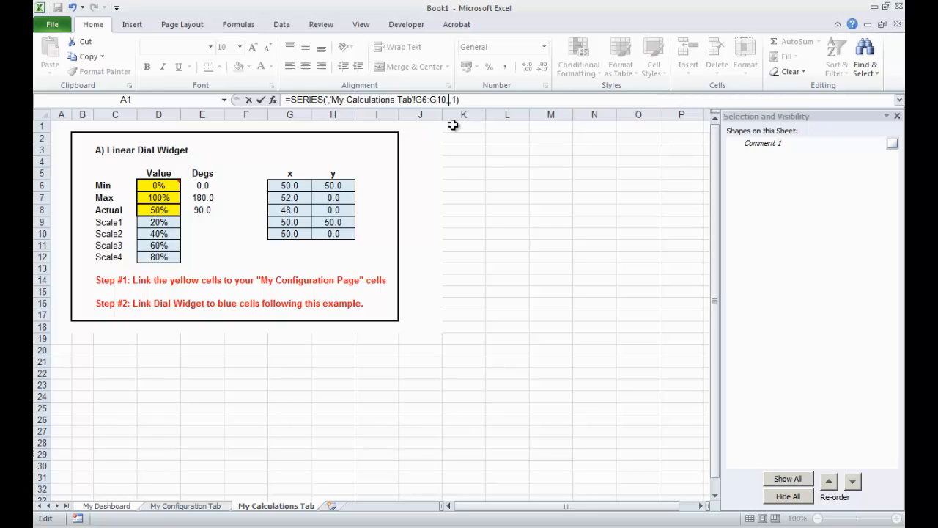
{"action": "left_click_drag", "start_coordinate": [333, 185], "coordinate": [333, 235]}
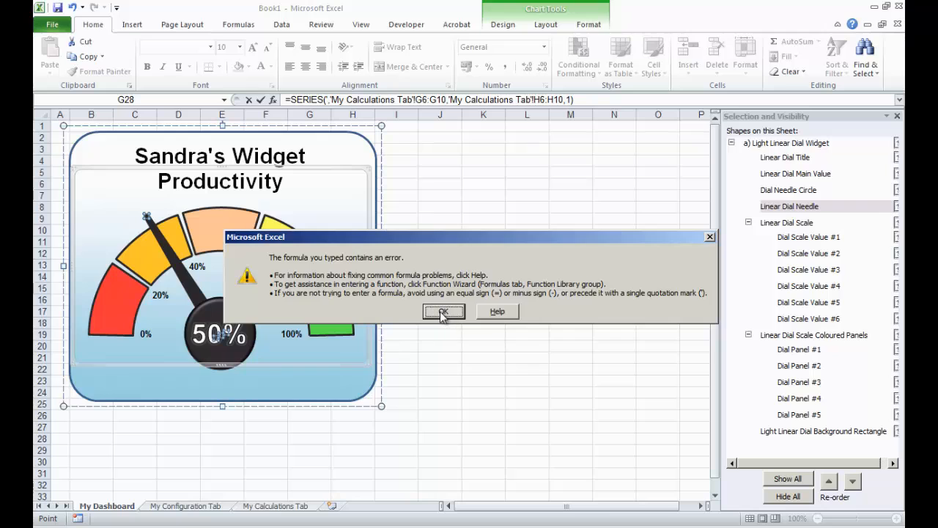
{"action": "left_click", "coordinate": [443, 311]}
{"action": "type", "text": ","}
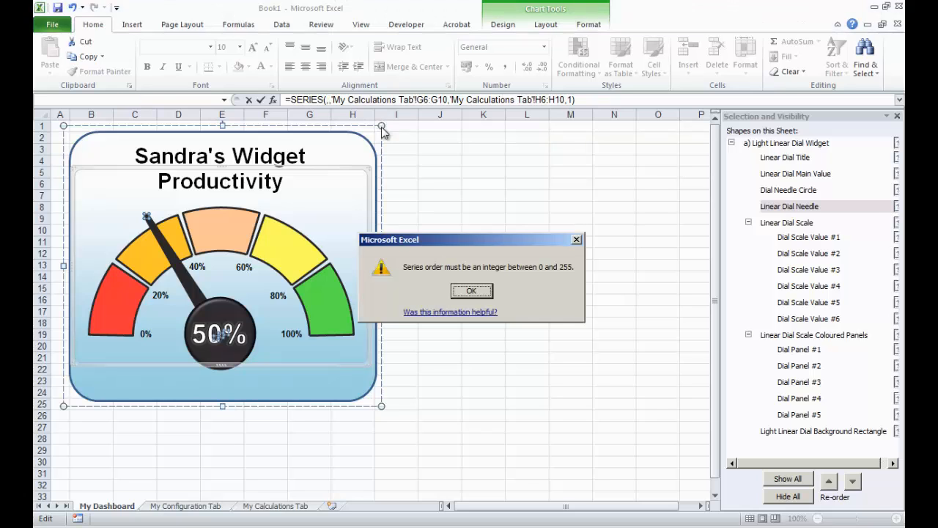
{"action": "left_click", "coordinate": [472, 290]}
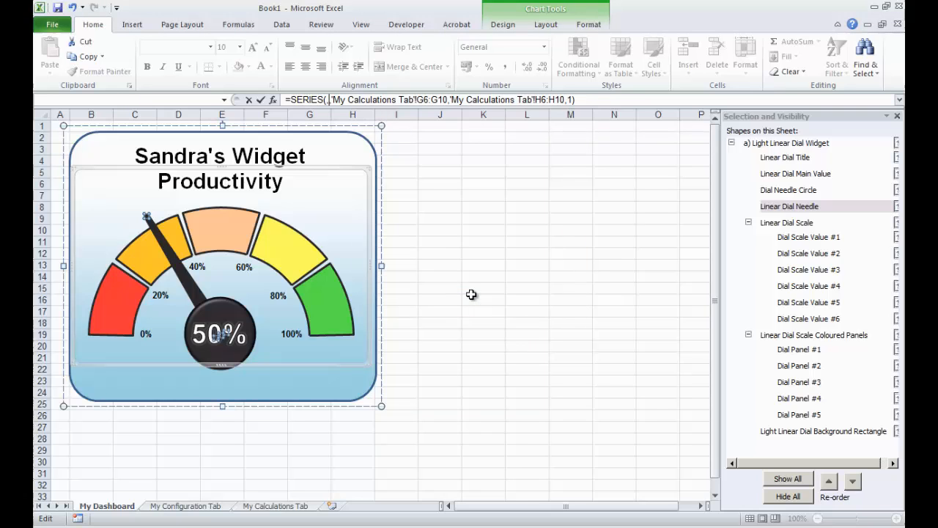
Rewrite the needle SERIES formula as ='My Calculations Tab'!G6, G6:G10, H6:H10, 1 so it points at 50%
{"action": "left_click", "coordinate": [484, 276]}
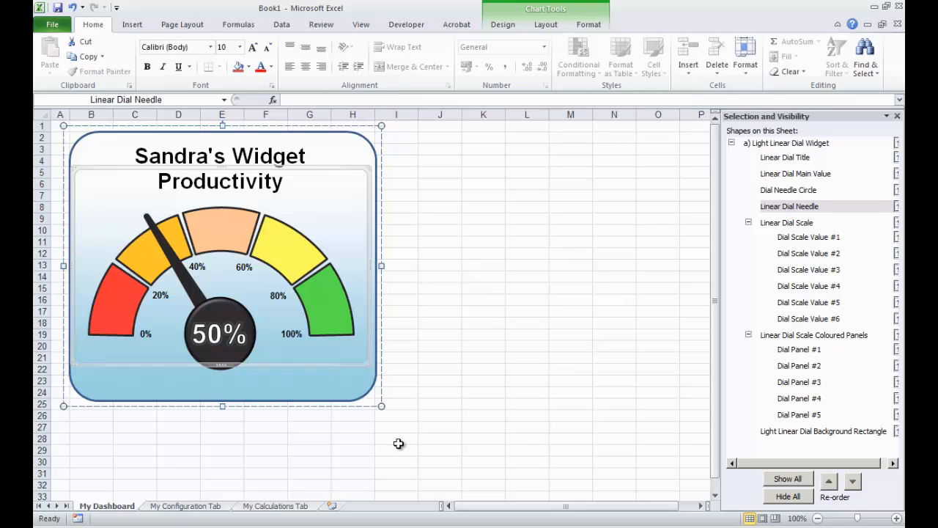
{"action": "left_click", "coordinate": [786, 143]}
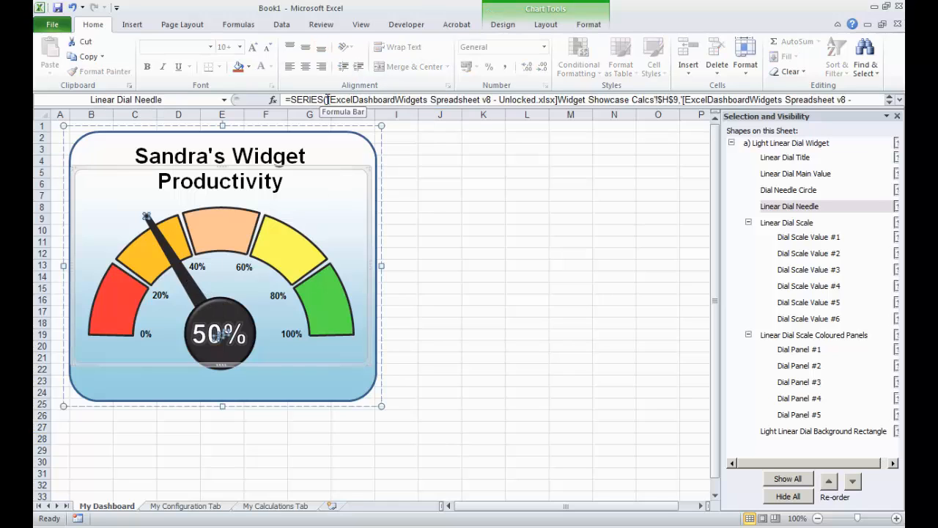
{"action": "left_click", "coordinate": [586, 100]}
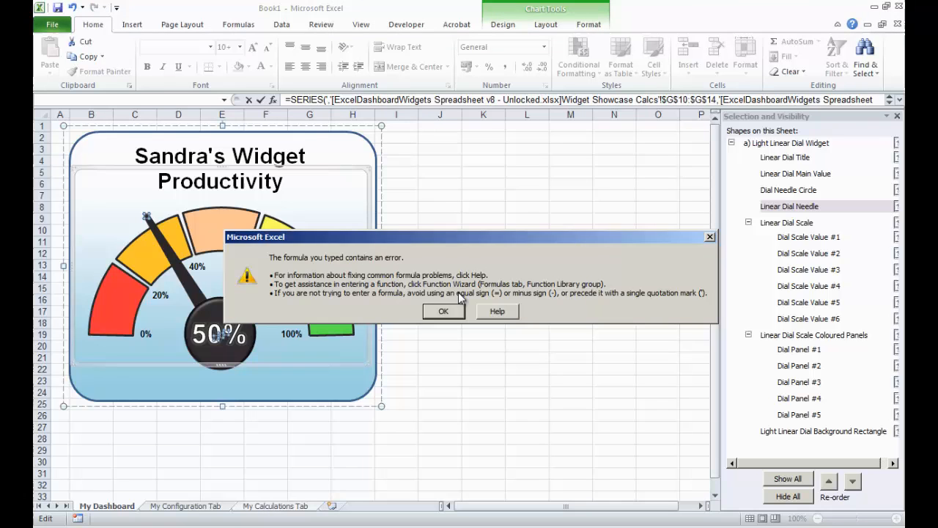
{"action": "left_click", "coordinate": [443, 311]}
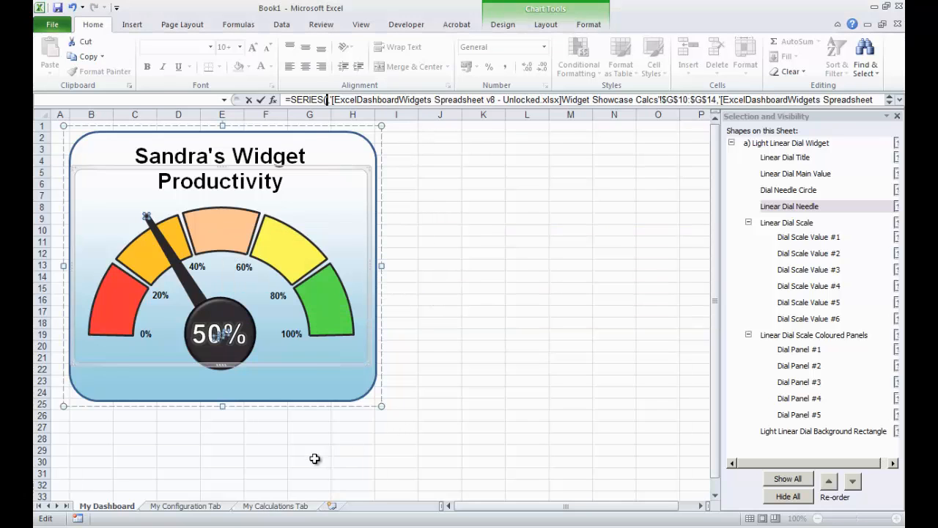
{"action": "left_click", "coordinate": [276, 505]}
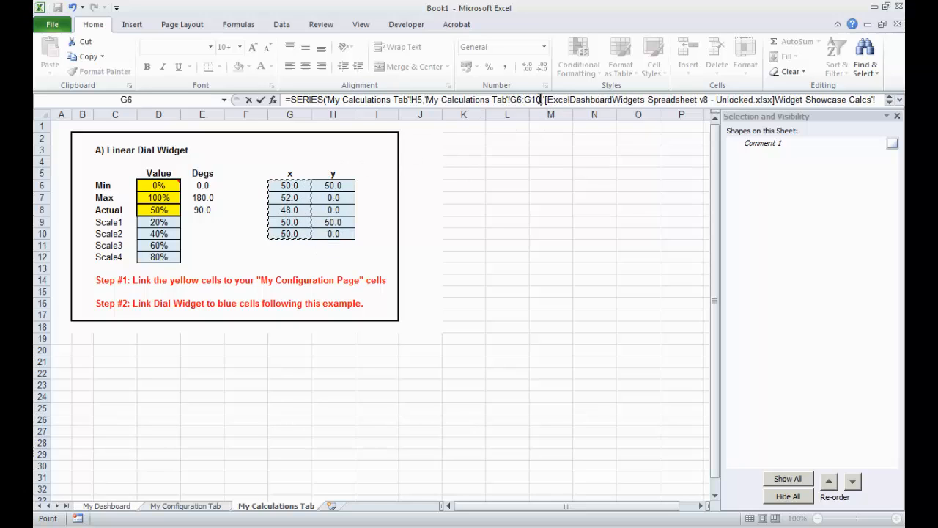
{"action": "double_click", "coordinate": [551, 99]}
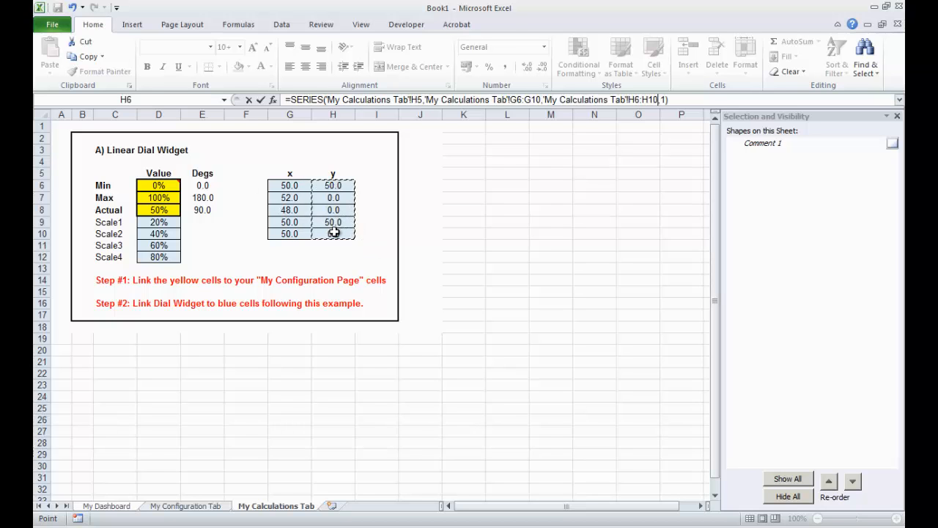
{"action": "left_click", "coordinate": [106, 506]}
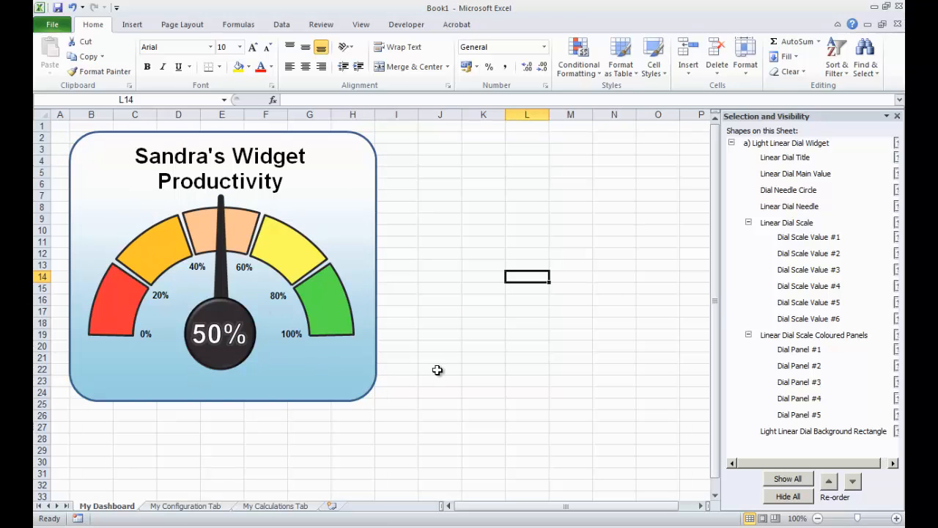
Set Actual Value to 25% on the configuration sheet and check the dial reads 25%
{"action": "left_click", "coordinate": [897, 116]}
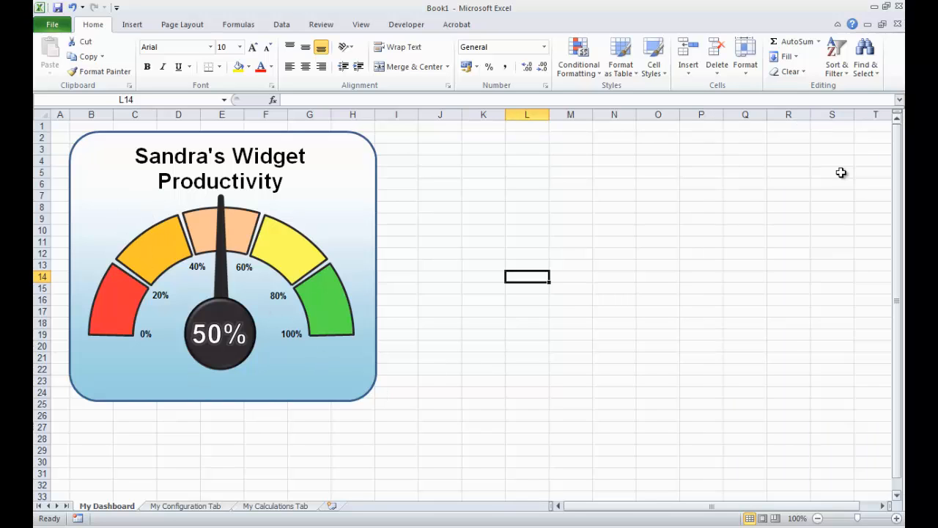
{"action": "left_click", "coordinate": [185, 506]}
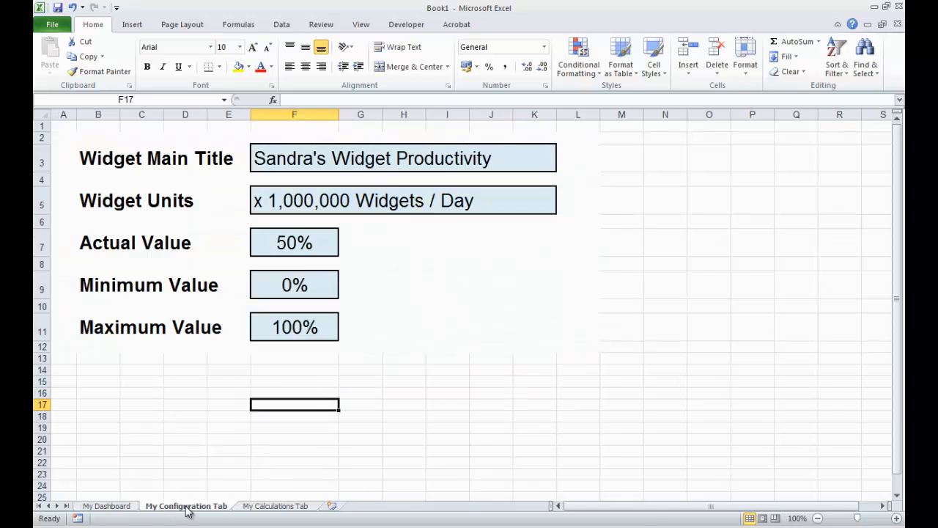
{"action": "left_click", "coordinate": [294, 244]}
{"action": "type", "text": "25"}
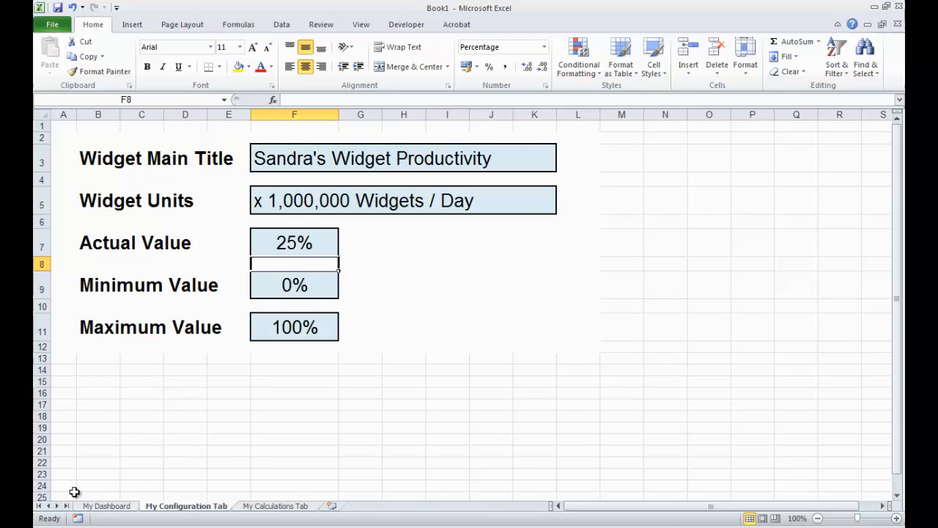
{"action": "left_click", "coordinate": [105, 506]}
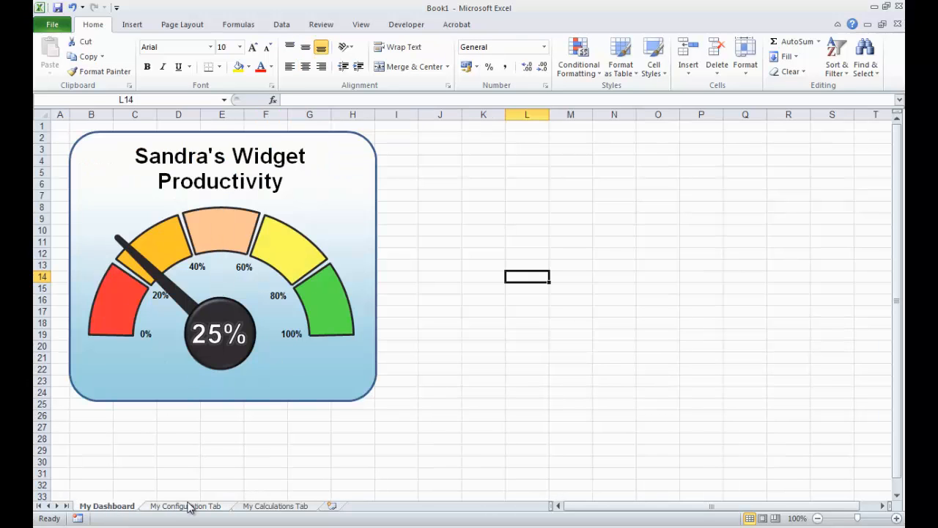
{"action": "mouse_move", "coordinate": [299, 293]}
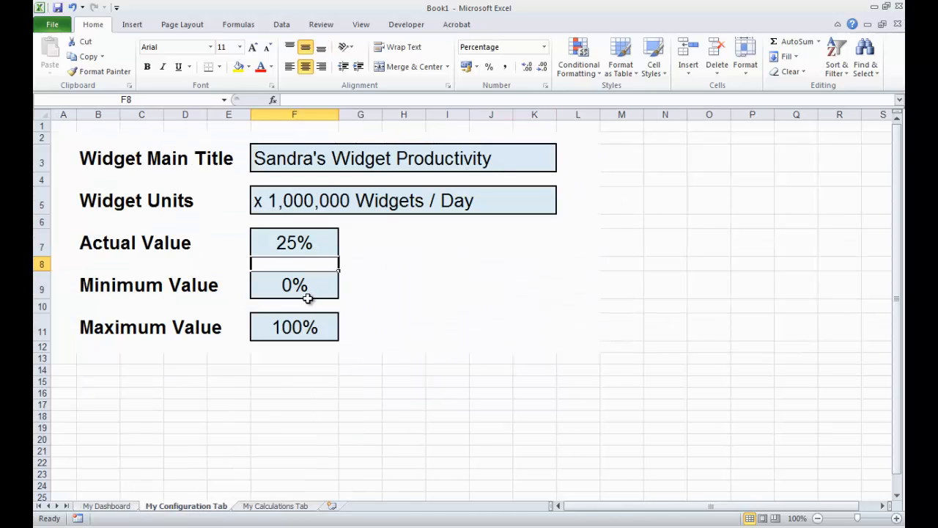
Set Maximum Value to 50% so the dial rescales to a 0%–50% range
{"action": "left_click", "coordinate": [293, 327]}
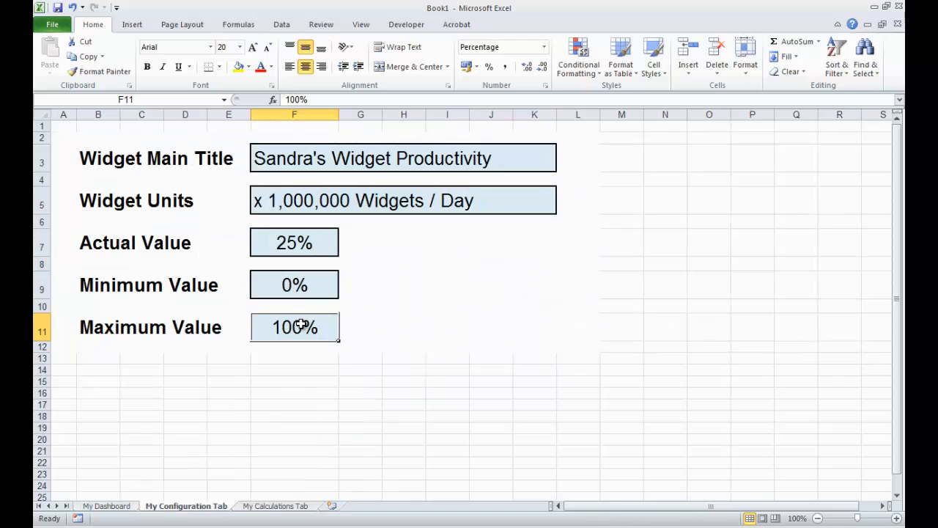
{"action": "type", "text": "50"}
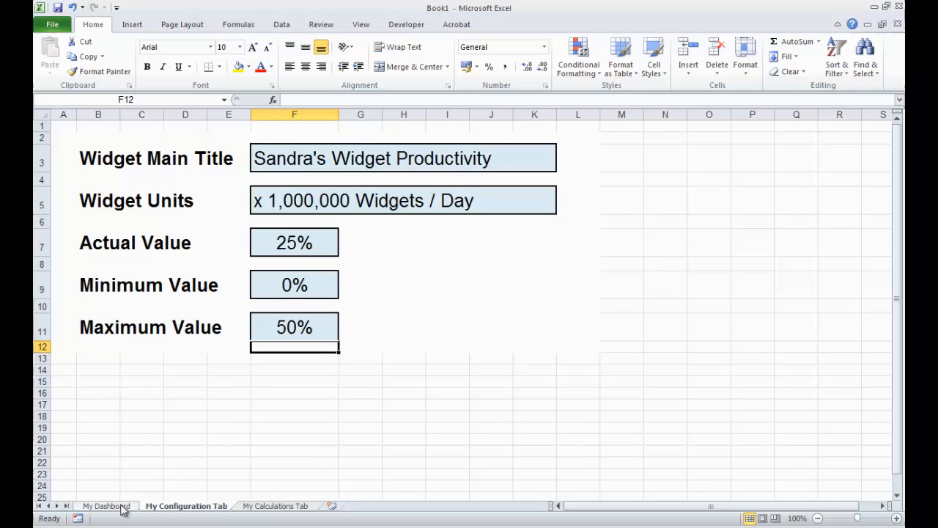
{"action": "left_click", "coordinate": [106, 506]}
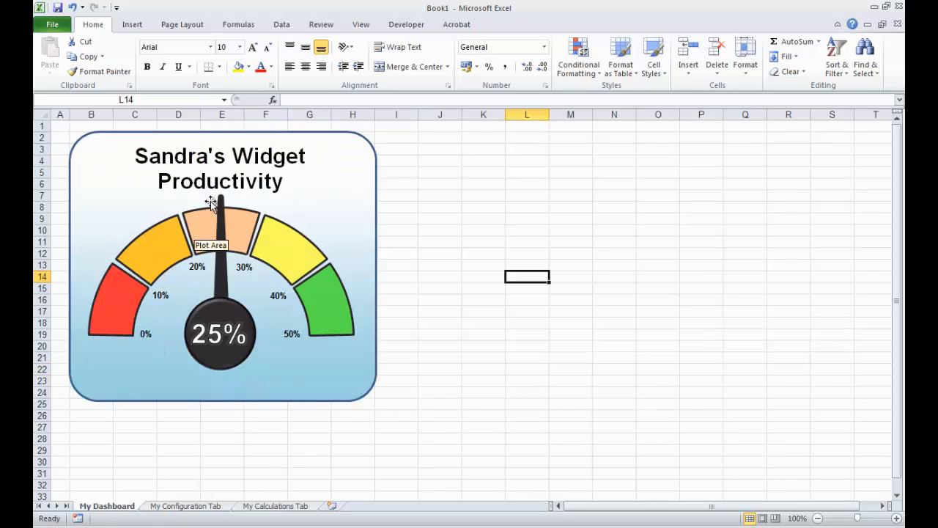
{"action": "mouse_move", "coordinate": [223, 257]}
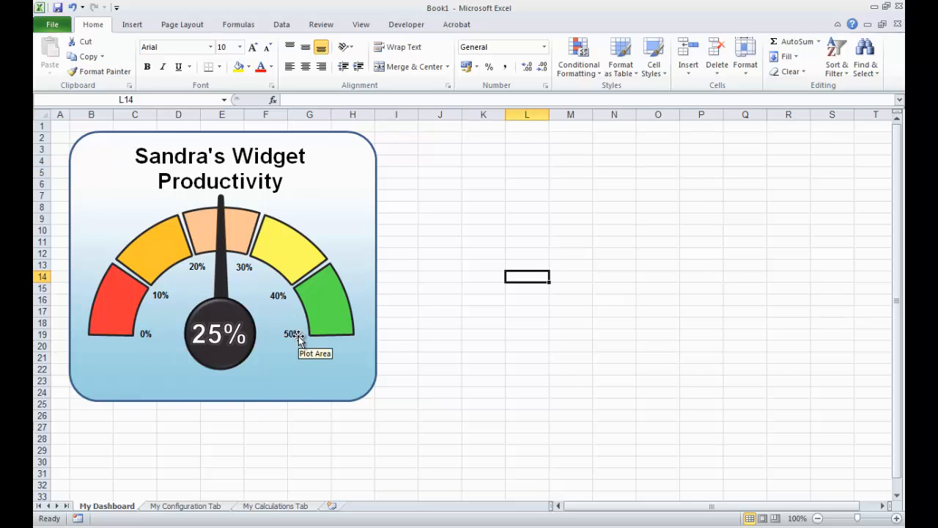
{"action": "mouse_move", "coordinate": [296, 374]}
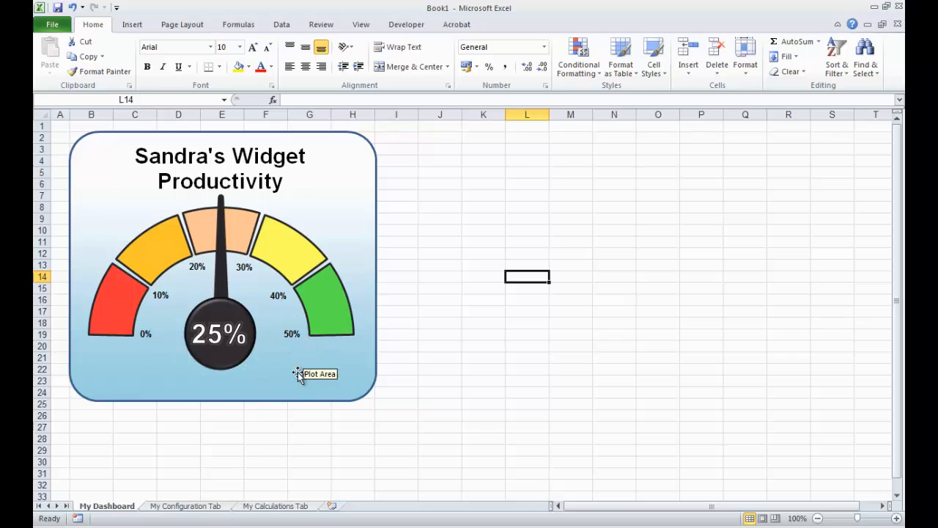
{"action": "mouse_move", "coordinate": [326, 439]}
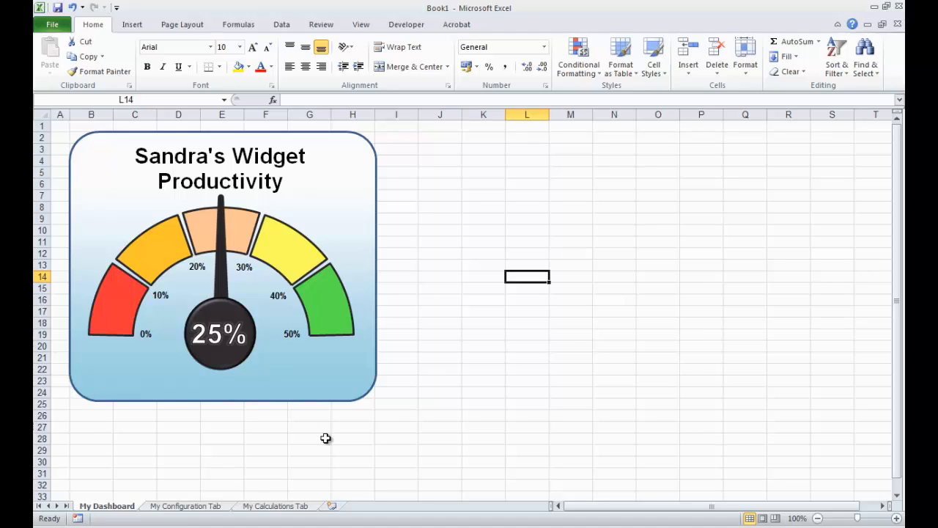
{"action": "mouse_move", "coordinate": [420, 448]}
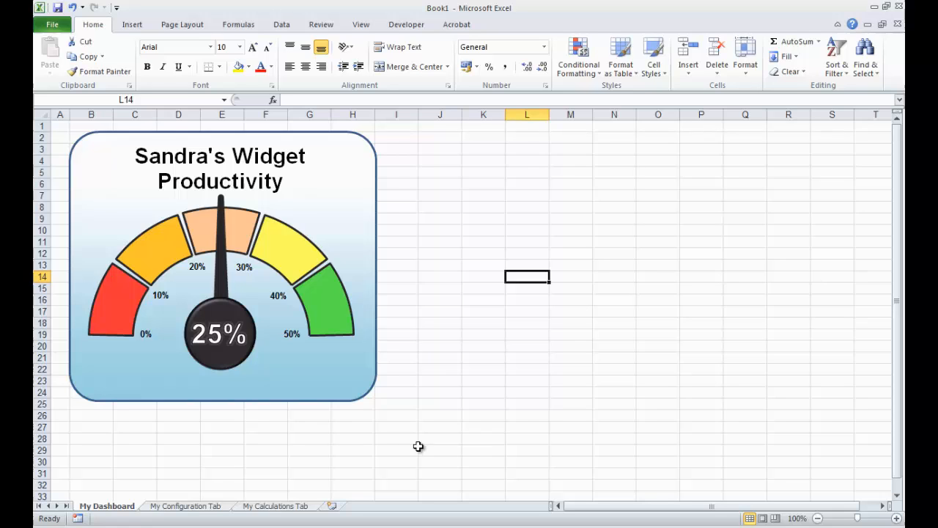
{"action": "mouse_move", "coordinate": [448, 449]}
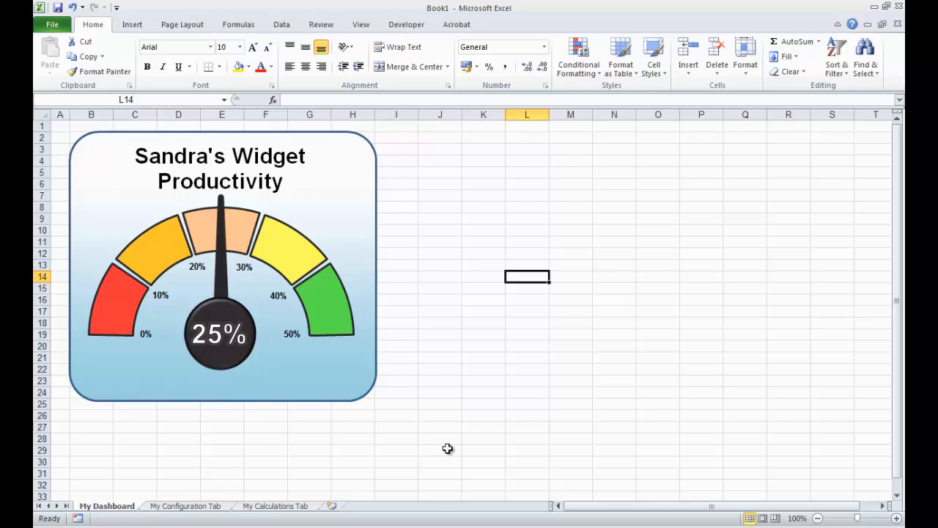
{"action": "mouse_move", "coordinate": [451, 470]}
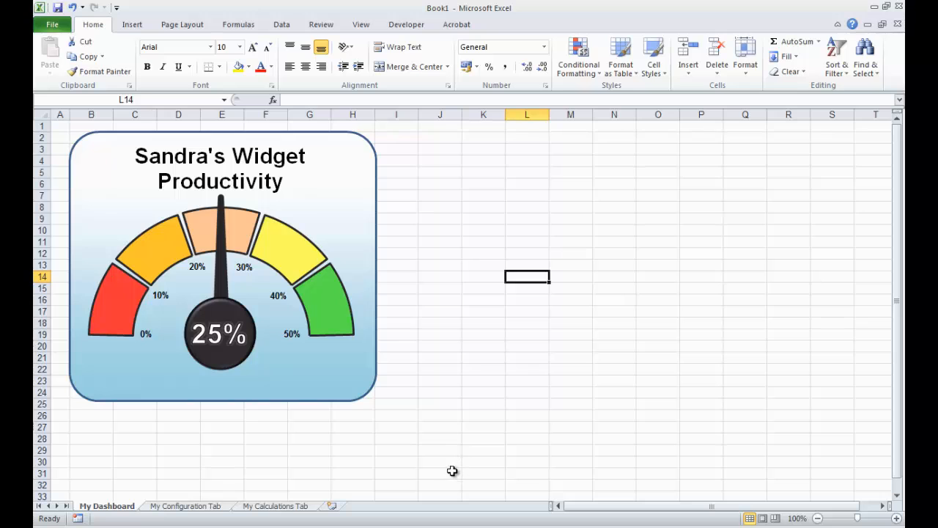